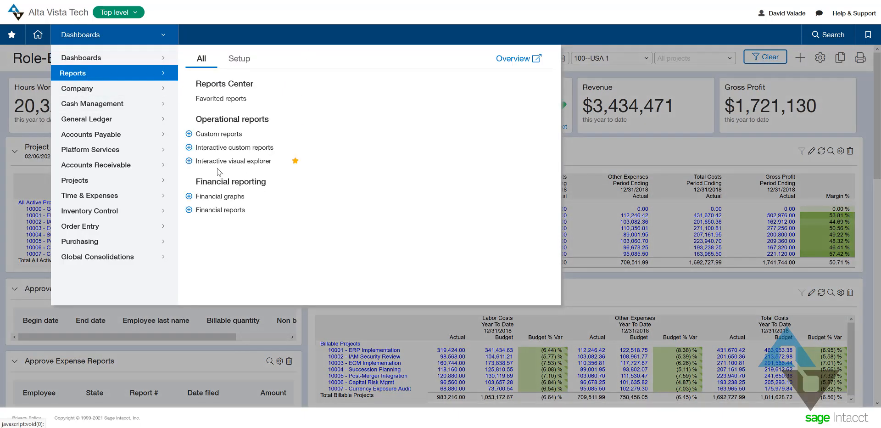
pyautogui.moveTo(232, 160)
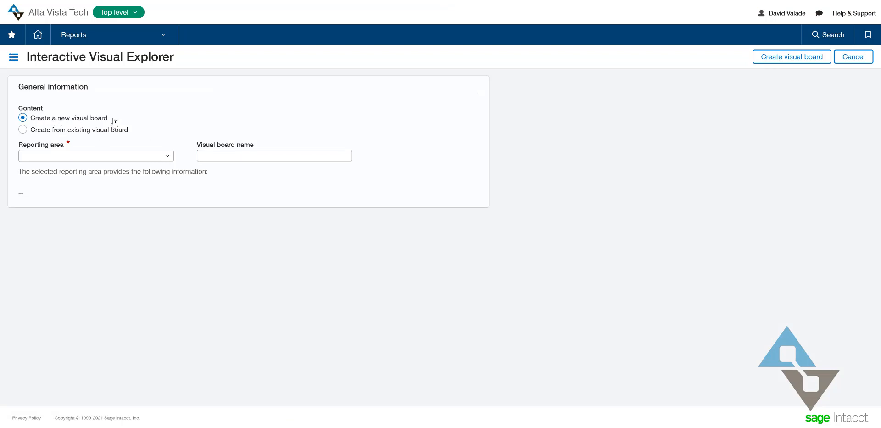
# Create the visual board 'Alta Vista Tech AR Analysis' on the AR Invoices reporting area.
pyautogui.click(274, 156)
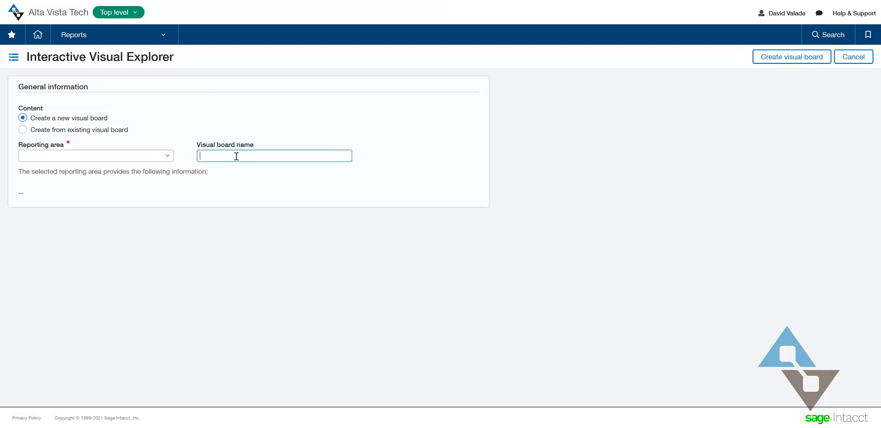
pyautogui.write('Alta Vista Tech AR Analysis')
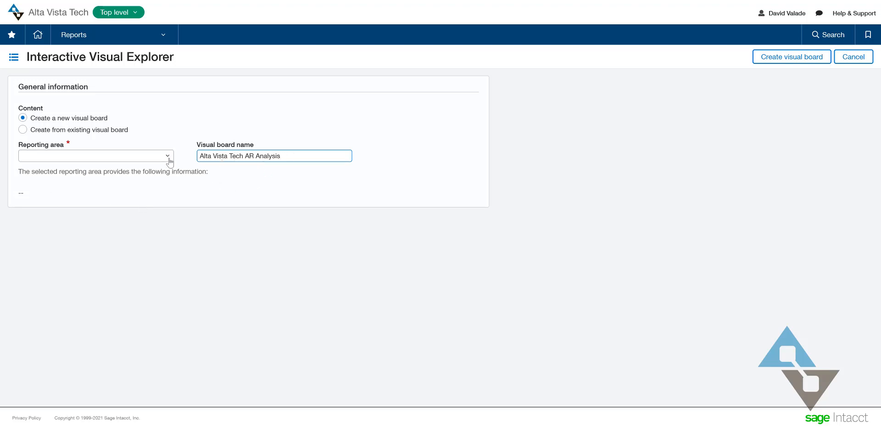
pyautogui.click(95, 156)
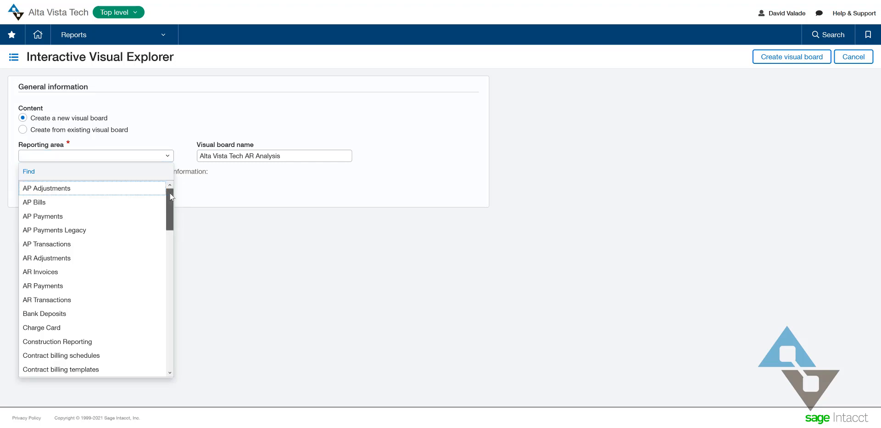
pyautogui.scroll(-3)
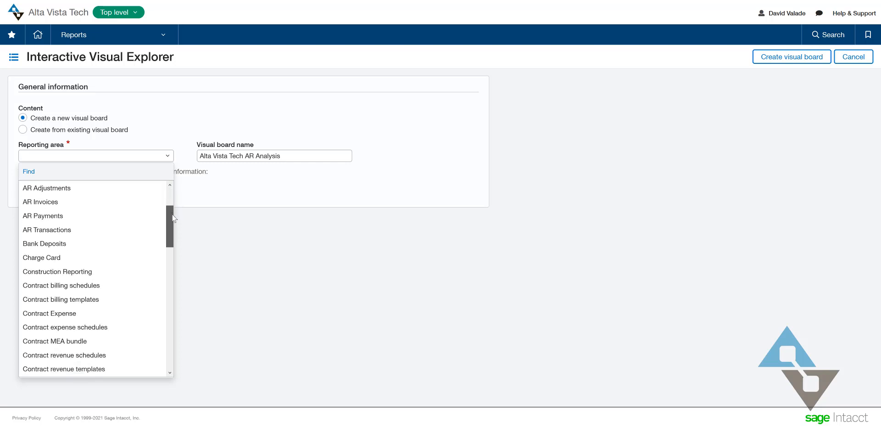
pyautogui.scroll(-3)
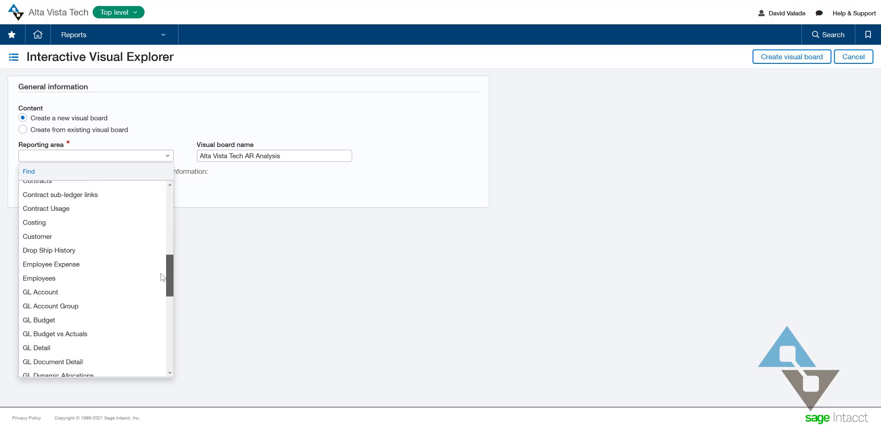
pyautogui.scroll(-3)
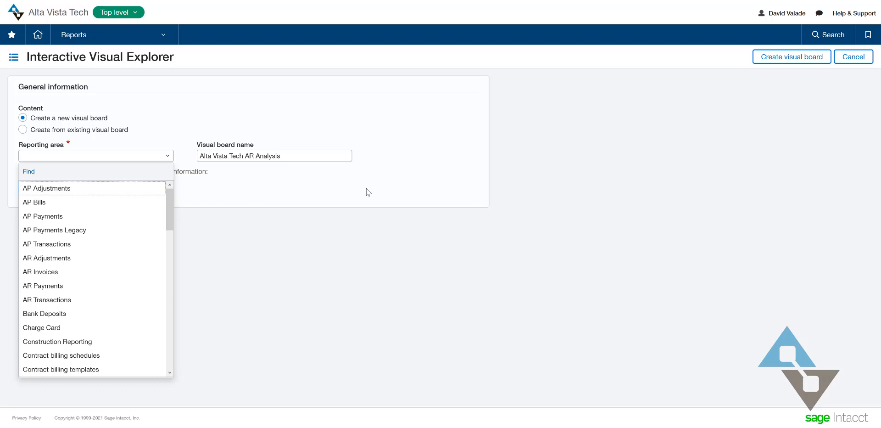
pyautogui.moveTo(64, 272)
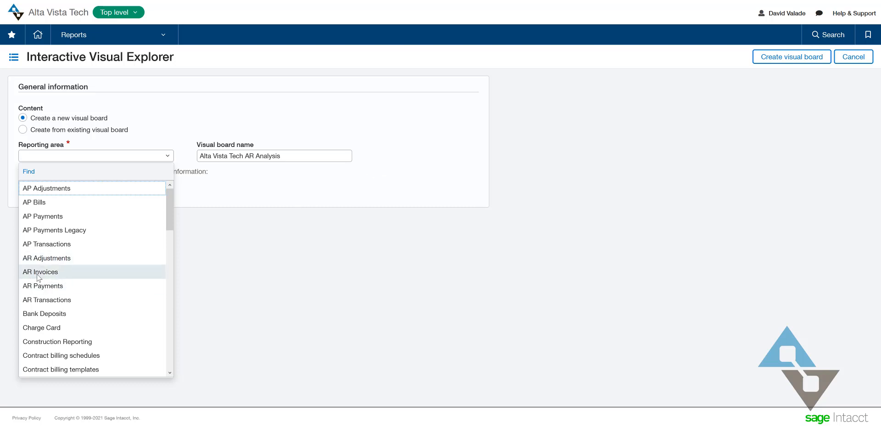
pyautogui.click(40, 271)
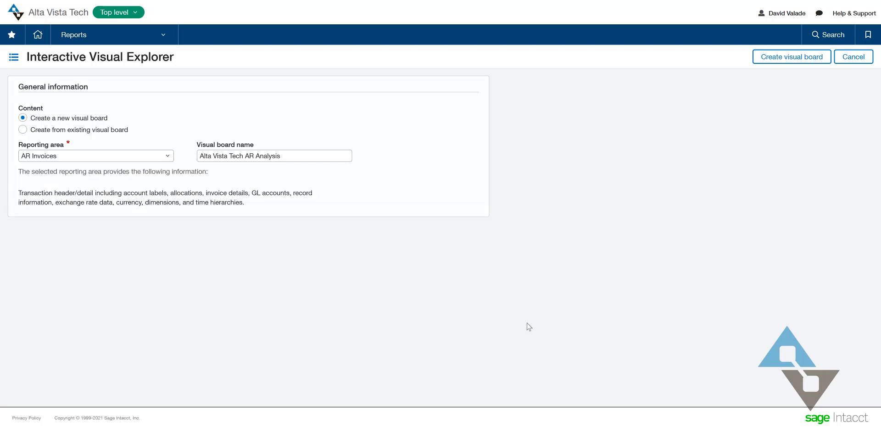
pyautogui.moveTo(114, 220)
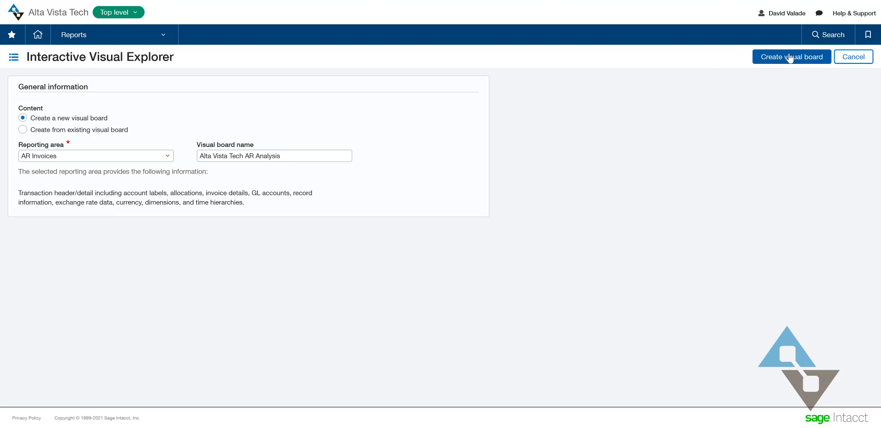
pyautogui.click(792, 56)
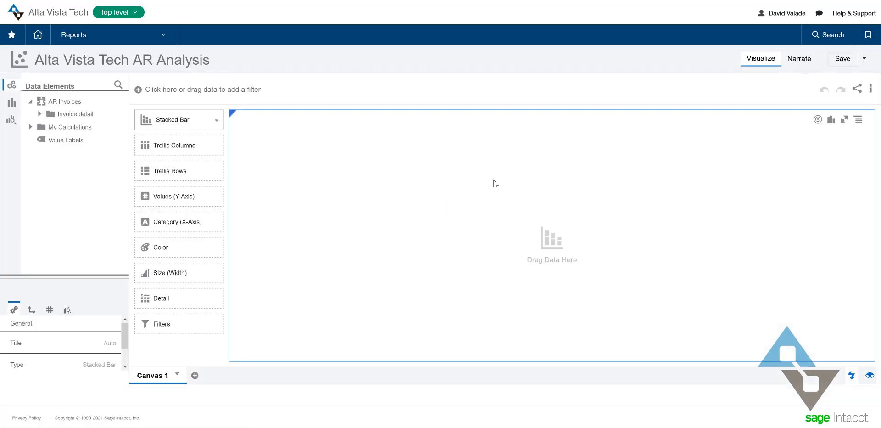
pyautogui.moveTo(500, 178)
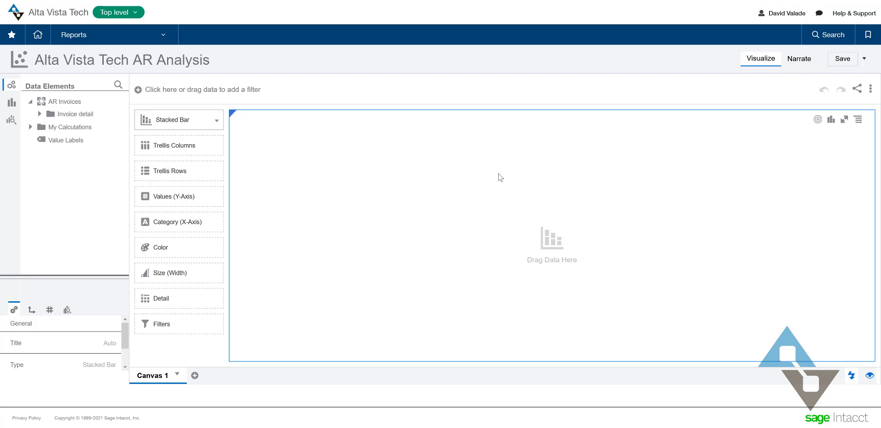
pyautogui.moveTo(529, 179)
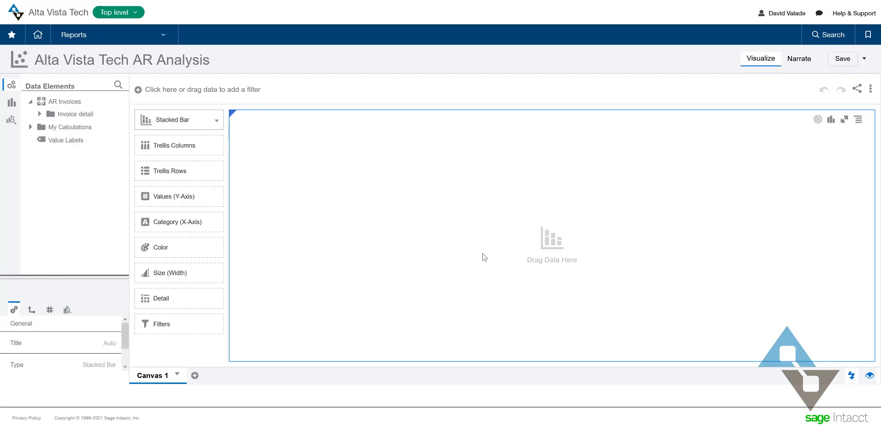
pyautogui.moveTo(439, 227)
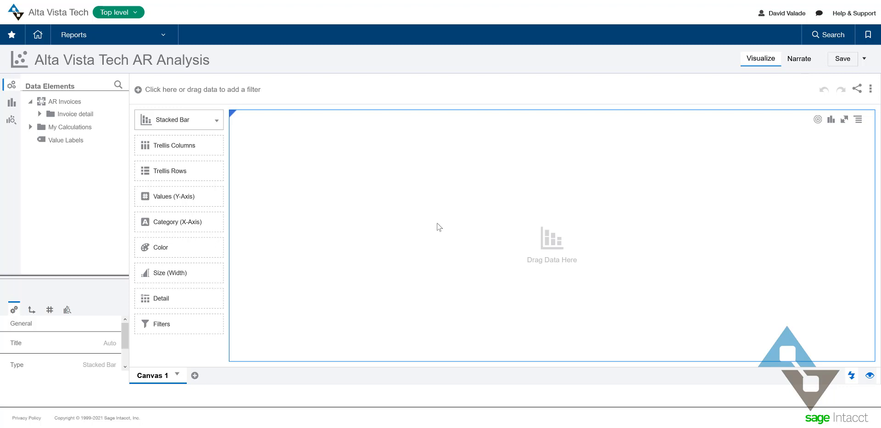
pyautogui.click(75, 113)
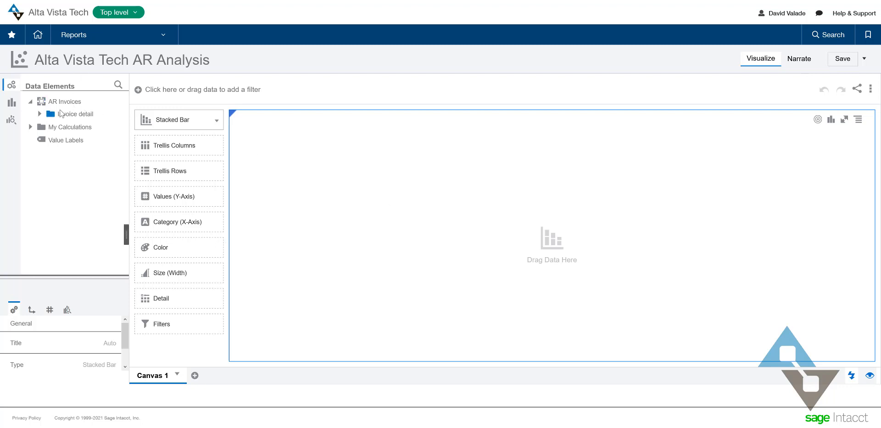
pyautogui.moveTo(75, 113)
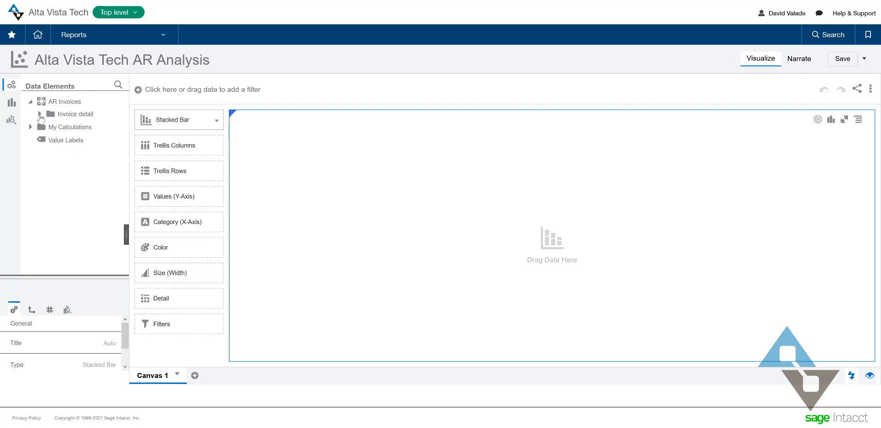
pyautogui.click(49, 113)
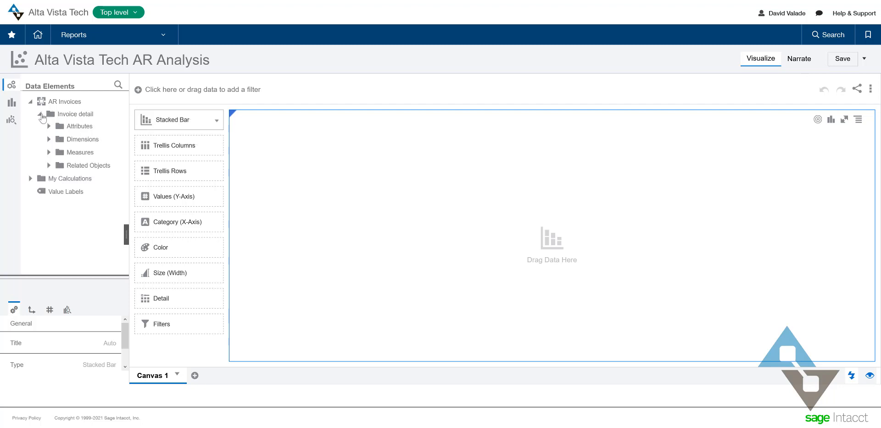
pyautogui.click(42, 115)
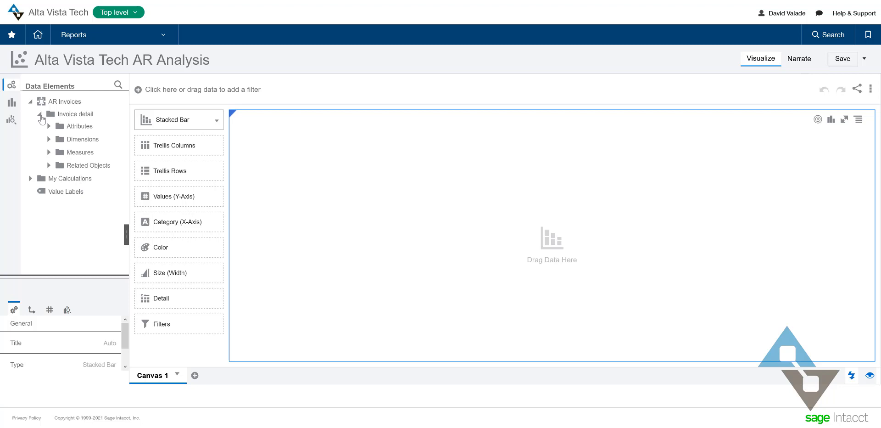
pyautogui.click(40, 113)
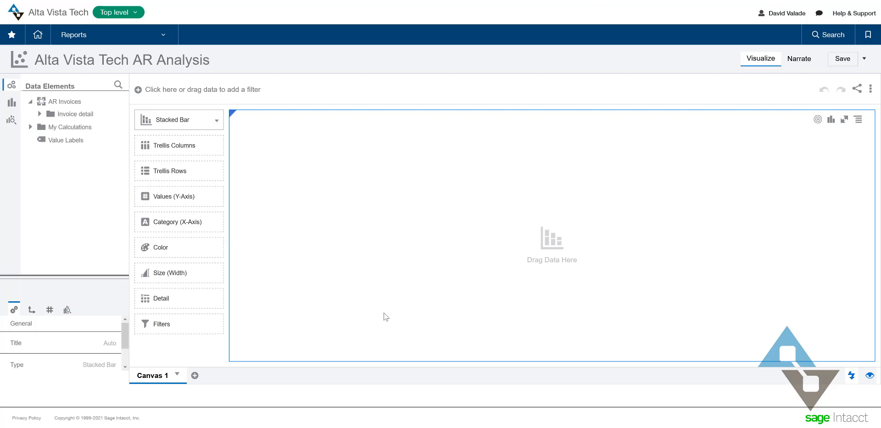
pyautogui.moveTo(393, 122)
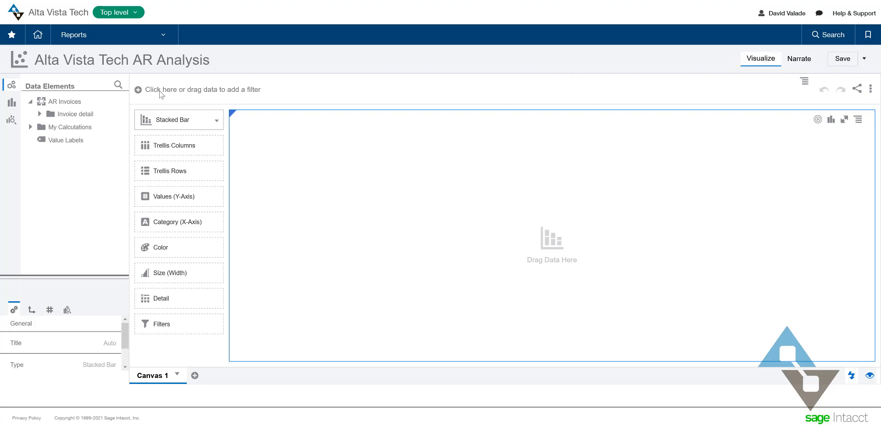
pyautogui.moveTo(340, 96)
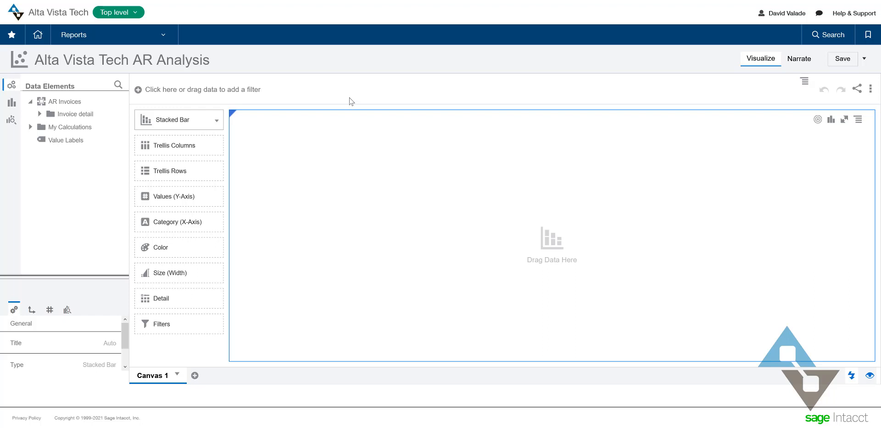
pyautogui.moveTo(355, 126)
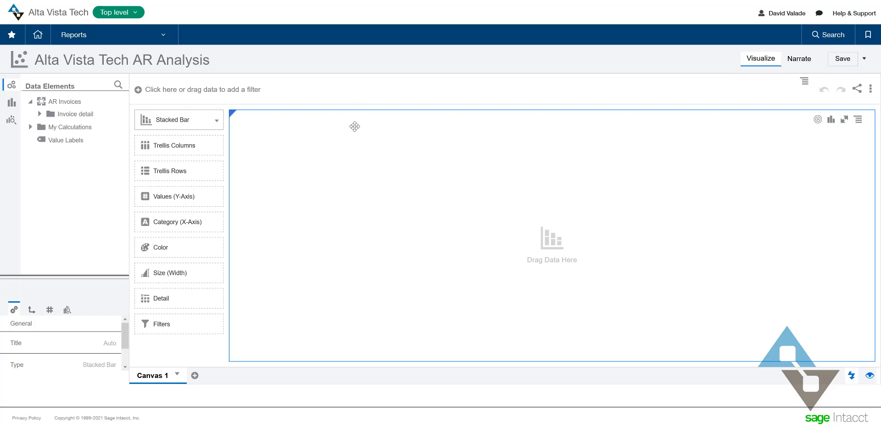
pyautogui.moveTo(351, 164)
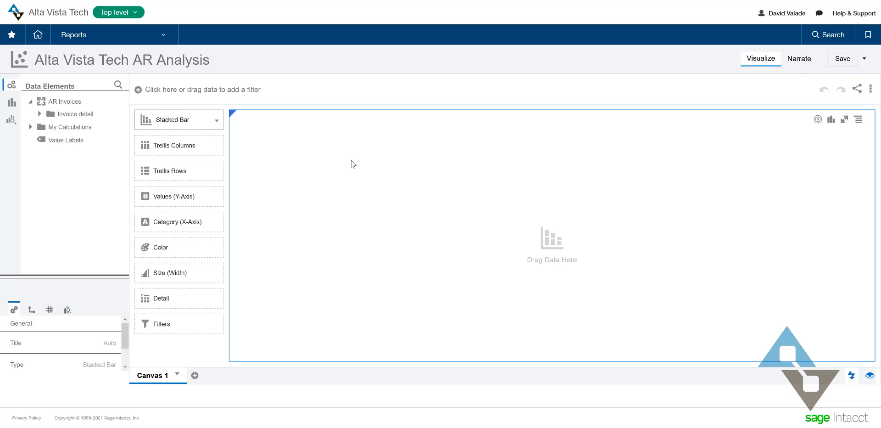
pyautogui.moveTo(380, 204)
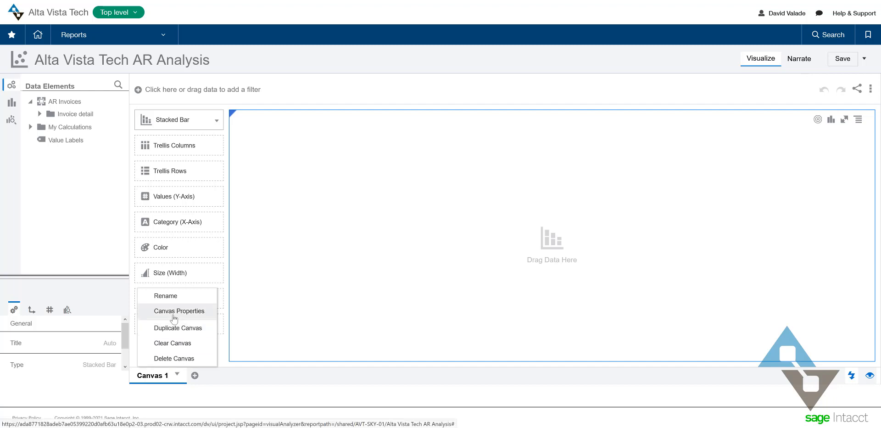
# Rename the Canvas 1 tab to 'AR by Customer'.
pyautogui.click(165, 296)
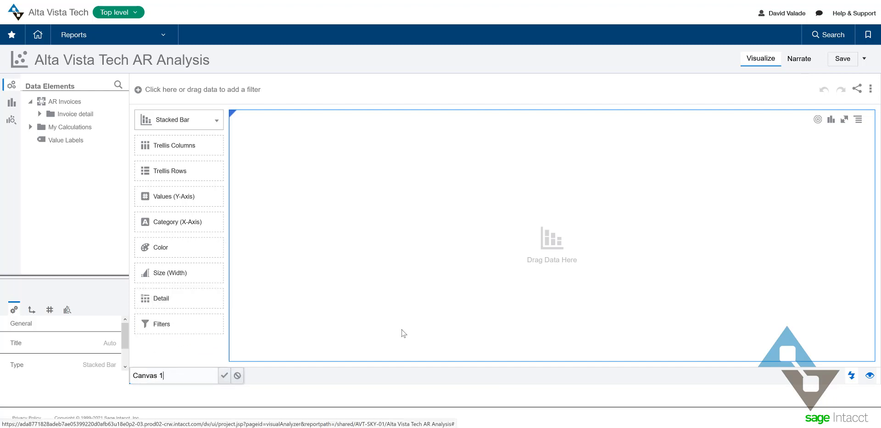
pyautogui.write('AR by Customer')
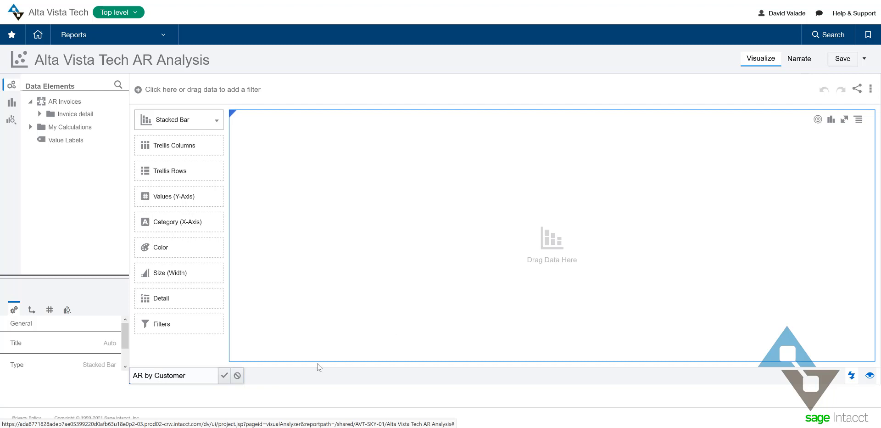
pyautogui.click(223, 375)
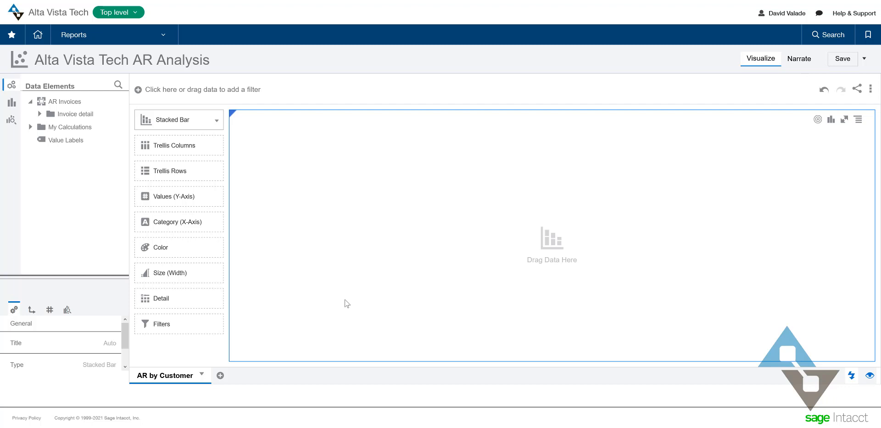
pyautogui.moveTo(284, 202)
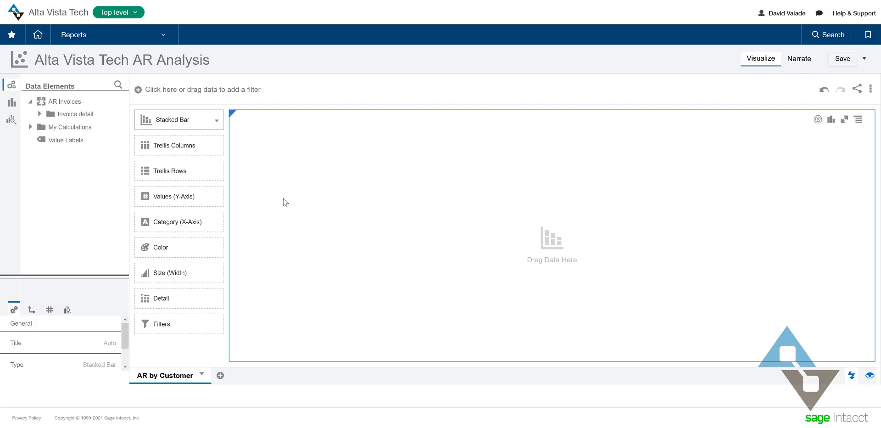
pyautogui.moveTo(216, 122)
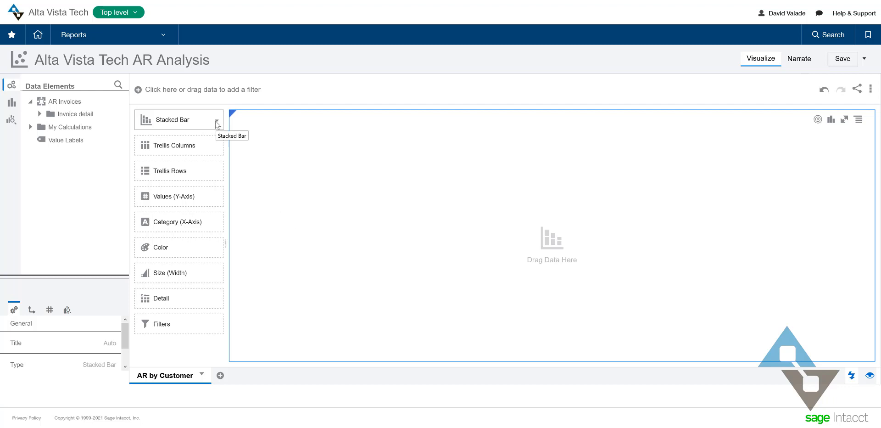
pyautogui.click(216, 120)
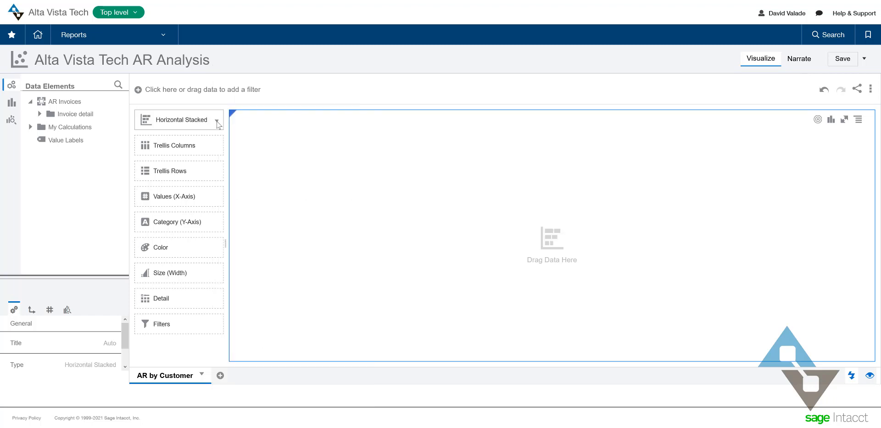
pyautogui.click(217, 122)
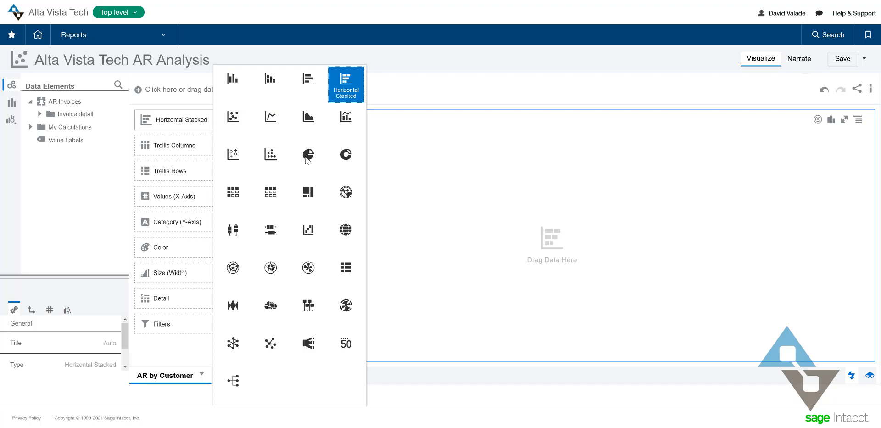
pyautogui.moveTo(345, 198)
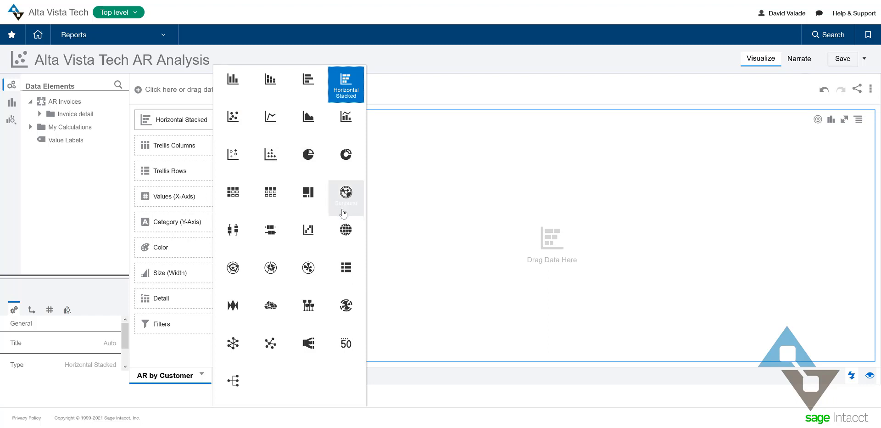
pyautogui.moveTo(308, 235)
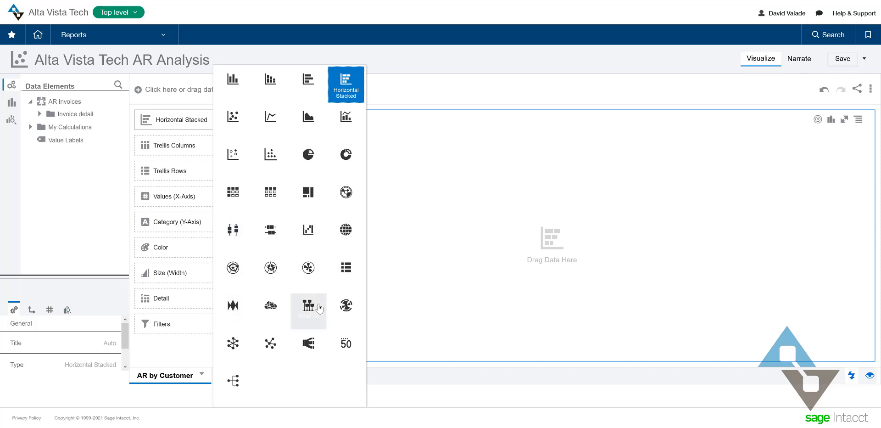
pyautogui.moveTo(308, 347)
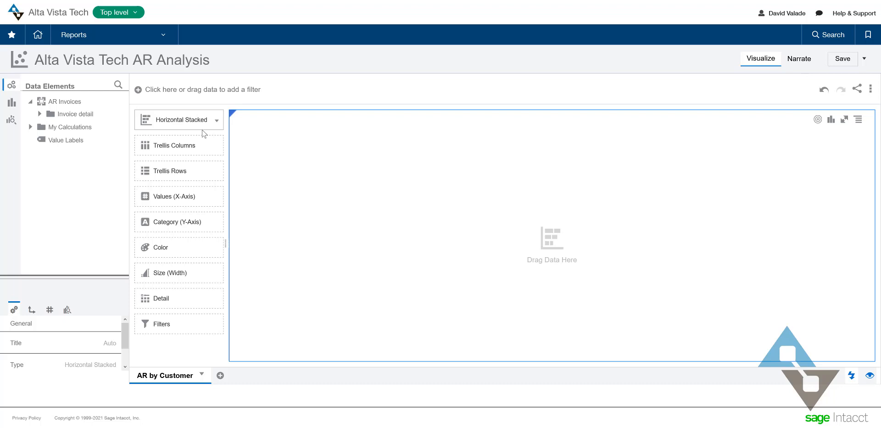
pyautogui.moveTo(63, 206)
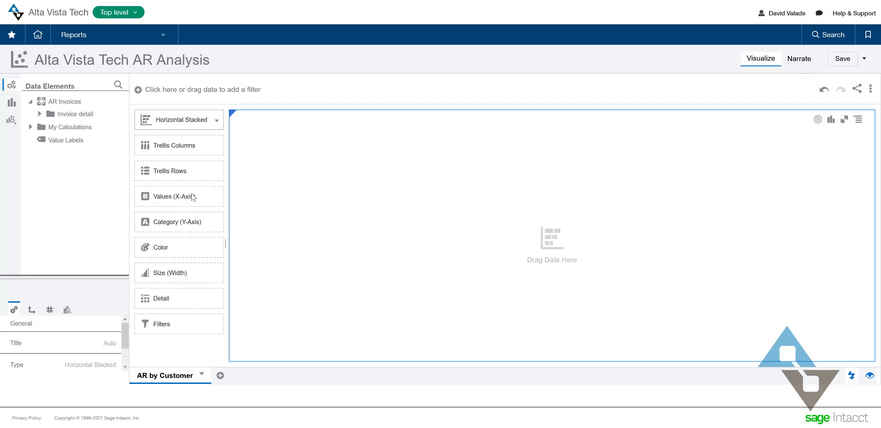
pyautogui.moveTo(223, 125)
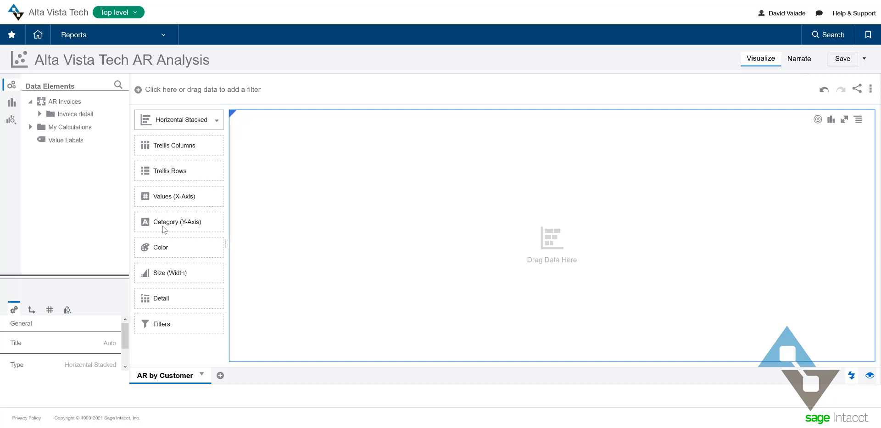
pyautogui.moveTo(187, 225)
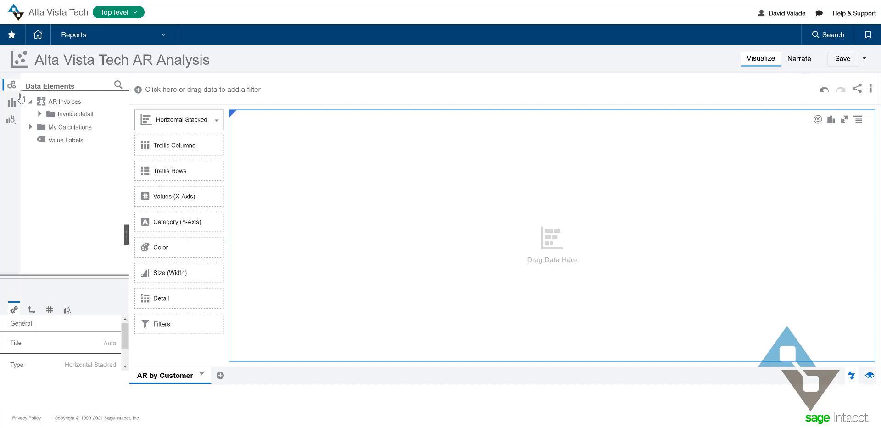
pyautogui.moveTo(65, 101)
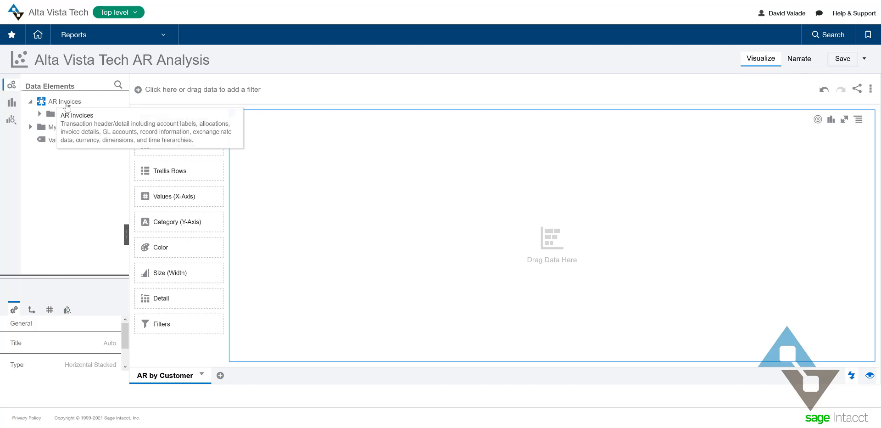
# Expand Invoice detail in Data Elements and drag the splitter to widen the panel.
pyautogui.click(39, 102)
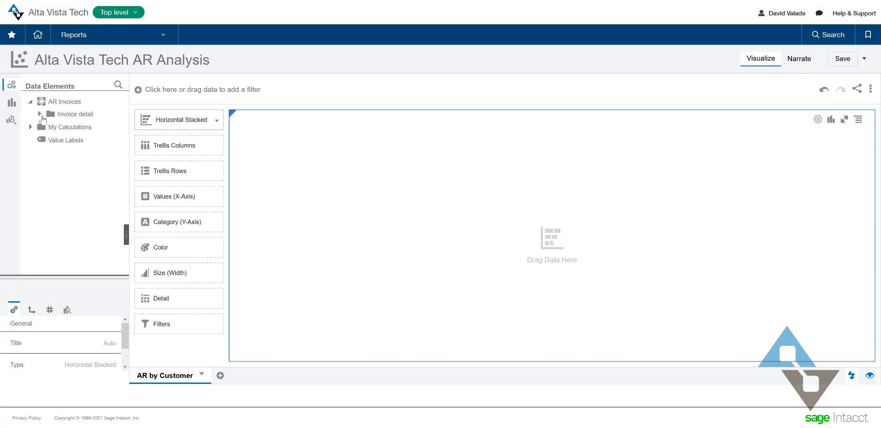
pyautogui.click(39, 114)
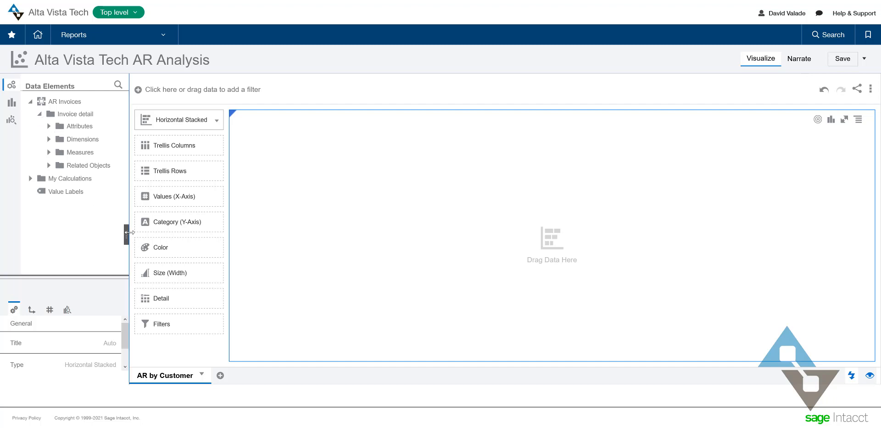
pyautogui.moveTo(128, 232); pyautogui.dragTo(210, 231)
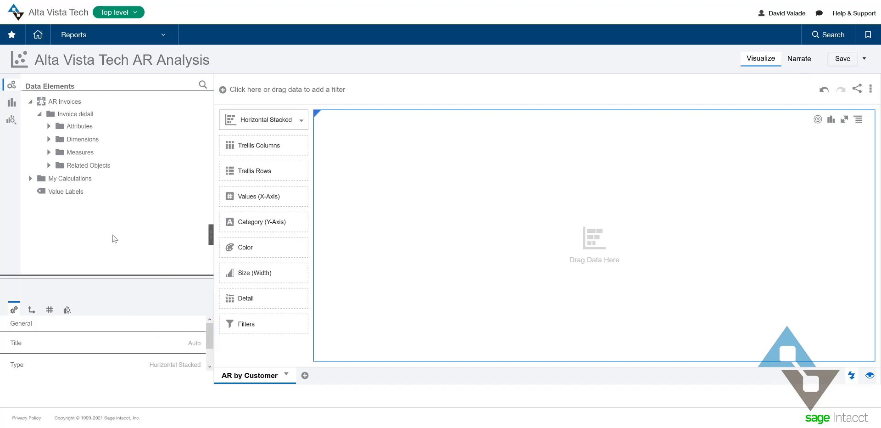
pyautogui.moveTo(51, 177)
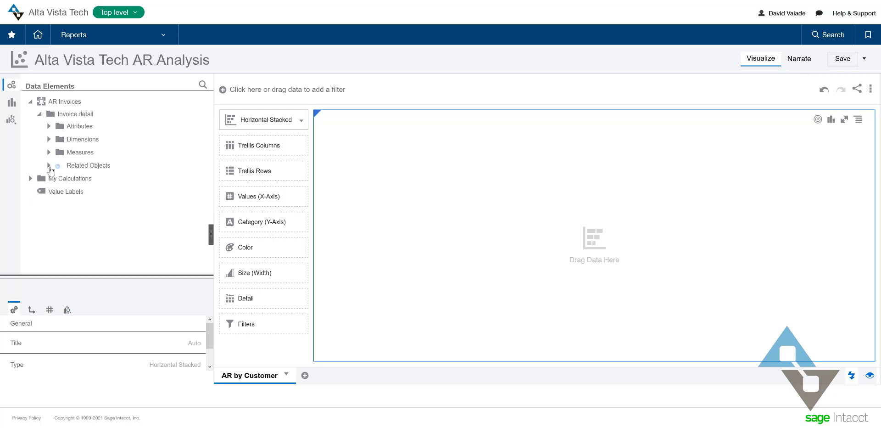
# Expand Related Objects > Invoice and scroll down to Customer name [Invoice].
pyautogui.click(49, 165)
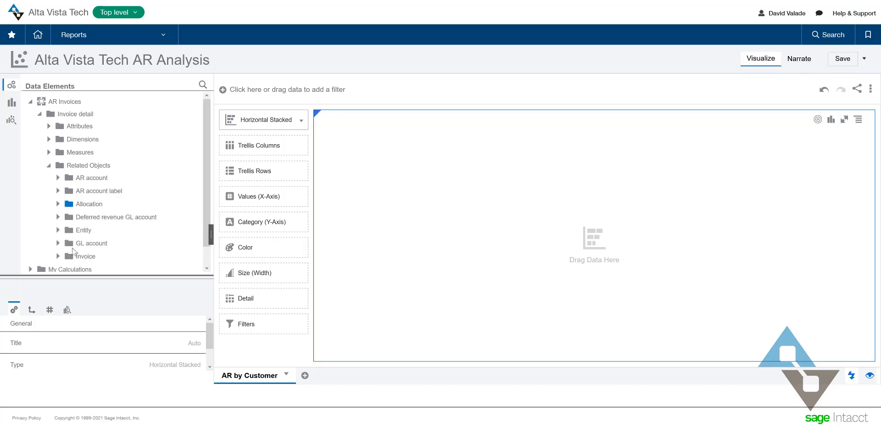
pyautogui.click(58, 255)
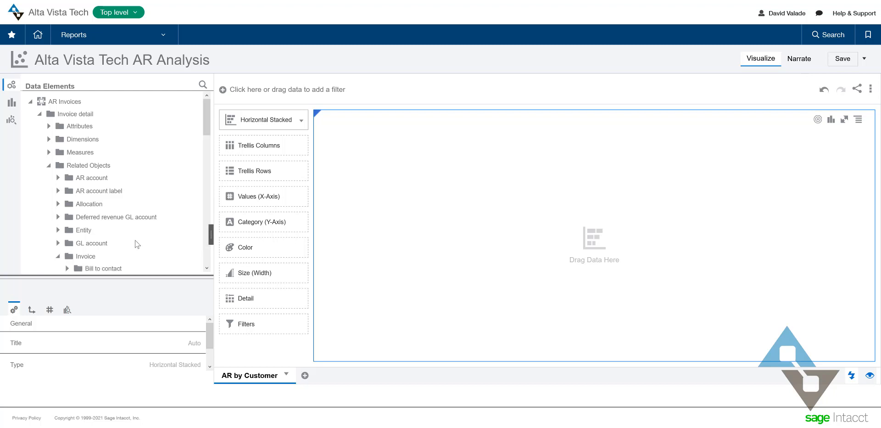
pyautogui.scroll(-3)
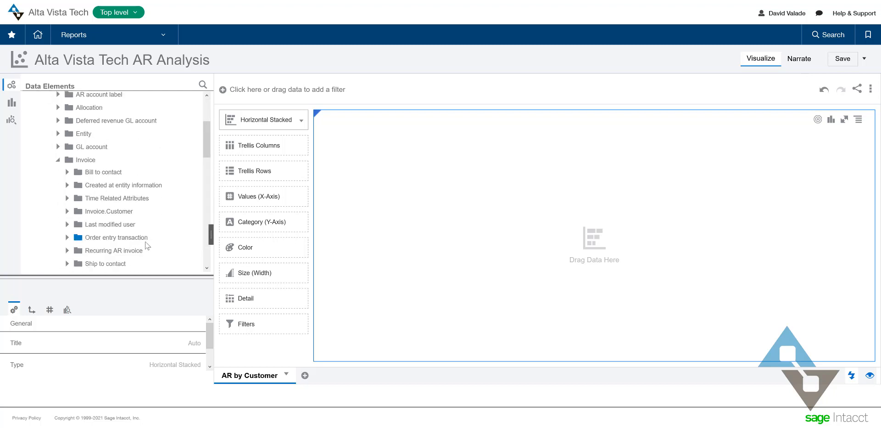
pyautogui.moveTo(78, 221)
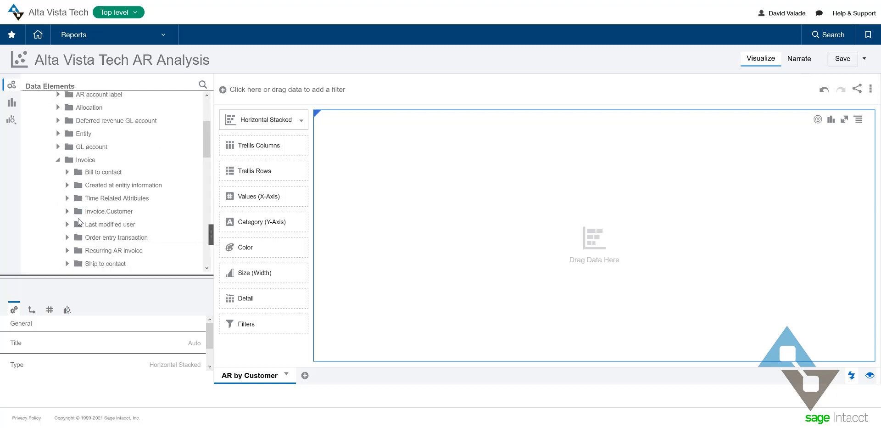
pyautogui.scroll(-3)
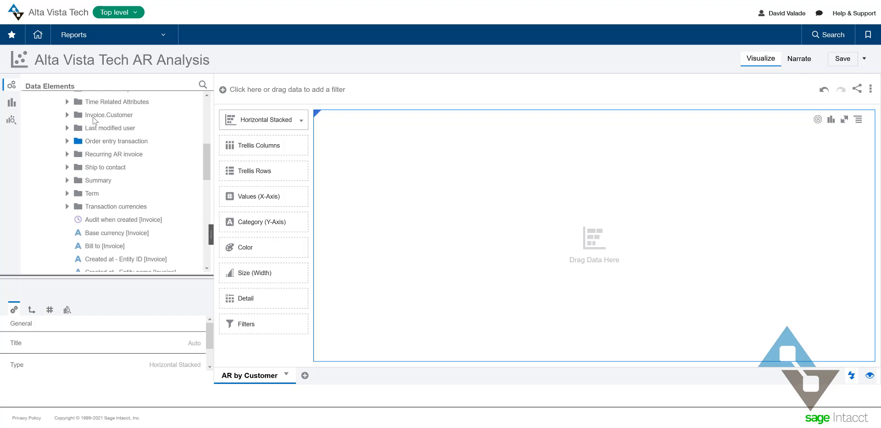
pyautogui.moveTo(106, 115)
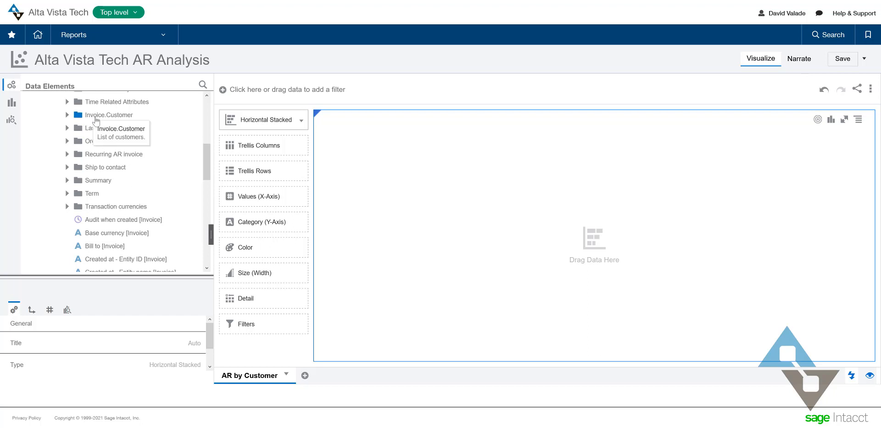
pyautogui.scroll(-3)
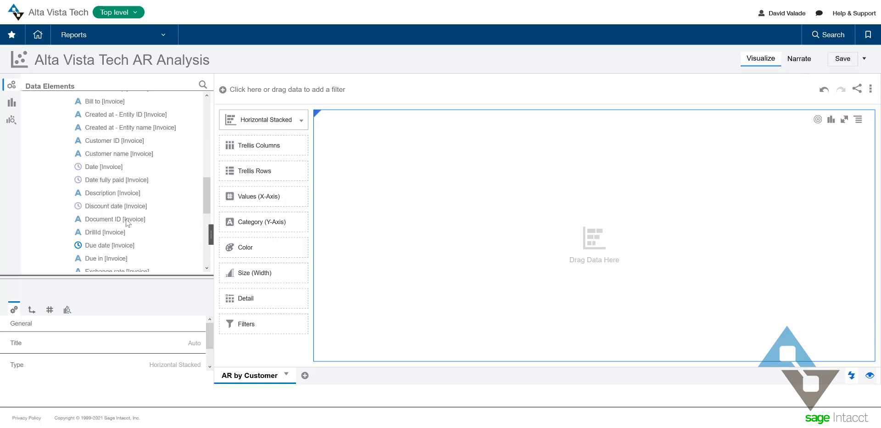
pyautogui.moveTo(123, 225)
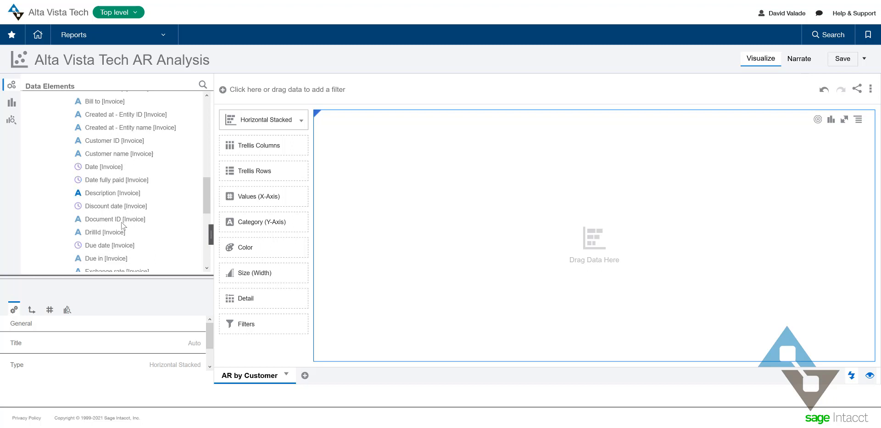
pyautogui.moveTo(124, 180)
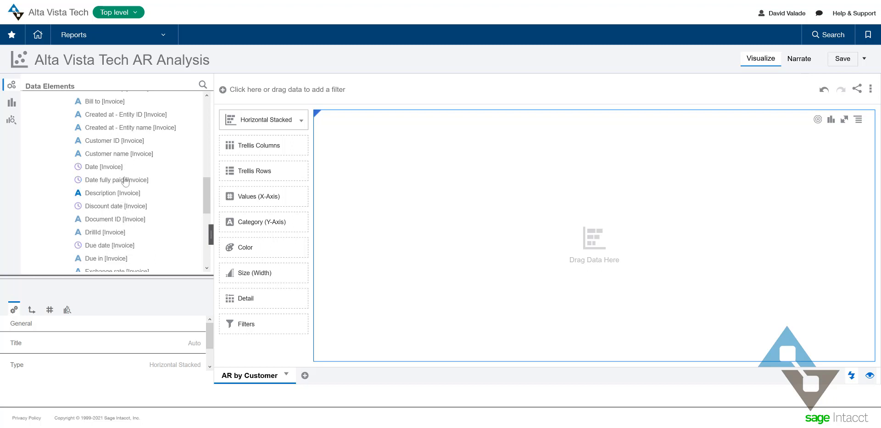
pyautogui.moveTo(150, 148)
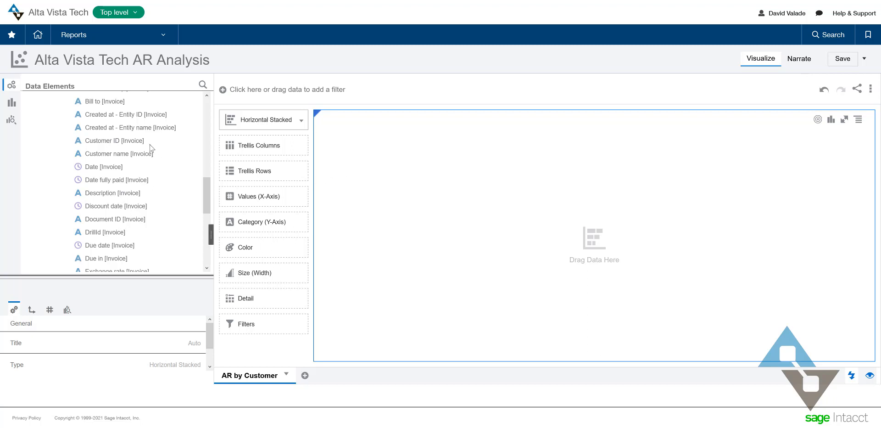
pyautogui.moveTo(96, 160)
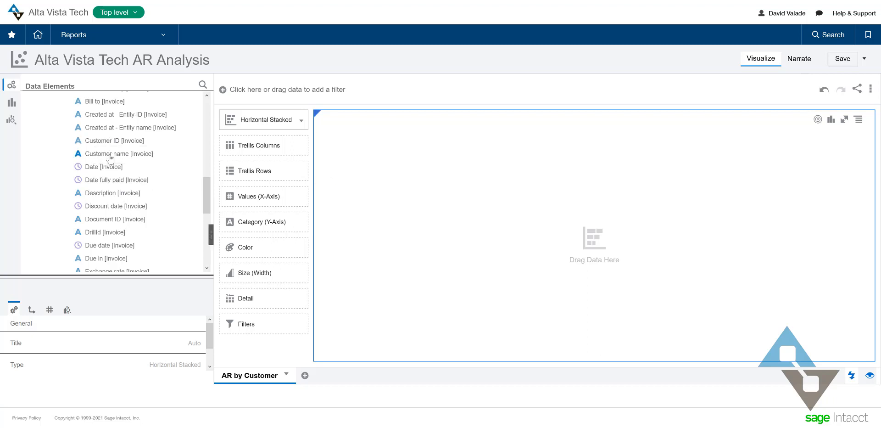
# Put Customer name [Invoice] on the chart's Category (Y-Axis).
pyautogui.moveTo(118, 153); pyautogui.dragTo(185, 169)
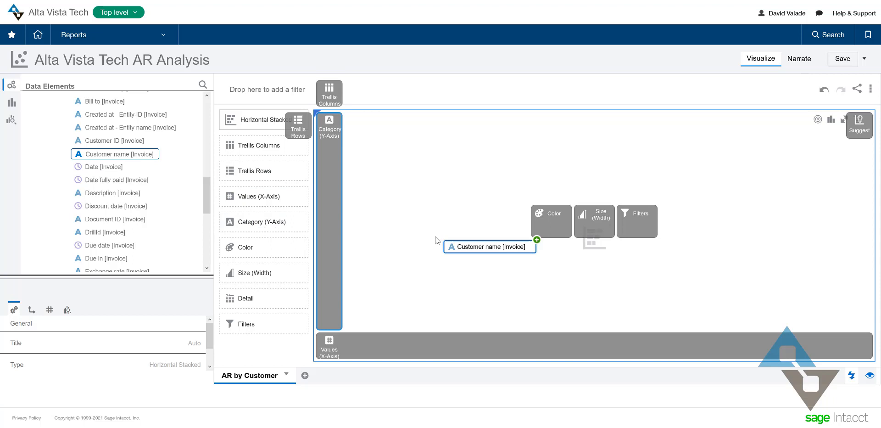
pyautogui.moveTo(489, 246); pyautogui.dragTo(308, 229)
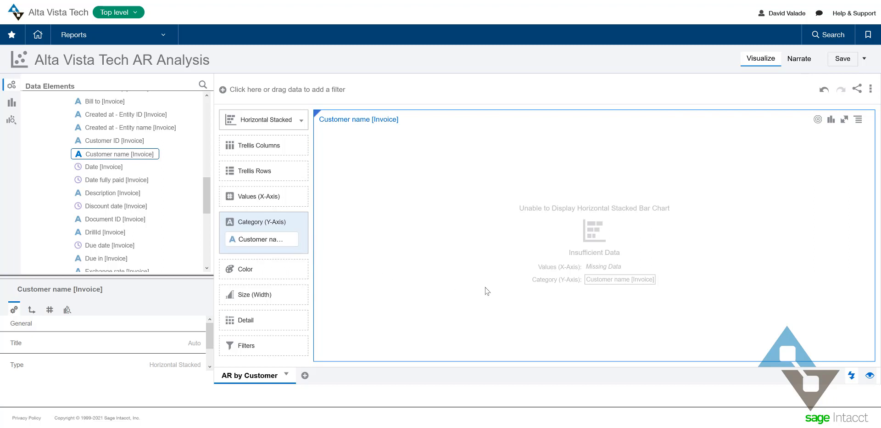
pyautogui.moveTo(597, 261)
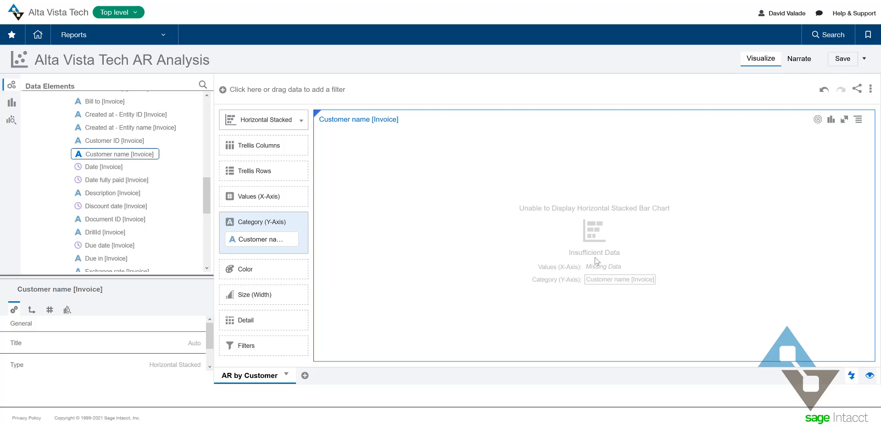
pyautogui.moveTo(601, 260)
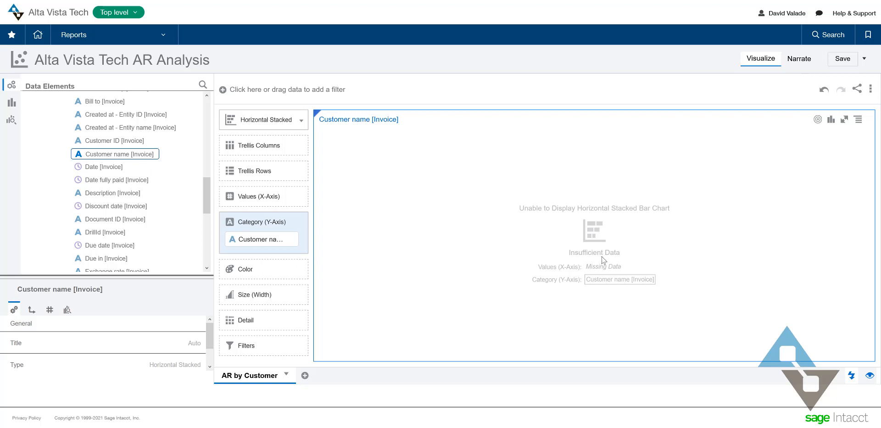
pyautogui.moveTo(621, 261)
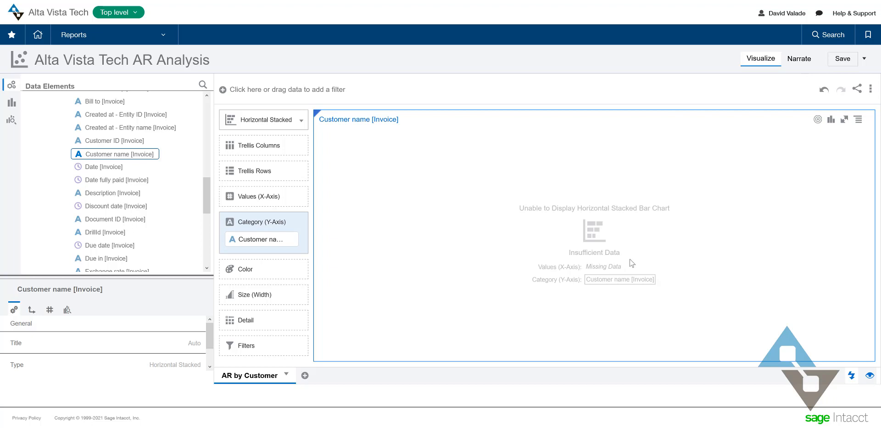
pyautogui.moveTo(521, 184)
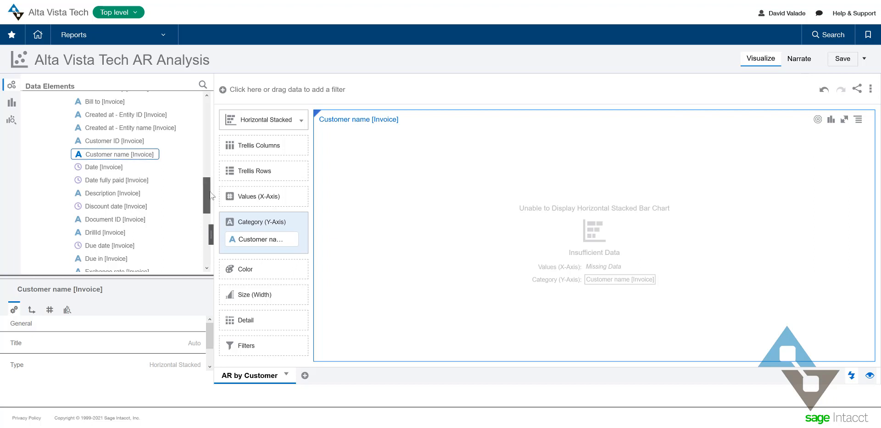
pyautogui.scroll(-3)
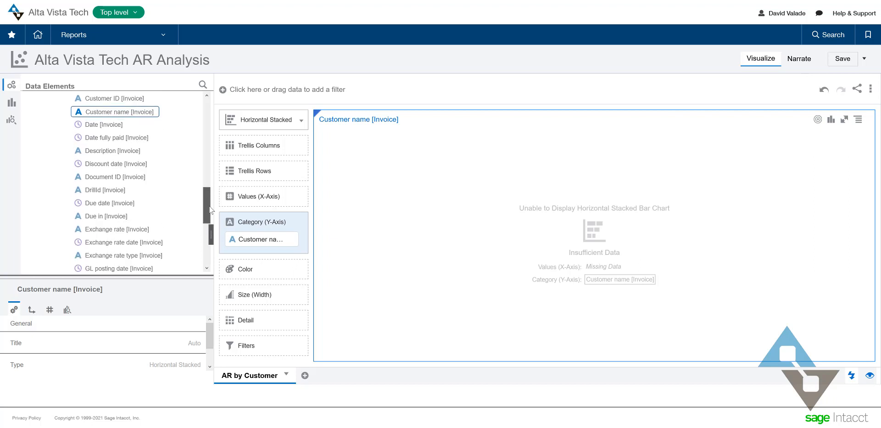
# Scroll Data Elements down to the Invoice detail Measures, such as Base amount.
pyautogui.scroll(-3)
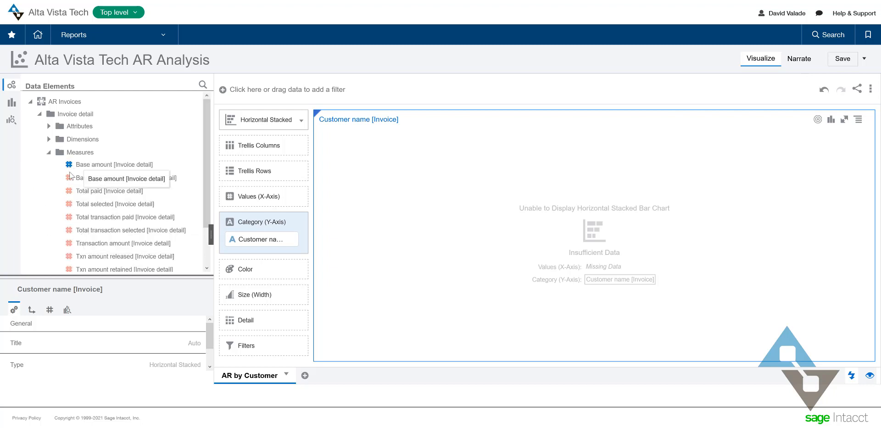
pyautogui.moveTo(35, 228)
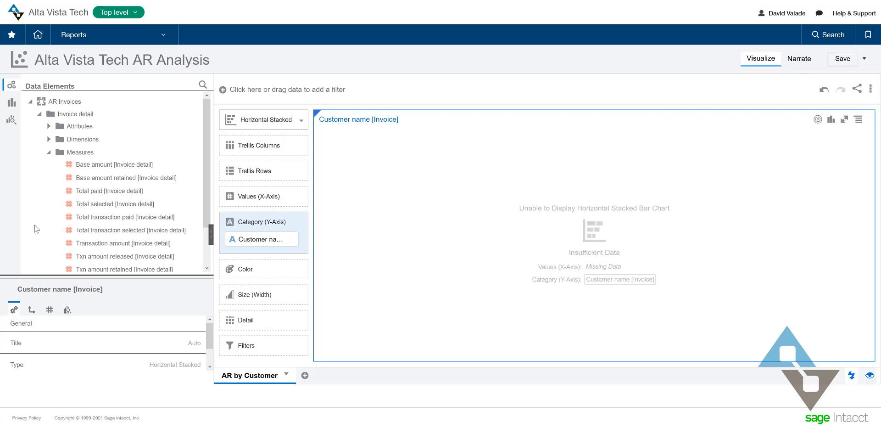
pyautogui.moveTo(201, 238)
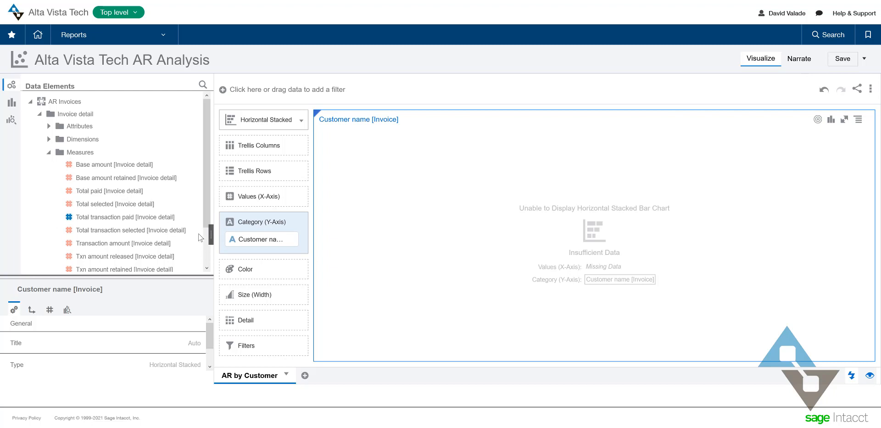
pyautogui.moveTo(258, 239)
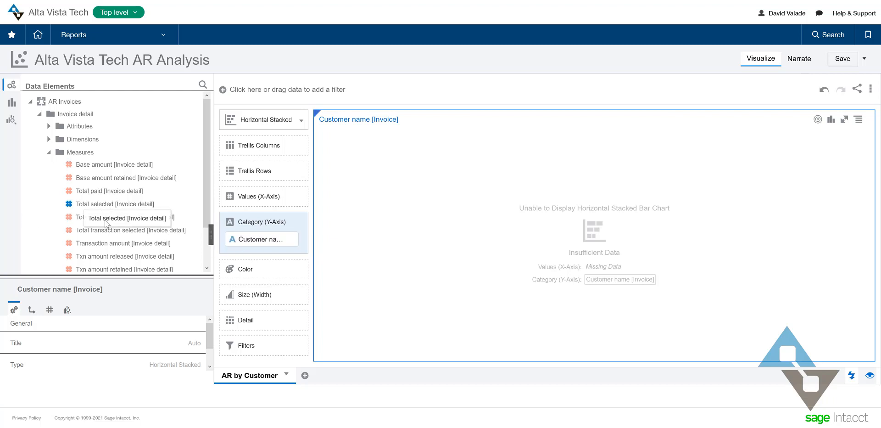
pyautogui.moveTo(42, 210)
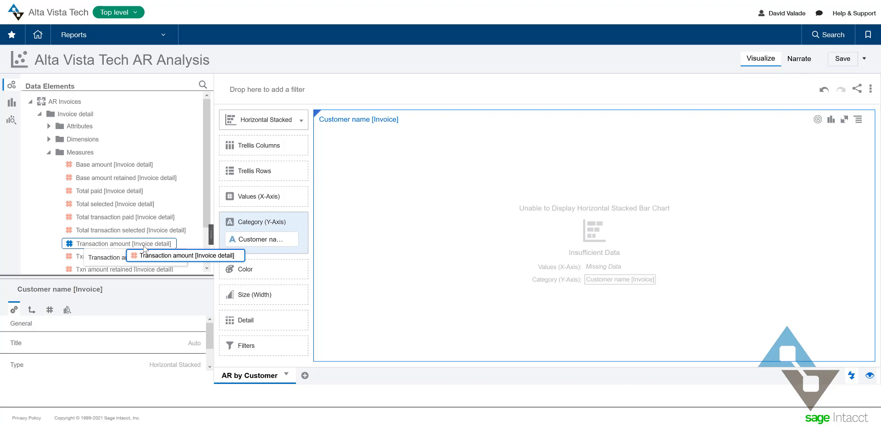
# Plot Transaction amount [Invoice detail] on Values (X-Axis) to show totals per customer.
pyautogui.moveTo(124, 243); pyautogui.dragTo(320, 269)
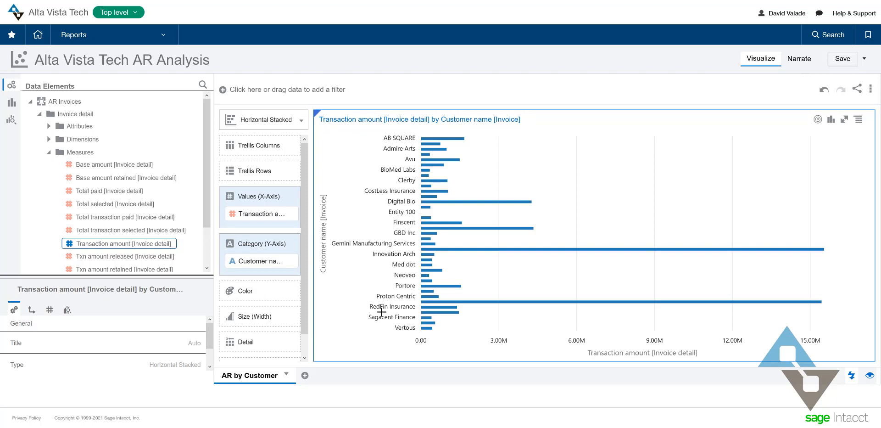
pyautogui.moveTo(382, 308)
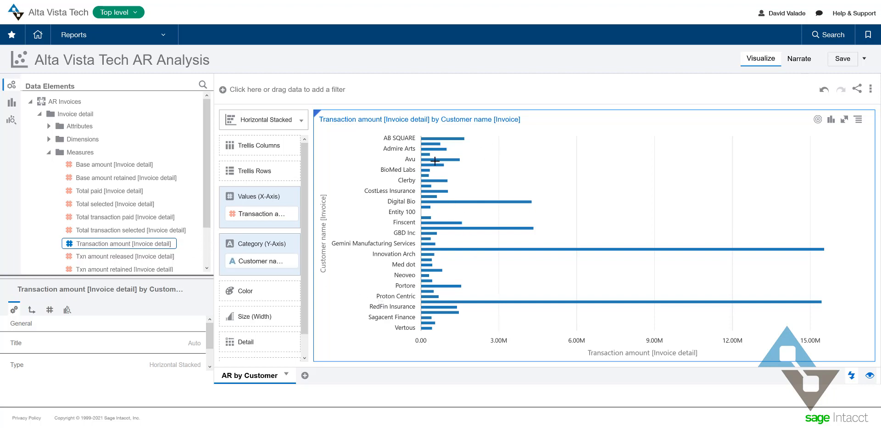
pyautogui.moveTo(438, 303)
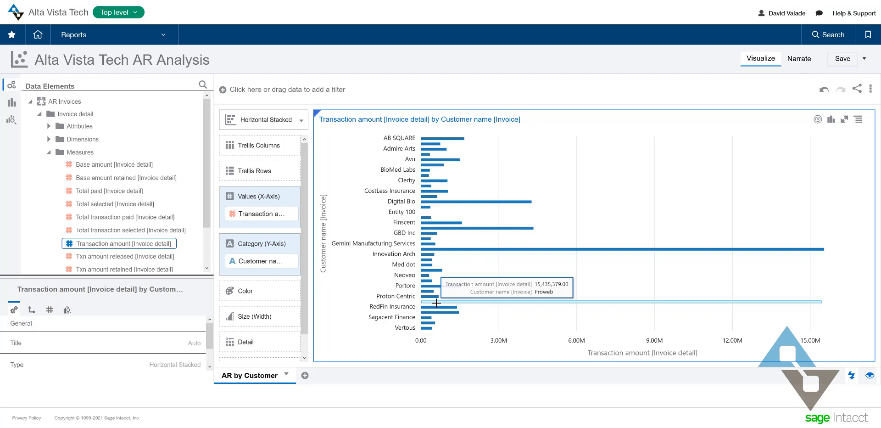
pyautogui.moveTo(441, 305)
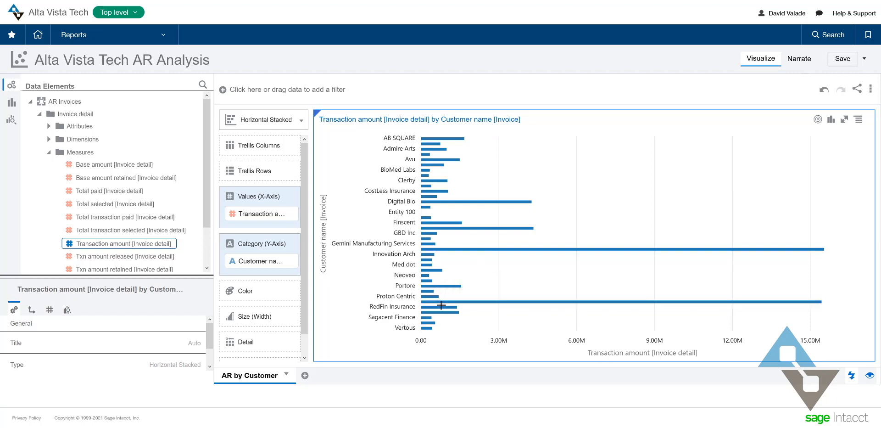
pyautogui.moveTo(841, 86)
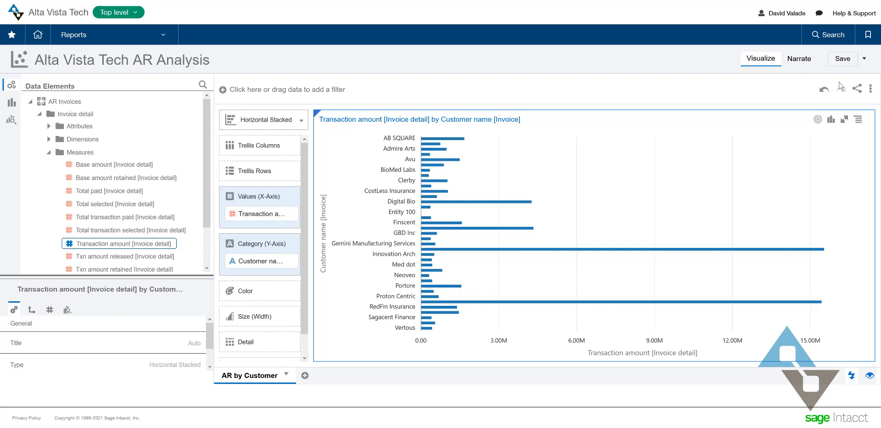
pyautogui.click(842, 58)
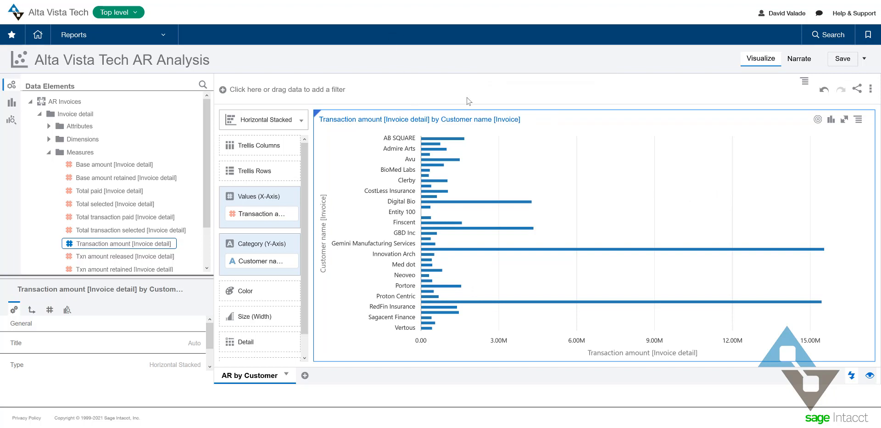
pyautogui.moveTo(455, 99)
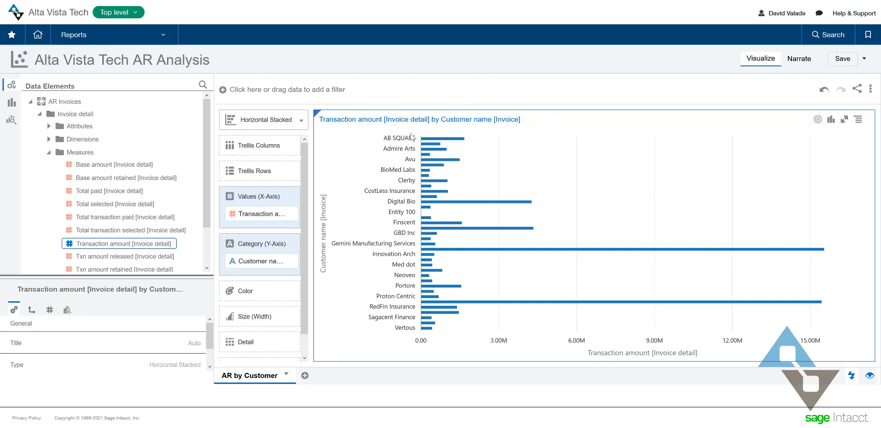
pyautogui.moveTo(353, 125)
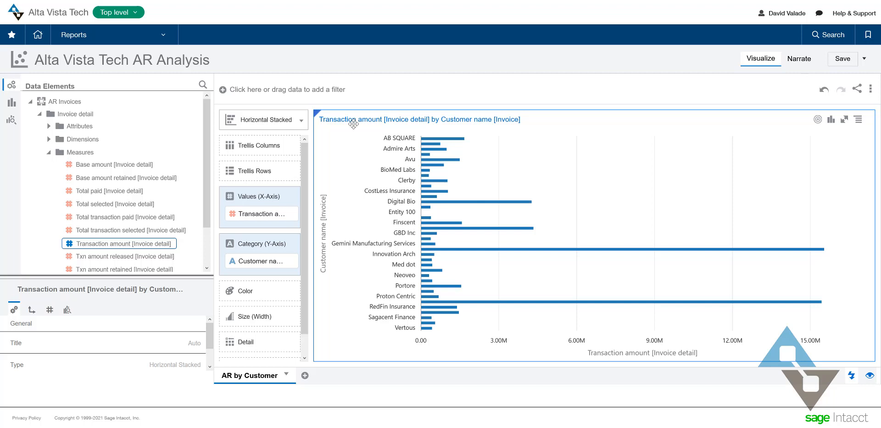
pyautogui.moveTo(428, 124)
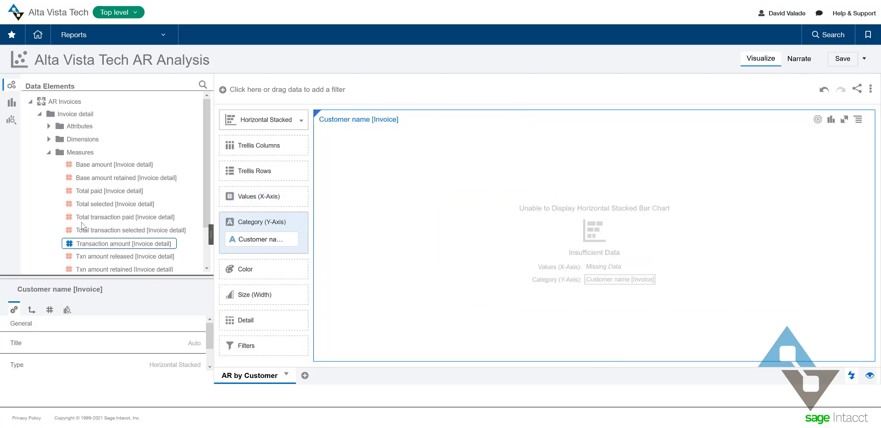
pyautogui.moveTo(109, 191)
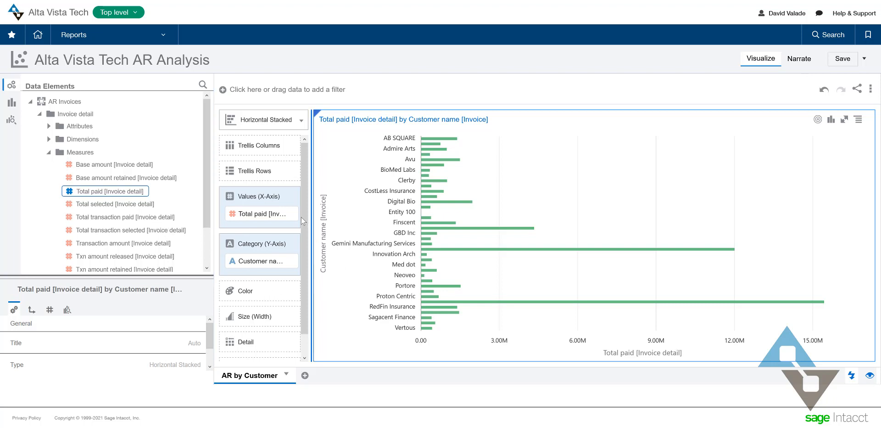
pyautogui.moveTo(283, 205)
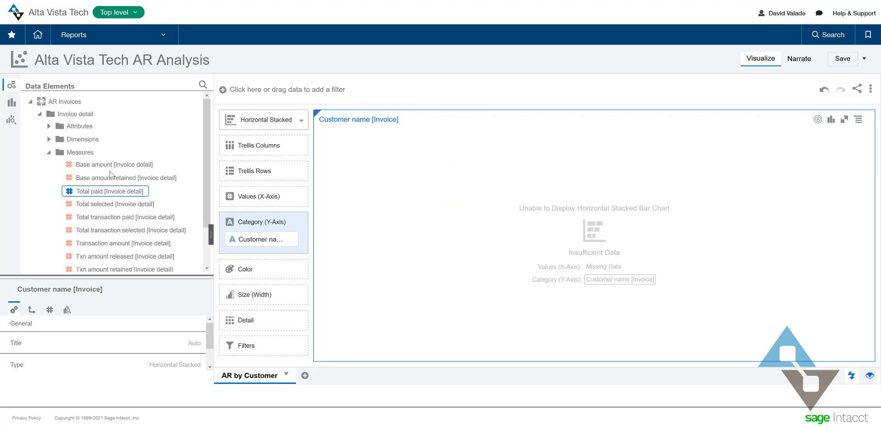
pyautogui.moveTo(188, 188)
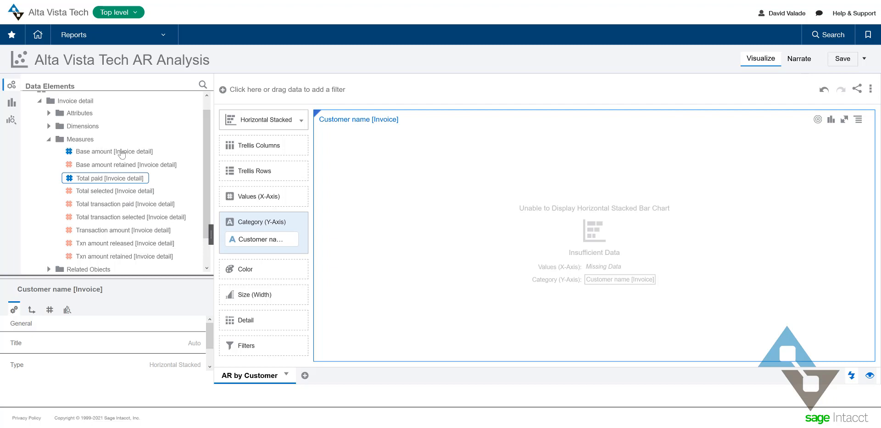
pyautogui.moveTo(151, 168)
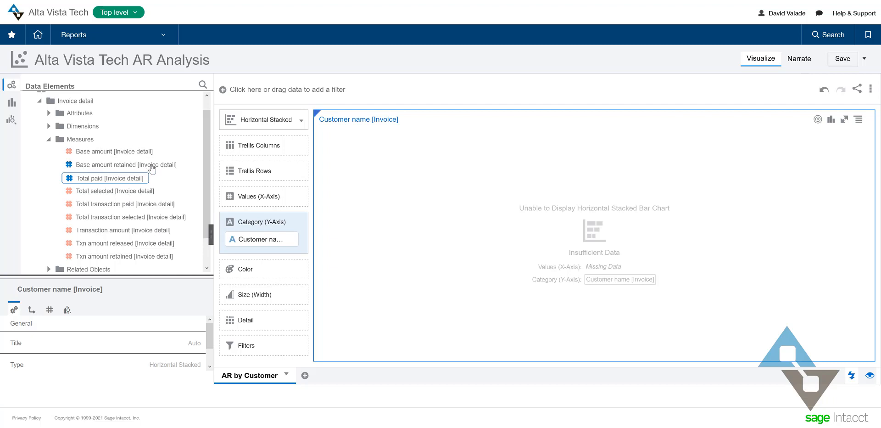
pyautogui.moveTo(168, 138)
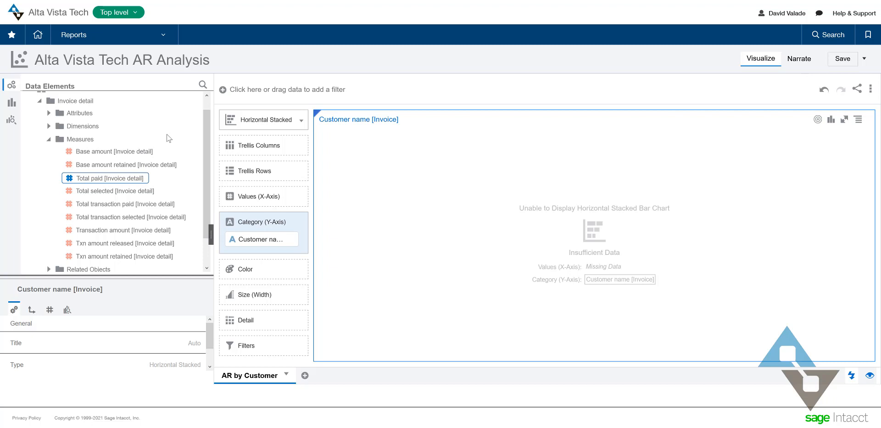
pyautogui.moveTo(206, 151)
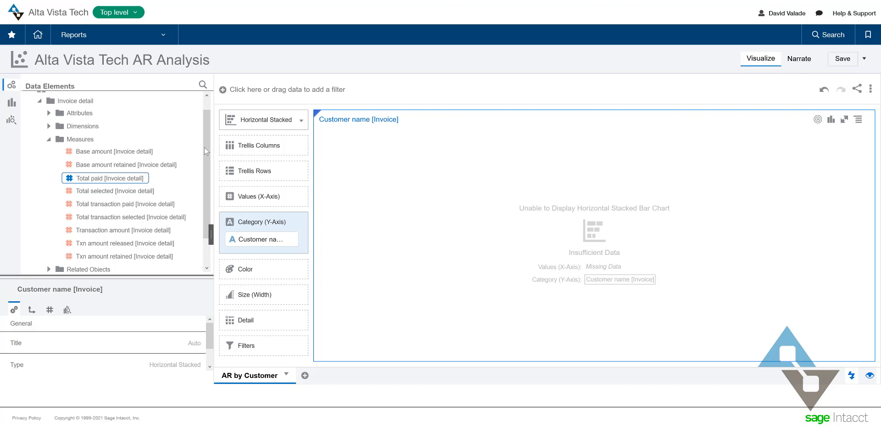
pyautogui.moveTo(187, 250)
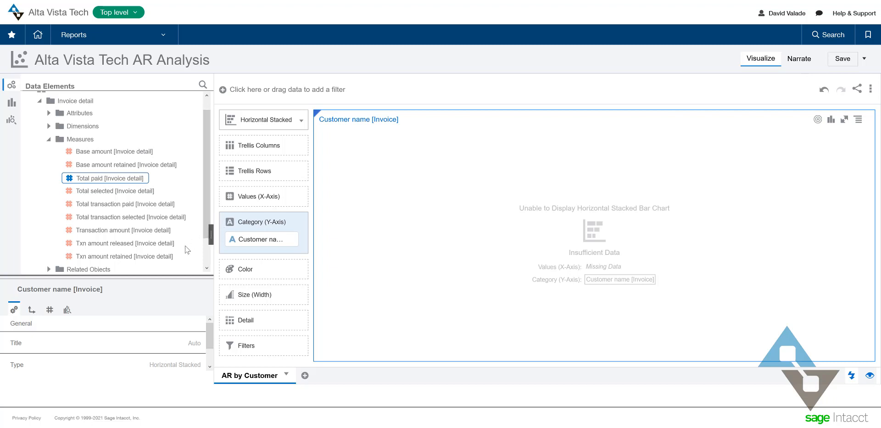
pyautogui.moveTo(123, 233)
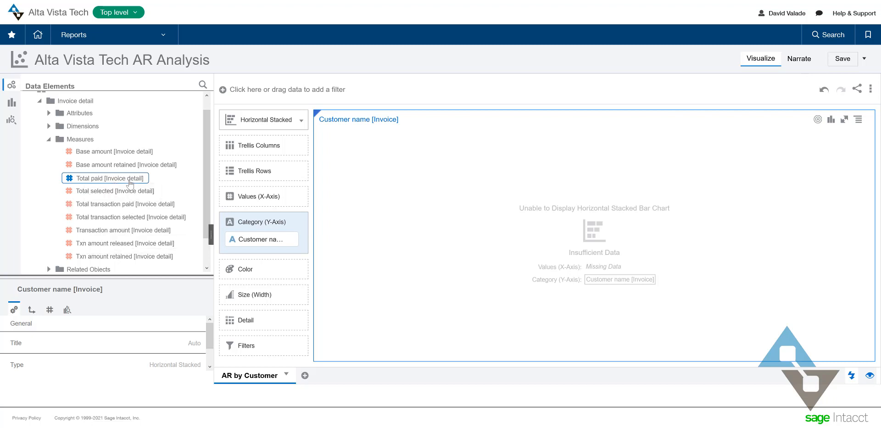
pyautogui.moveTo(142, 223)
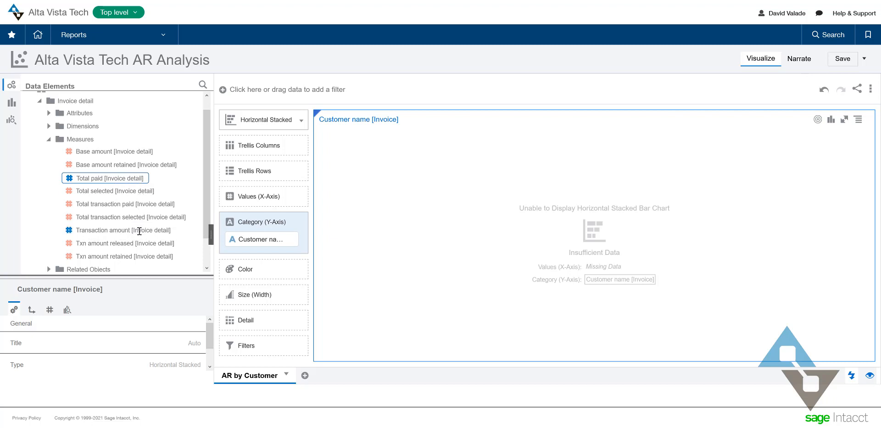
pyautogui.moveTo(123, 230)
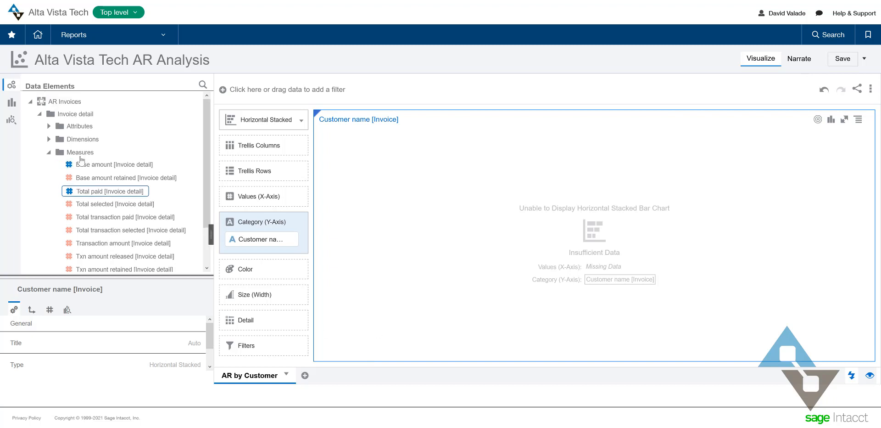
# Start a new calculation from My Calculations via Add Calculation.
pyautogui.scroll(-3)
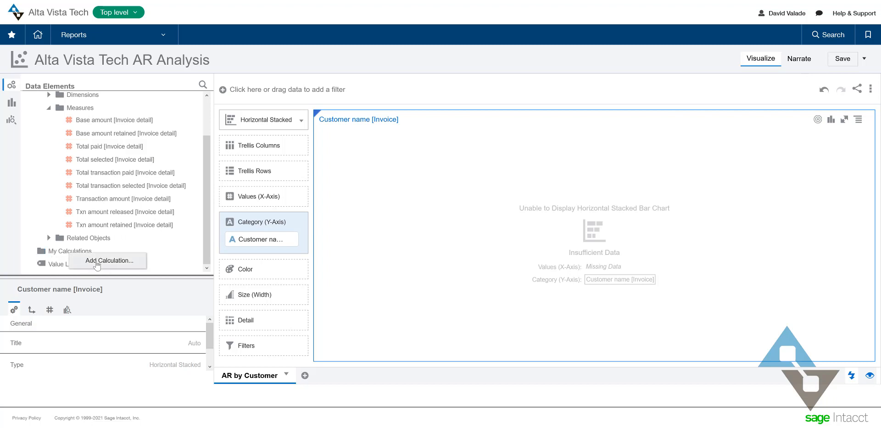
pyautogui.click(108, 260)
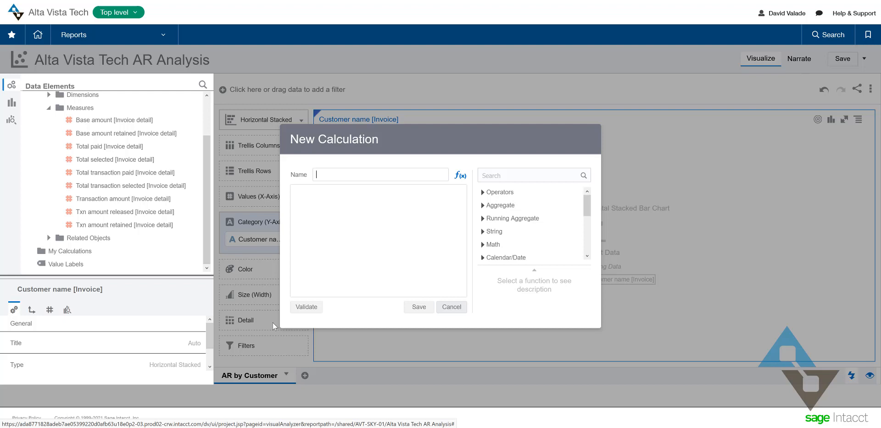
pyautogui.moveTo(331, 352)
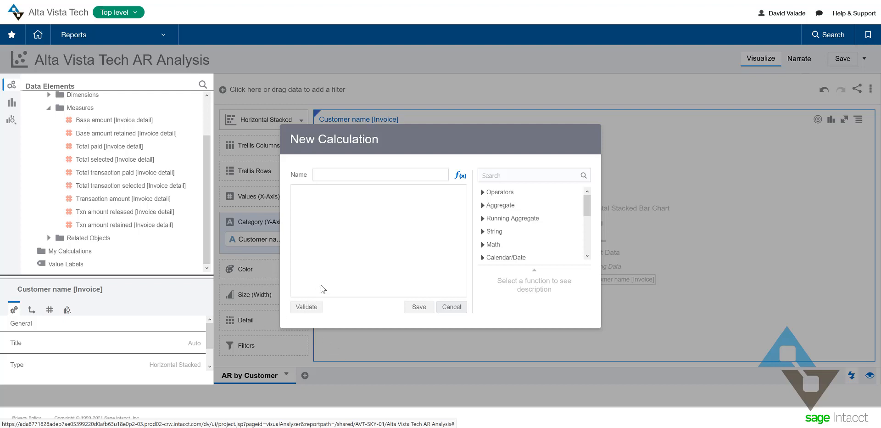
pyautogui.moveTo(349, 257)
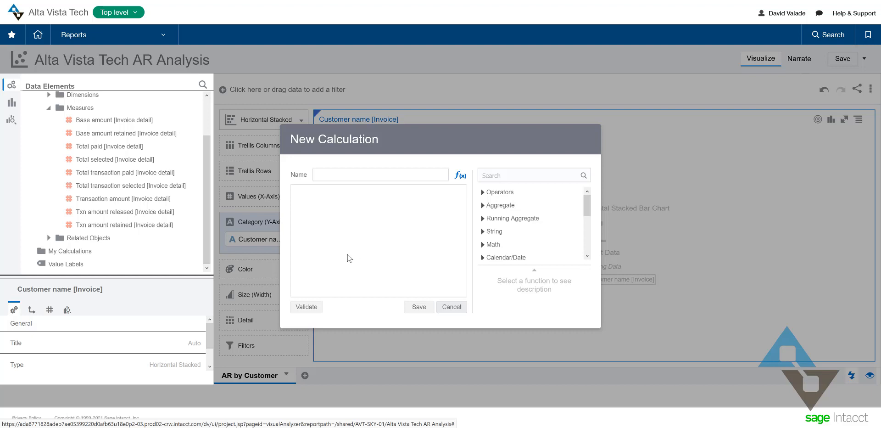
pyautogui.moveTo(366, 241)
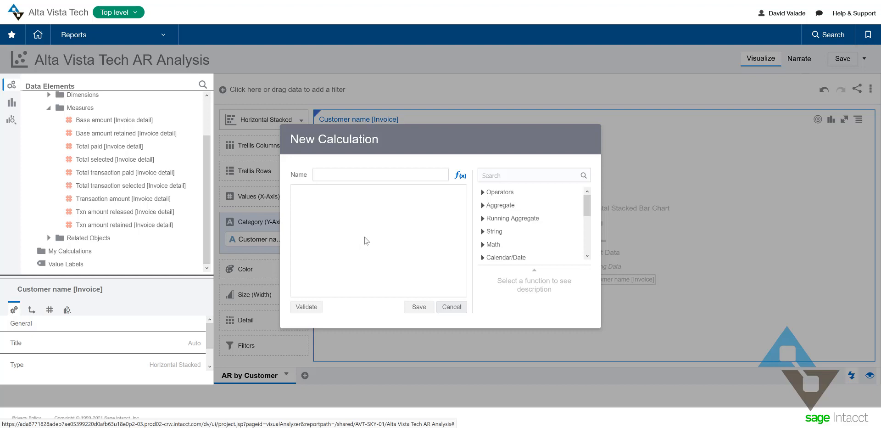
# Define and save 'Total Due Amount' as Transaction amount minus Total paid.
pyautogui.click(380, 175)
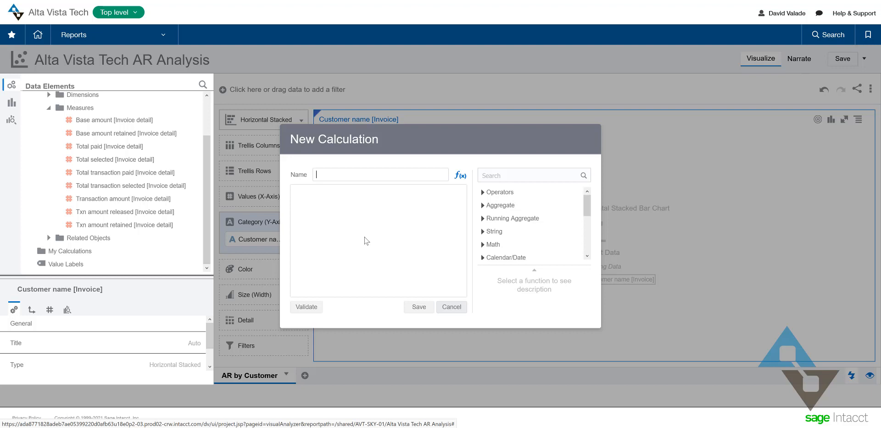
pyautogui.write('Total Due Amoun')
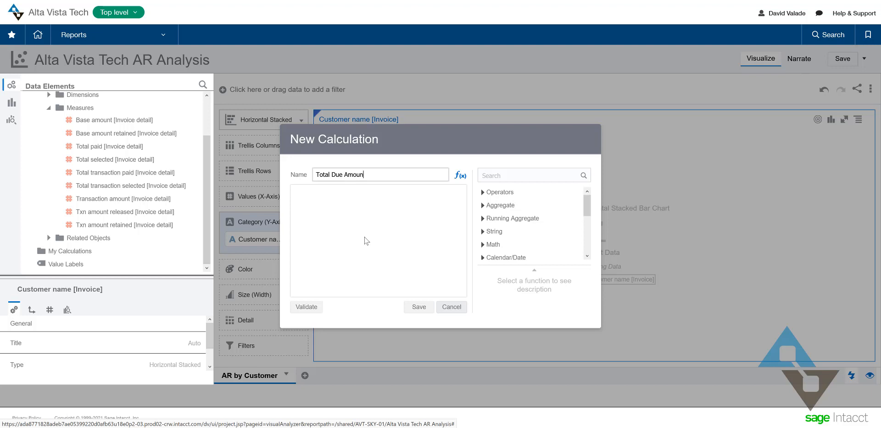
pyautogui.write('t')
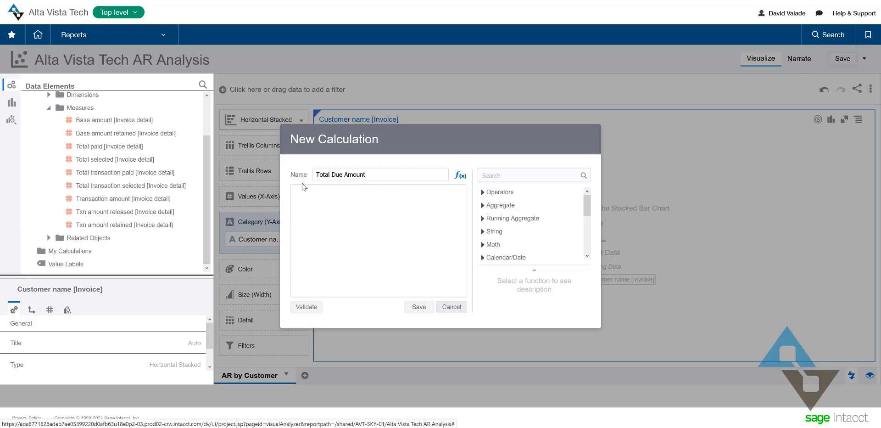
pyautogui.click(377, 191)
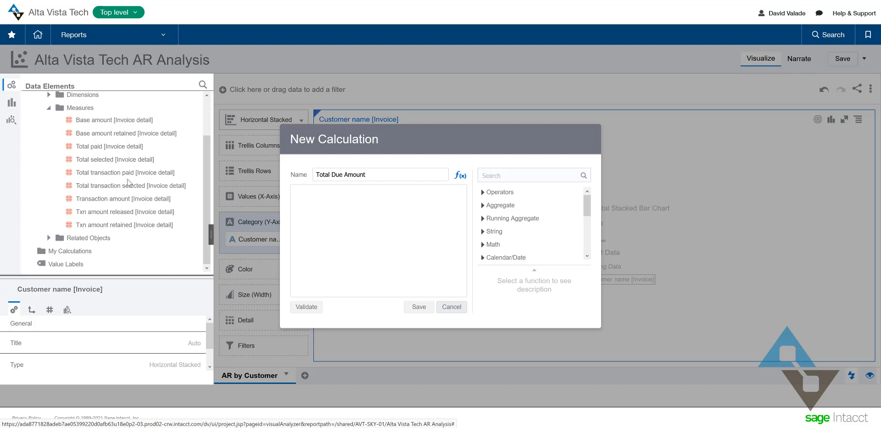
pyautogui.click(376, 191)
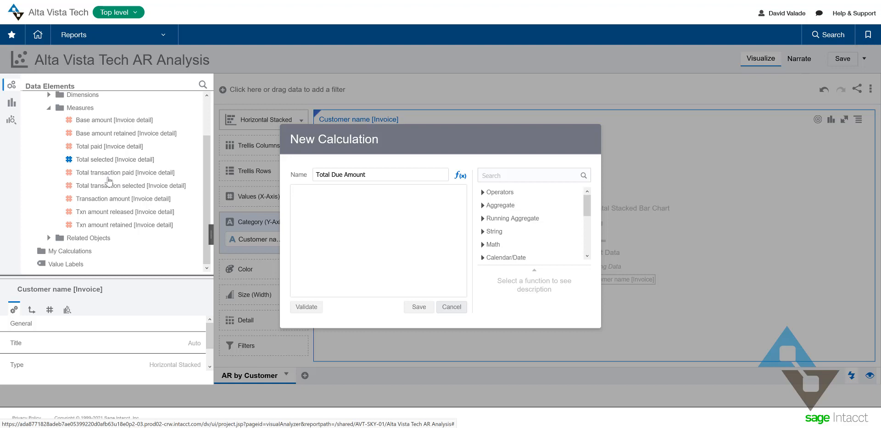
pyautogui.moveTo(122, 198); pyautogui.dragTo(324, 226)
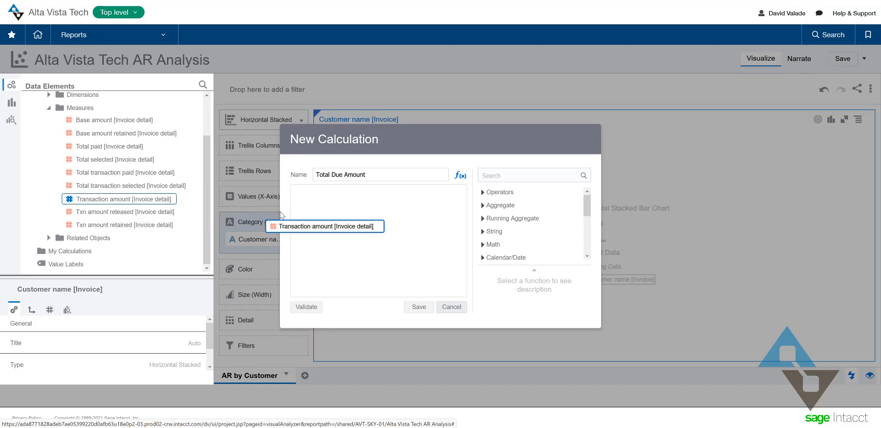
pyautogui.write('TRX_AMOUNT')
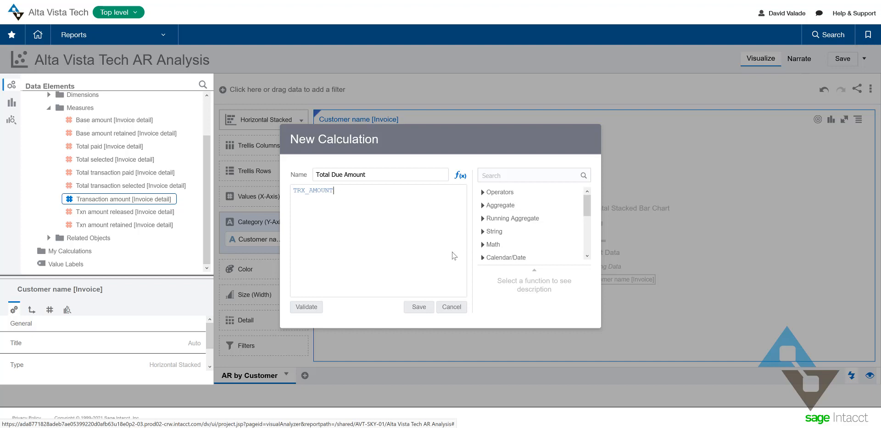
pyautogui.write('-')
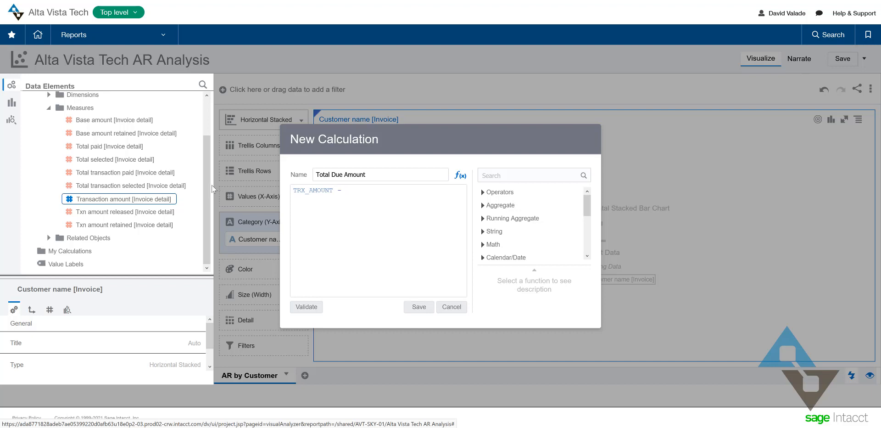
pyautogui.moveTo(115, 146); pyautogui.dragTo(338, 219)
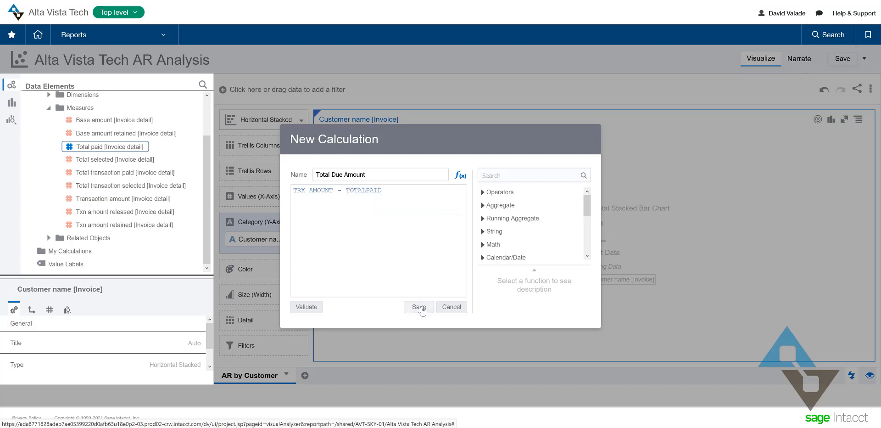
pyautogui.click(418, 306)
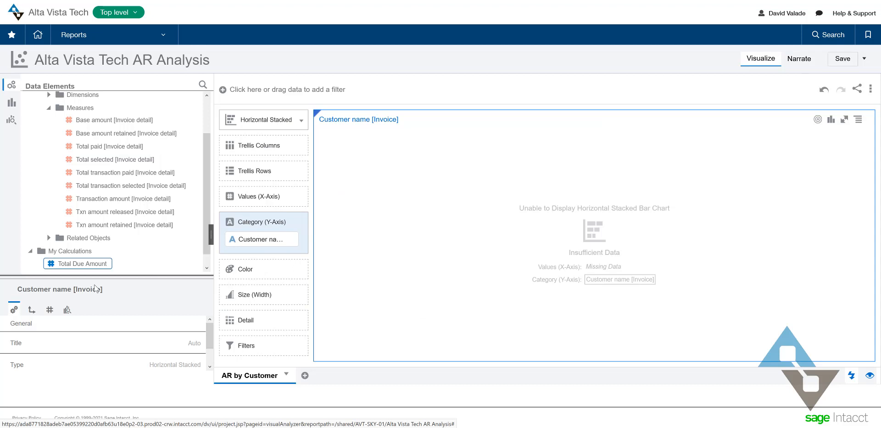
pyautogui.moveTo(79, 263)
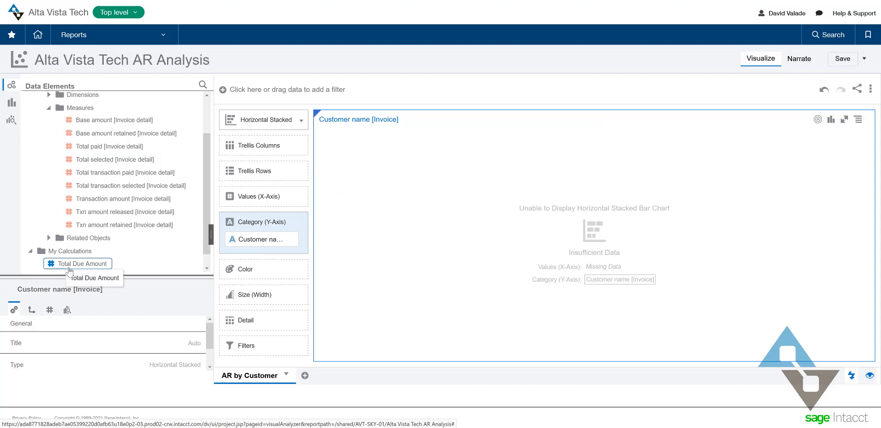
# Plot Total Due Amount from My Calculations as the chart's values per customer.
pyautogui.click(83, 263)
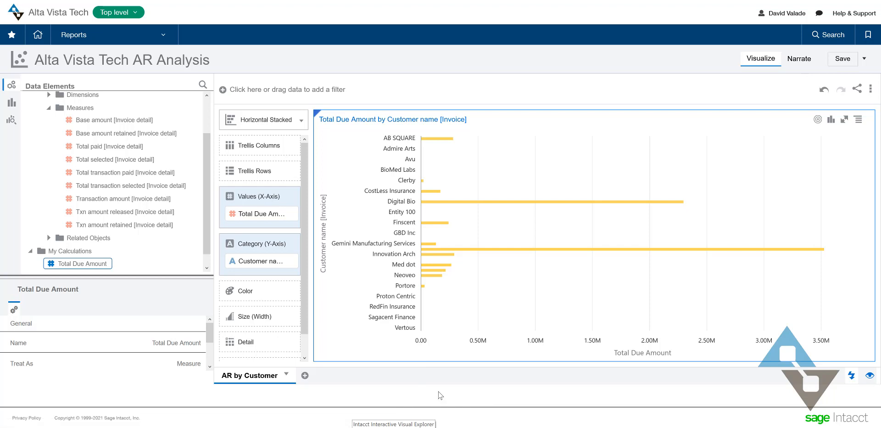
pyautogui.moveTo(484, 339)
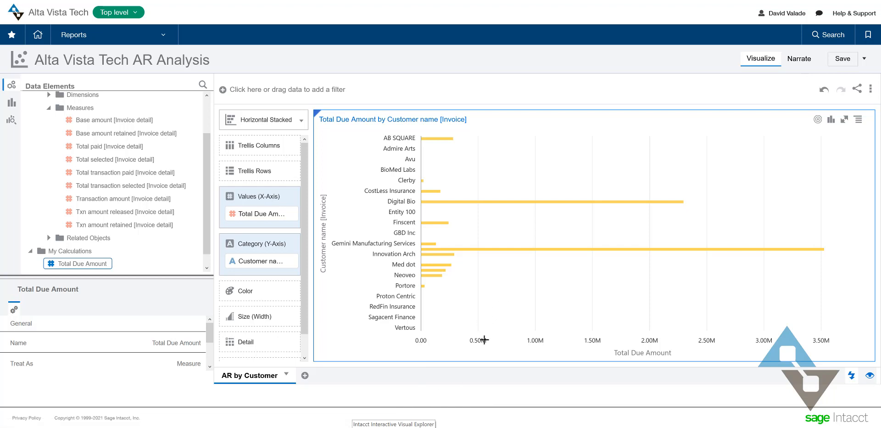
pyautogui.moveTo(438, 388)
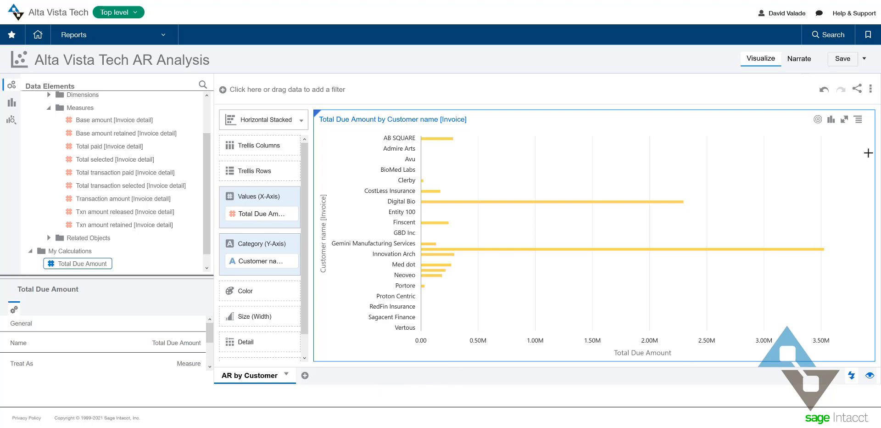
pyautogui.moveTo(726, 231)
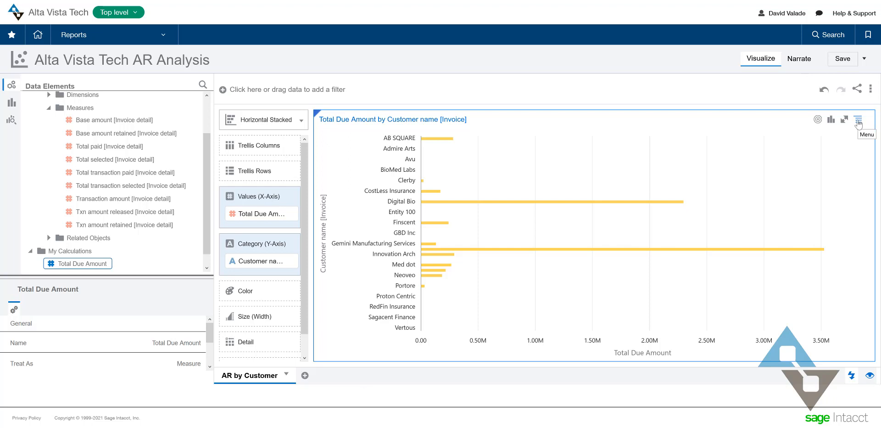
# Sort the customer bars by Total Due Amount from high to low, putting Global Manufacturing first.
pyautogui.click(858, 120)
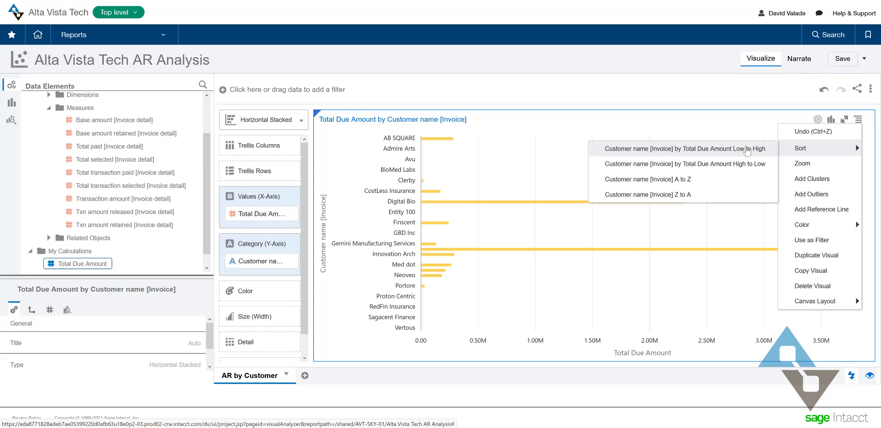
pyautogui.moveTo(631, 155)
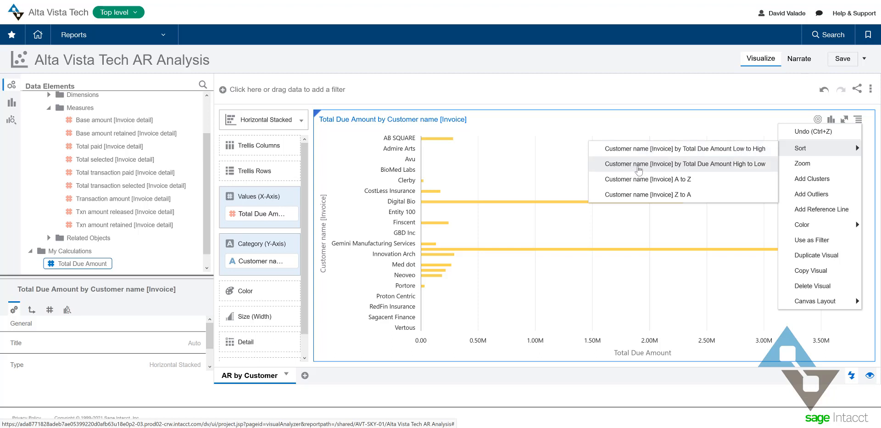
pyautogui.moveTo(741, 171)
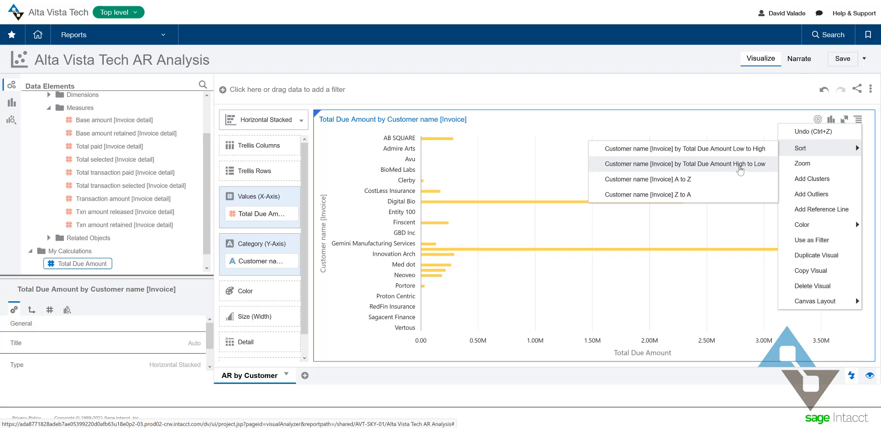
pyautogui.click(683, 164)
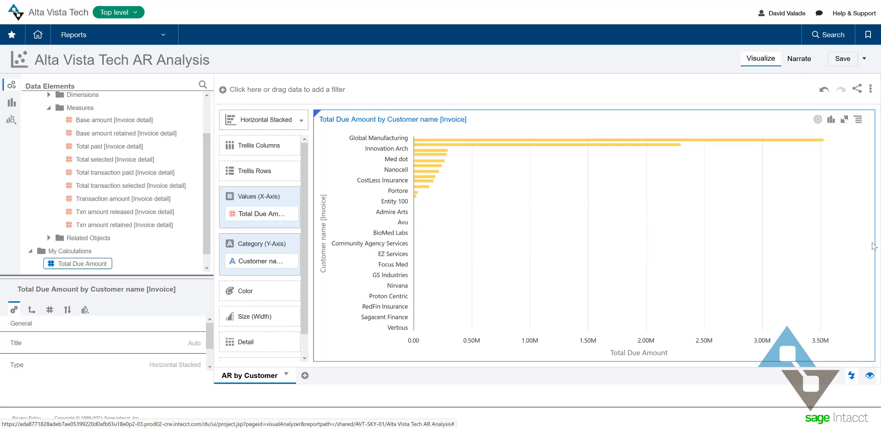
pyautogui.moveTo(446, 165)
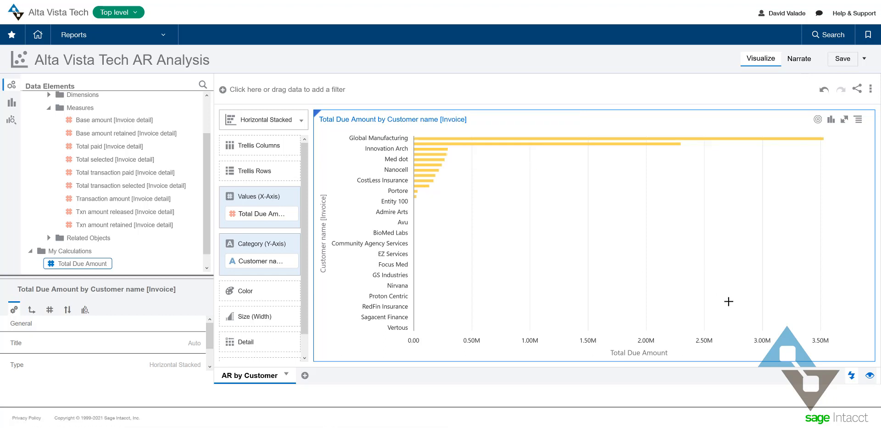
pyautogui.moveTo(740, 313)
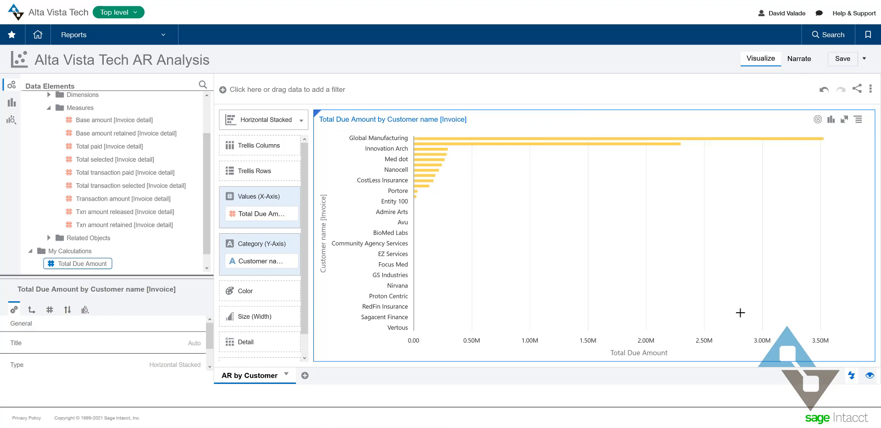
pyautogui.moveTo(795, 260)
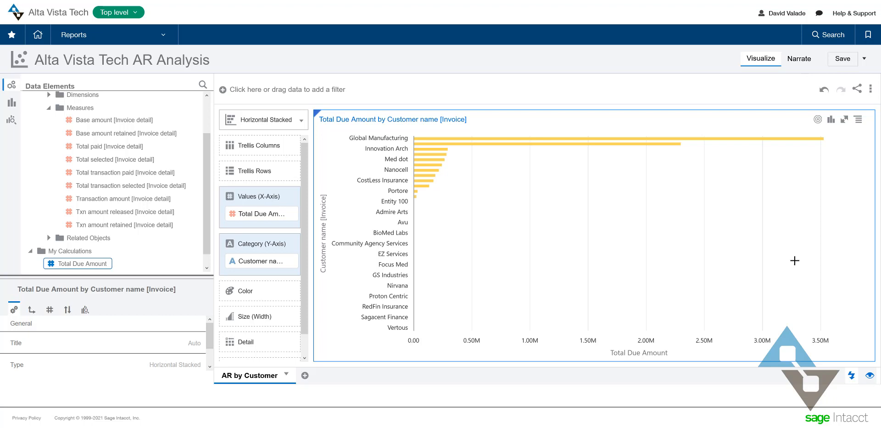
pyautogui.moveTo(732, 264)
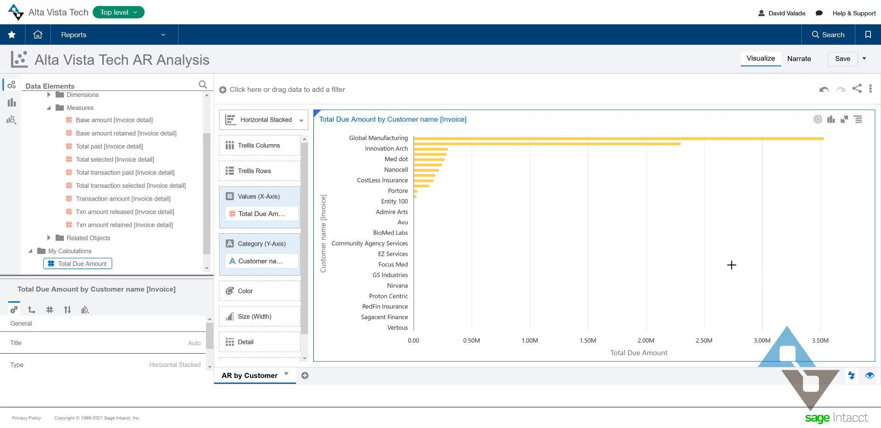
pyautogui.moveTo(731, 245)
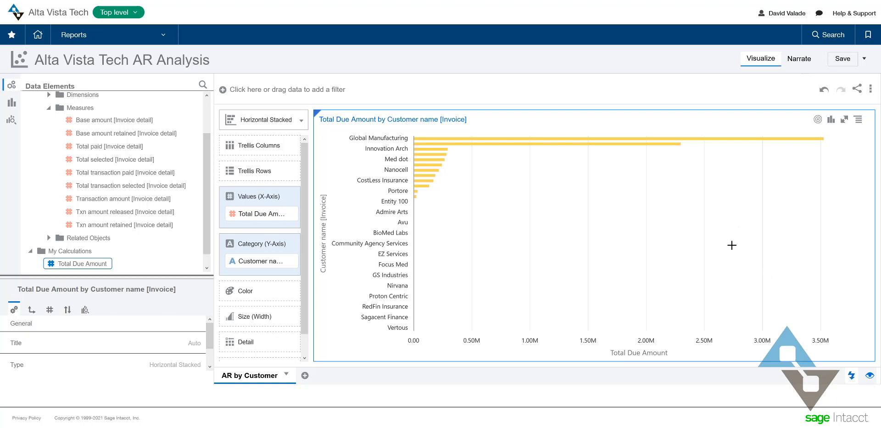
pyautogui.moveTo(726, 230)
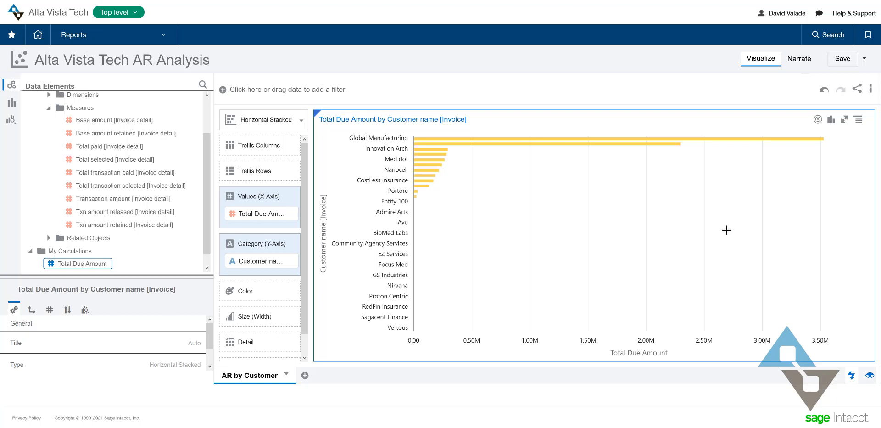
pyautogui.moveTo(274, 365)
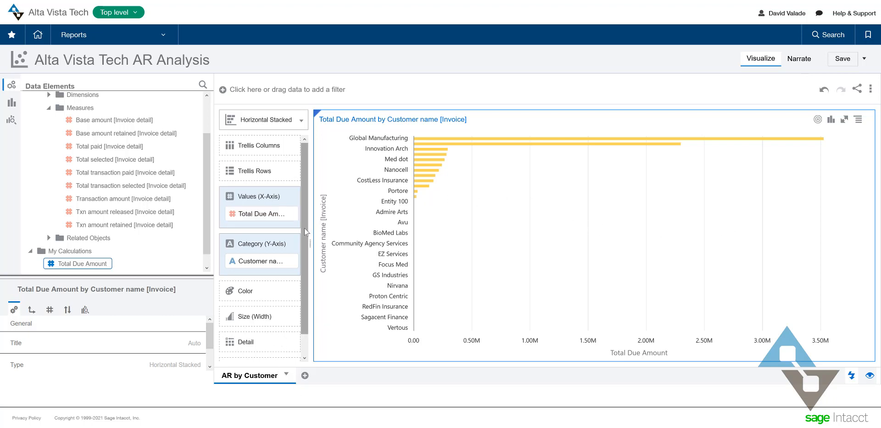
# Set the Total Due Amount range filter from 1.00 to 99,999,999.
pyautogui.scroll(-3)
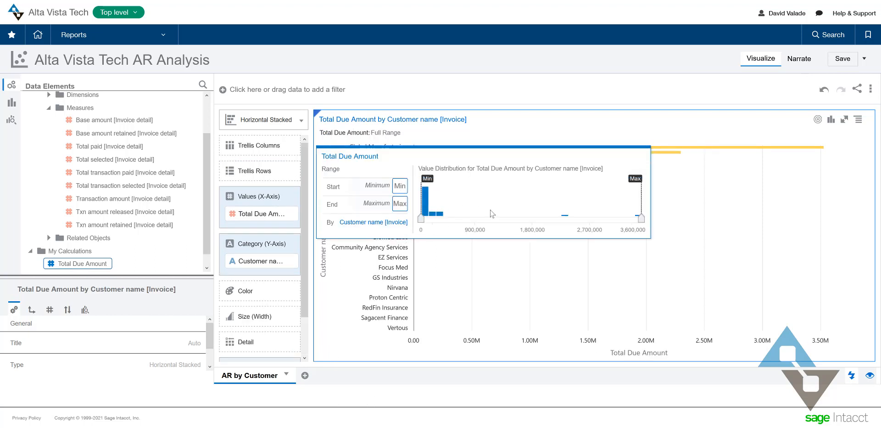
pyautogui.write('1.00')
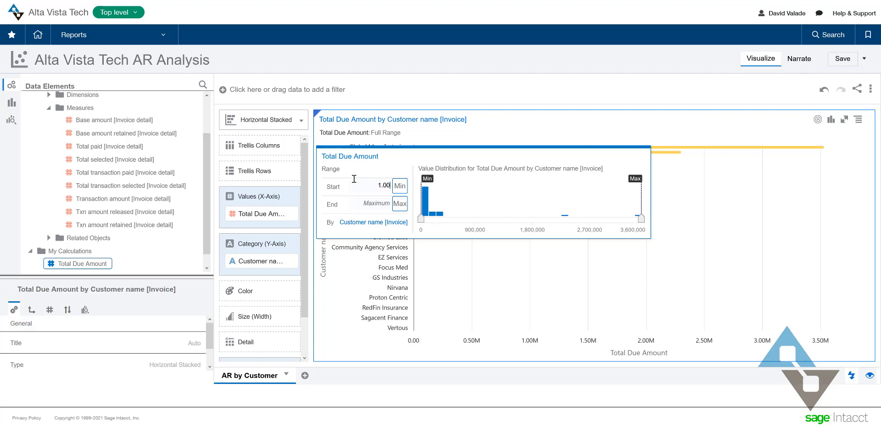
pyautogui.click(399, 186)
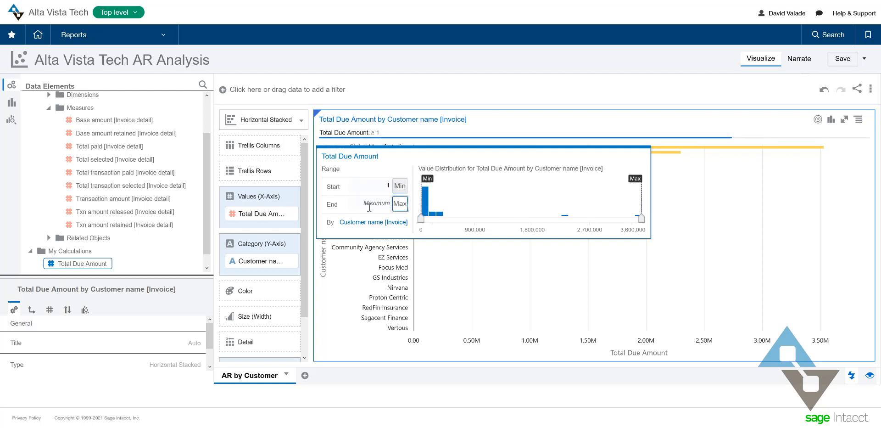
pyautogui.write('99999')
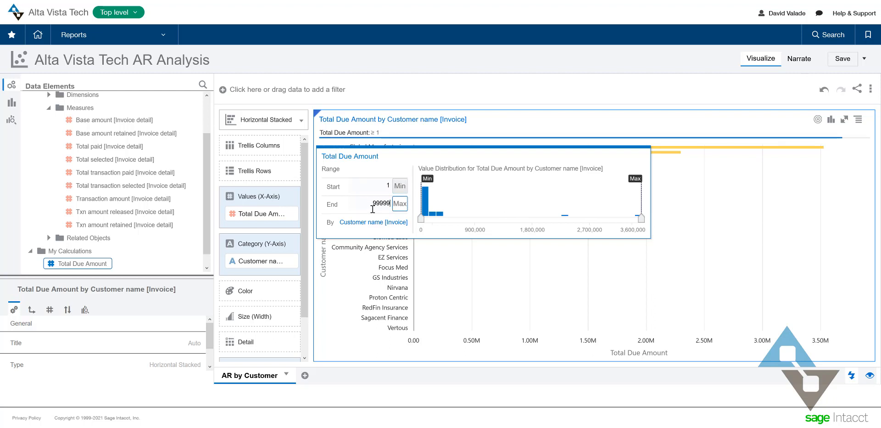
pyautogui.write('99999999')
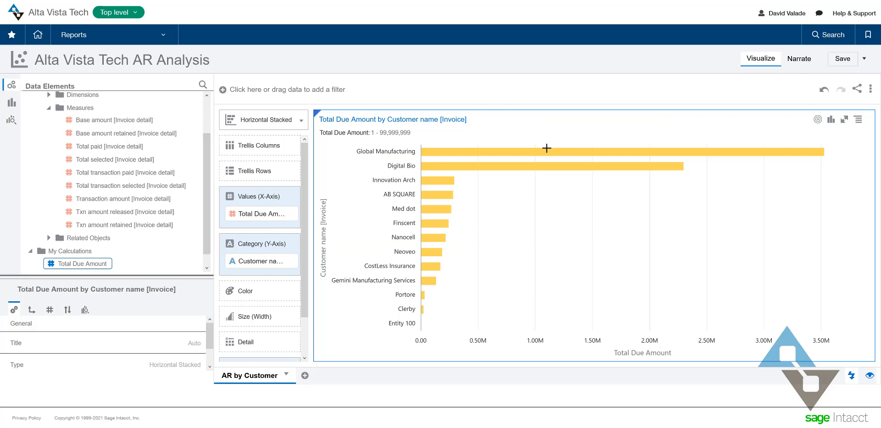
pyautogui.moveTo(494, 299)
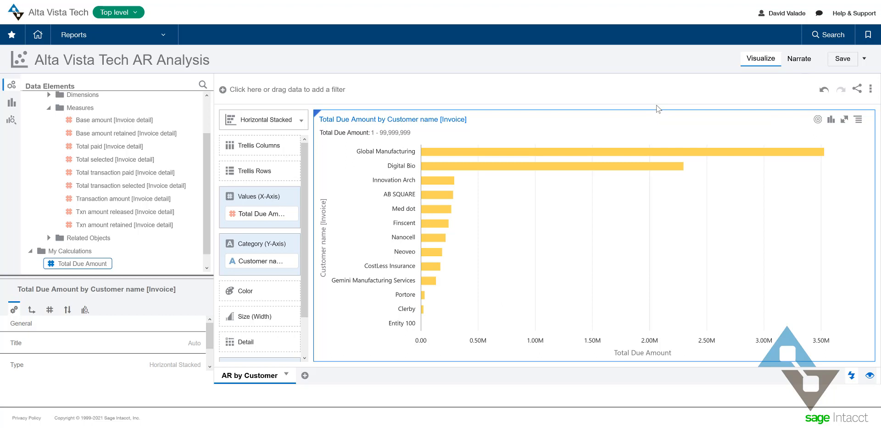
pyautogui.moveTo(481, 160)
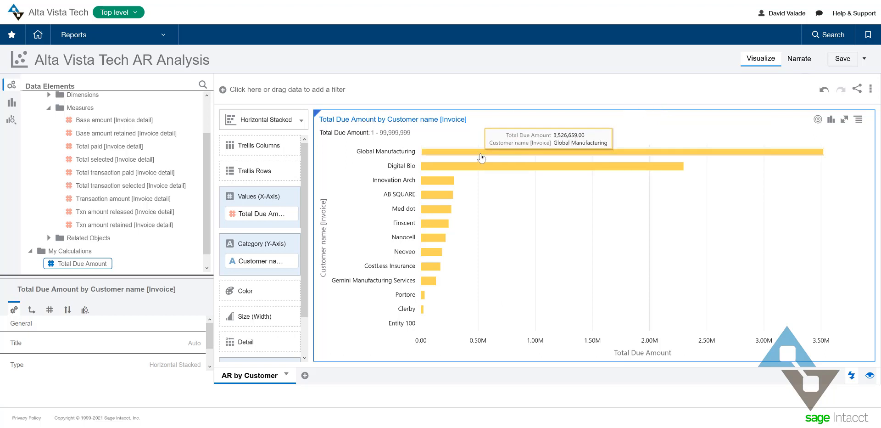
pyautogui.moveTo(554, 155)
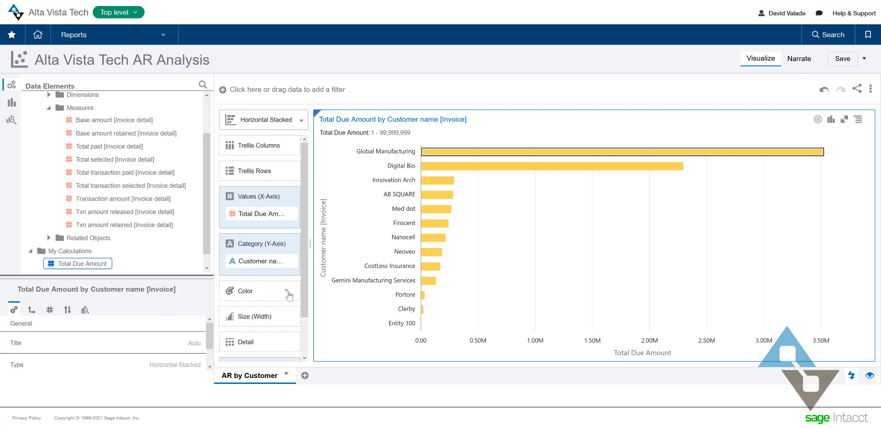
# Reset visualization colours, then change the Series Color Palette from Default to Alta.
pyautogui.click(288, 295)
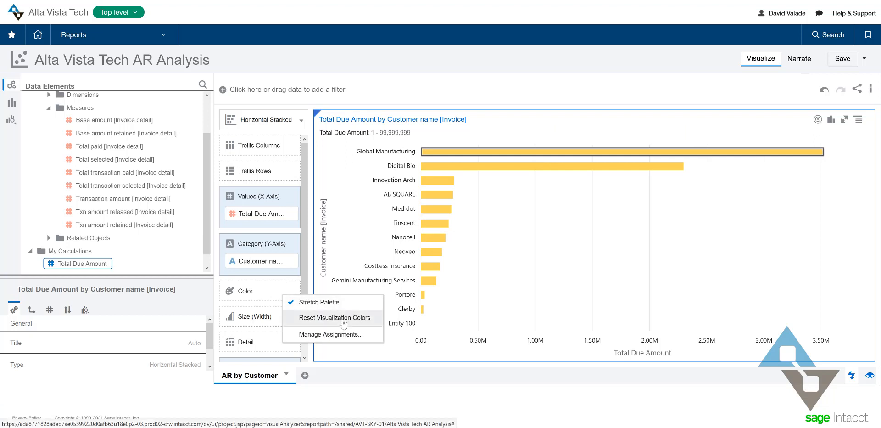
pyautogui.click(331, 318)
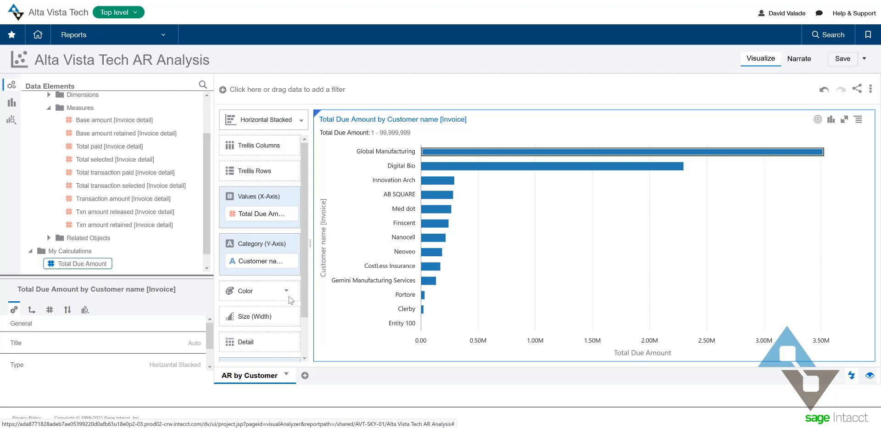
pyautogui.click(286, 290)
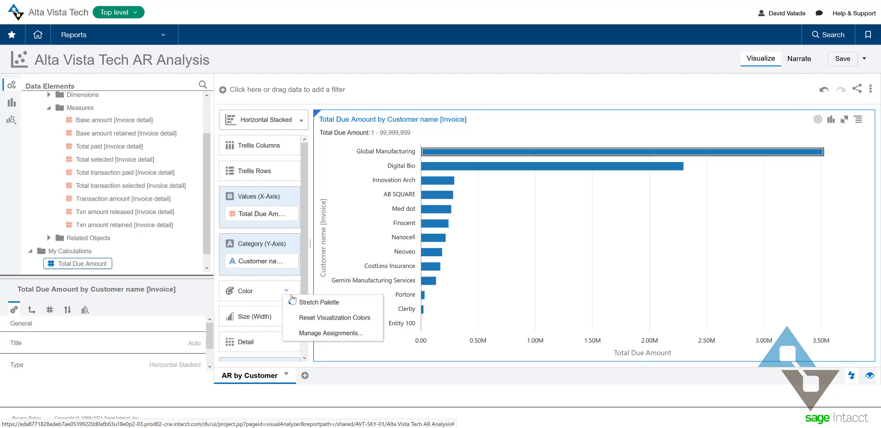
pyautogui.click(331, 332)
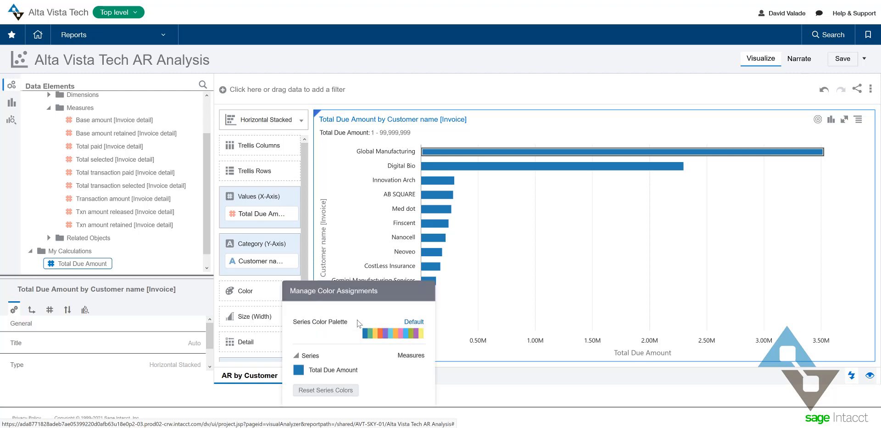
pyautogui.moveTo(413, 322)
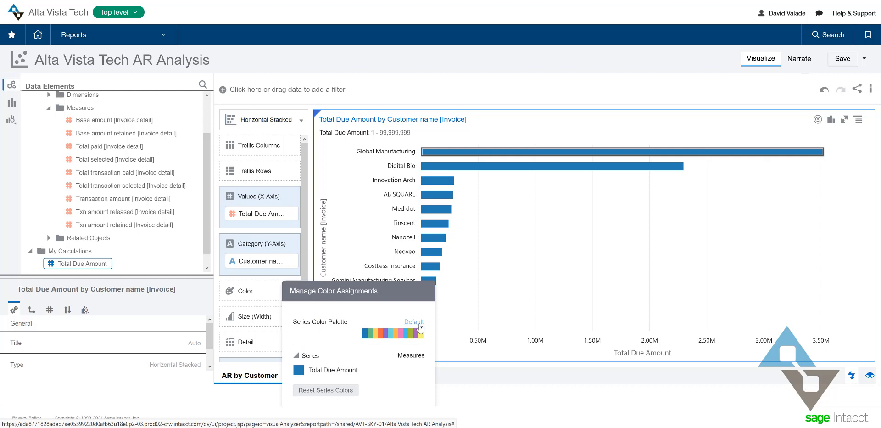
pyautogui.click(413, 321)
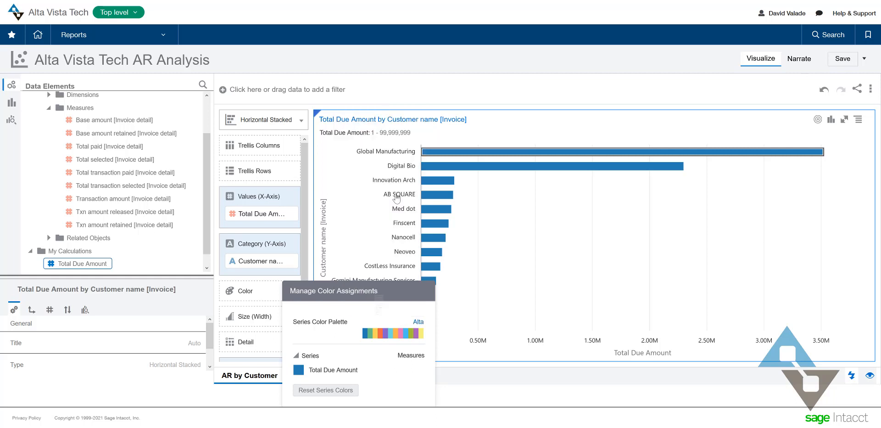
pyautogui.moveTo(378, 426)
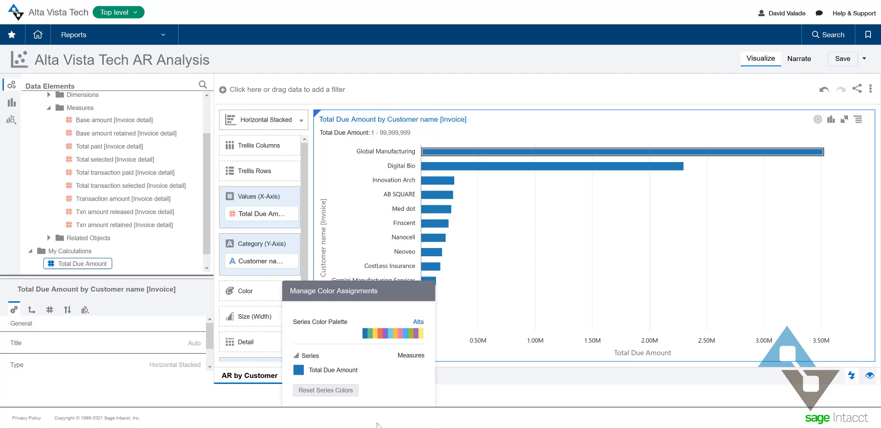
pyautogui.moveTo(428, 385)
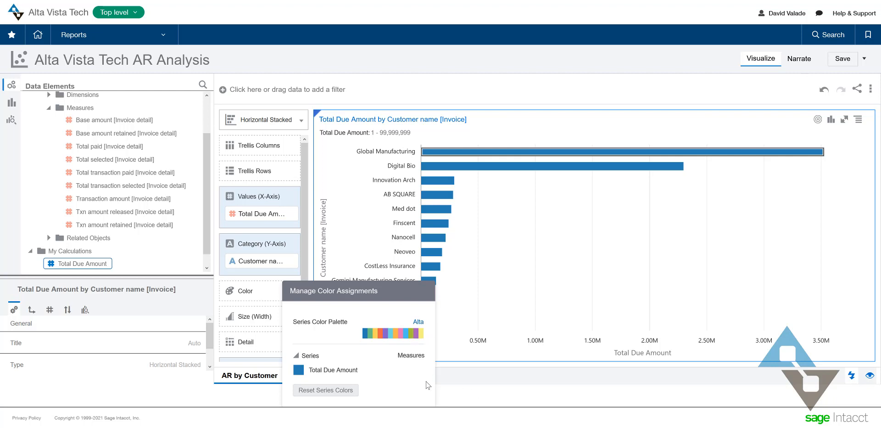
pyautogui.click(567, 310)
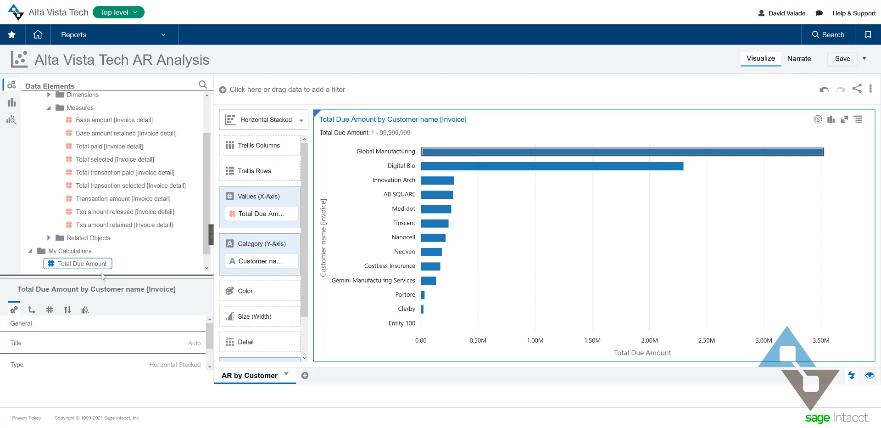
pyautogui.moveTo(83, 263)
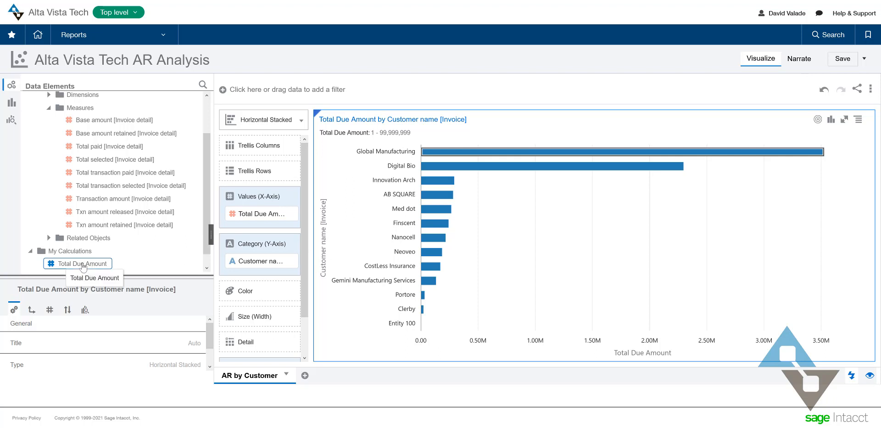
# Drop Total Due Amount onto Color, giving a 750–4M colour legend.
pyautogui.moveTo(78, 263); pyautogui.dragTo(219, 300)
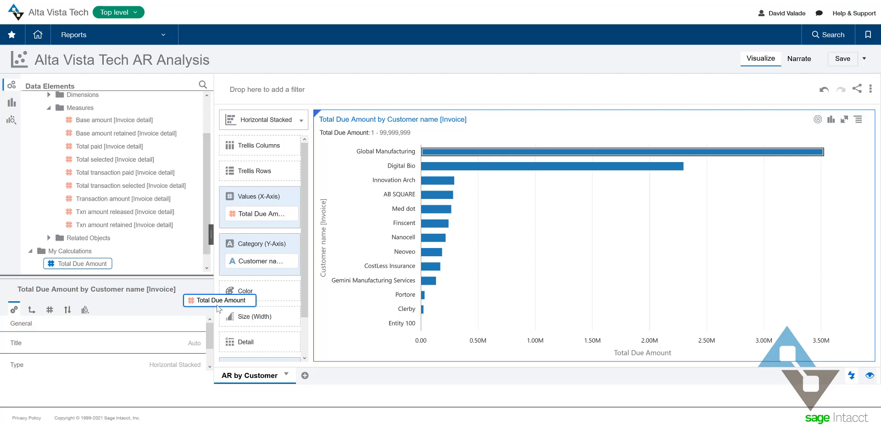
pyautogui.moveTo(220, 301); pyautogui.dragTo(298, 332)
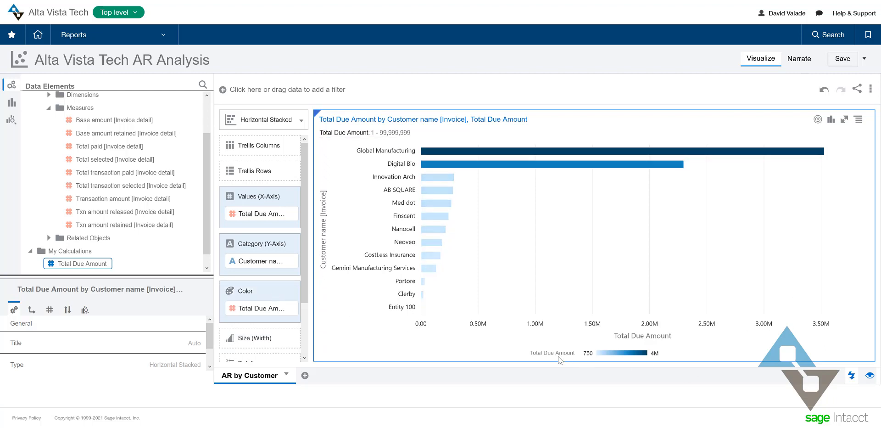
pyautogui.moveTo(626, 362)
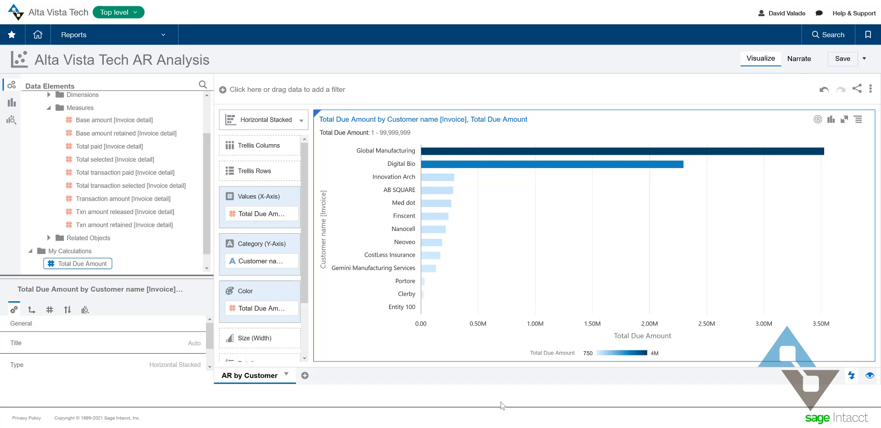
pyautogui.moveTo(571, 412)
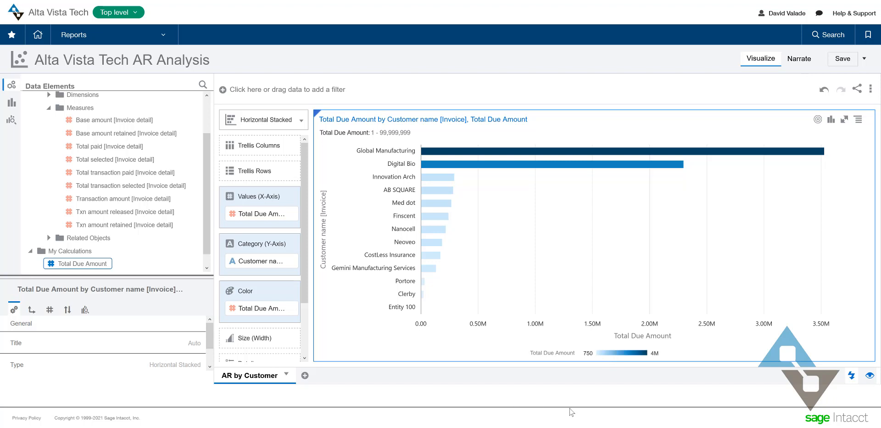
pyautogui.moveTo(568, 400)
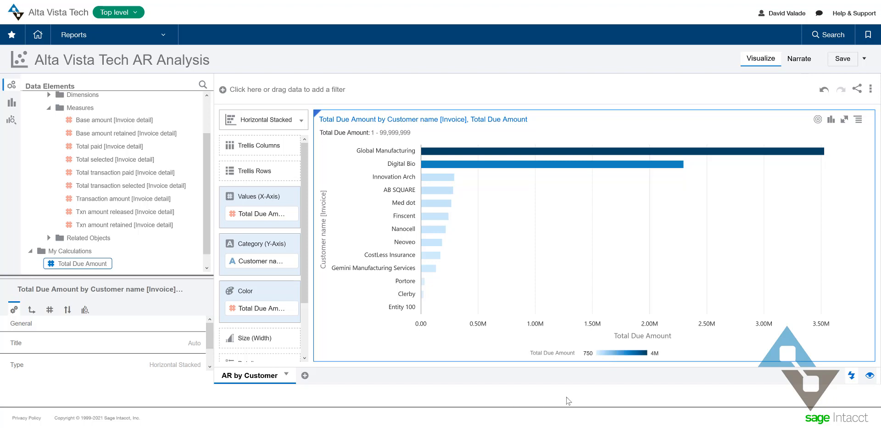
pyautogui.moveTo(575, 331)
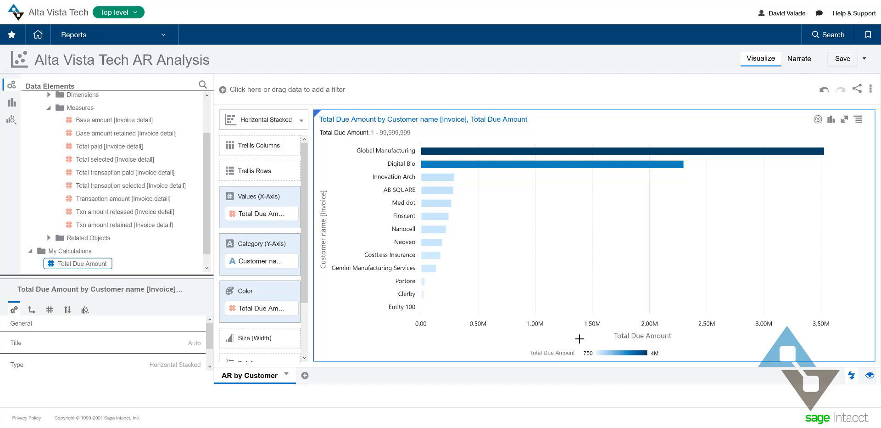
pyautogui.moveTo(515, 298)
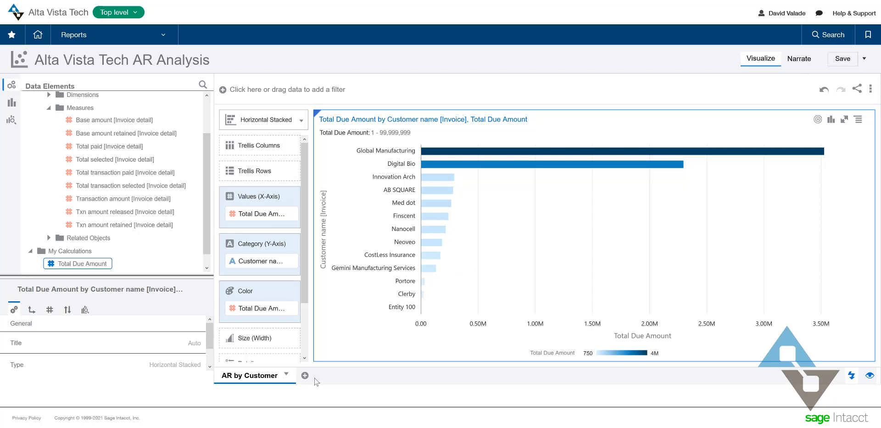
# Add a new canvas named 'AR Detail' and make its visual a table.
pyautogui.click(304, 375)
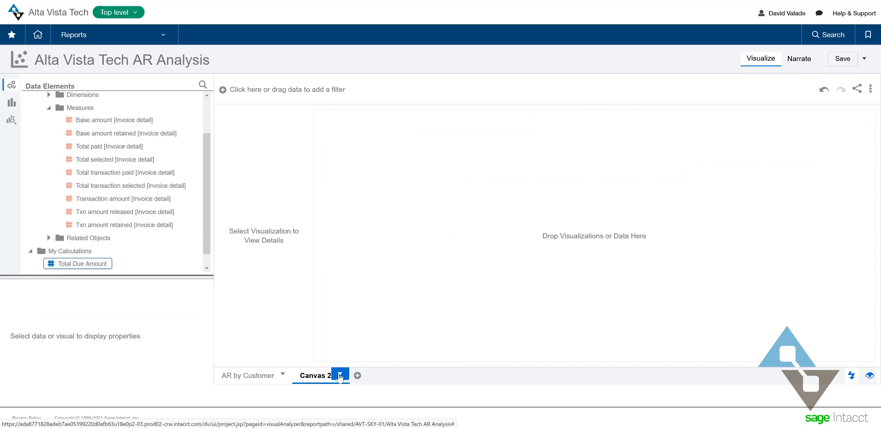
pyautogui.doubleClick(315, 375)
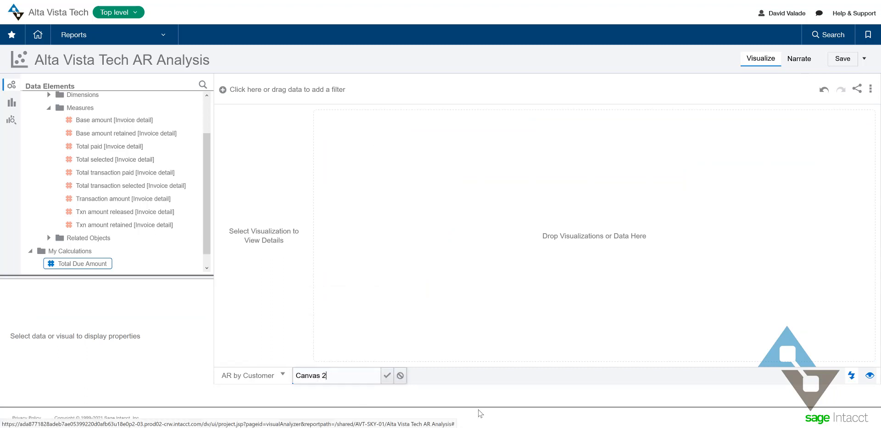
pyautogui.write('AR De')
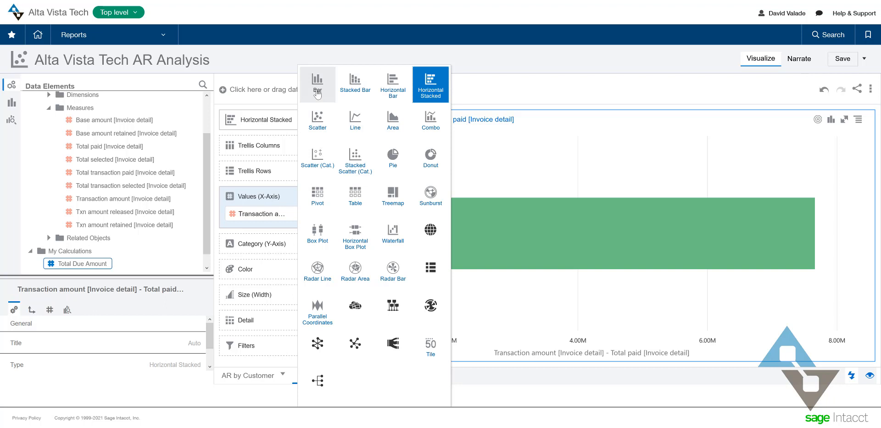
pyautogui.moveTo(318, 85)
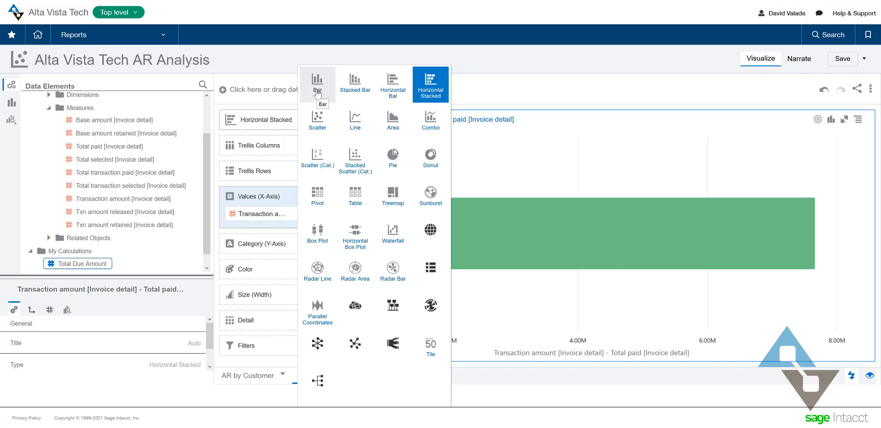
pyautogui.click(355, 195)
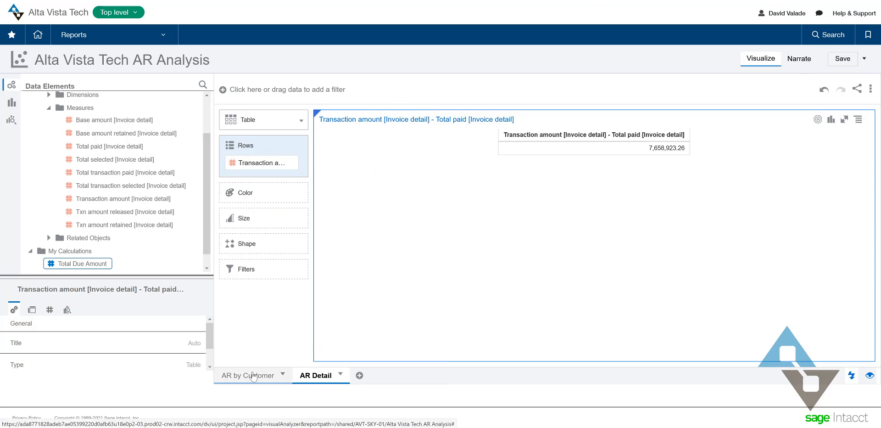
# Expand Invoice detail attributes and drag Date [Invoice] into the table's Rows.
pyautogui.click(248, 375)
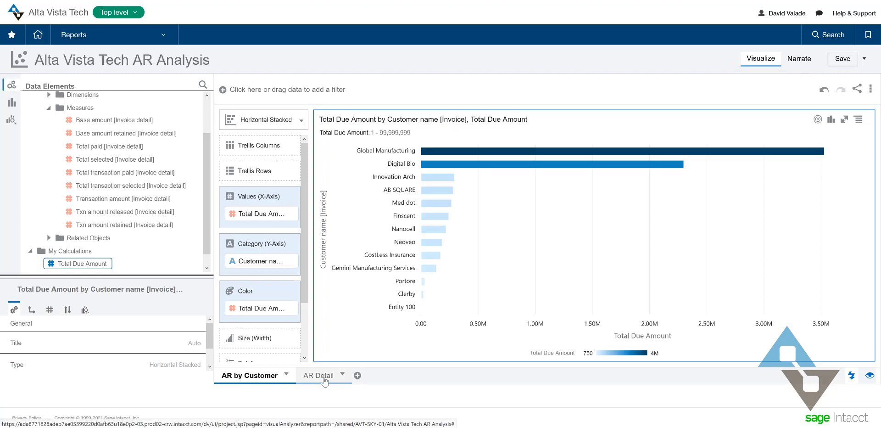
pyautogui.click(318, 375)
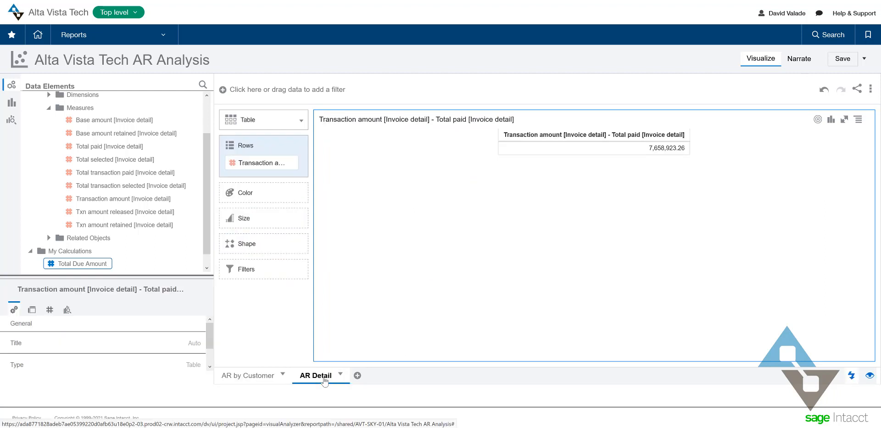
pyautogui.moveTo(320, 375)
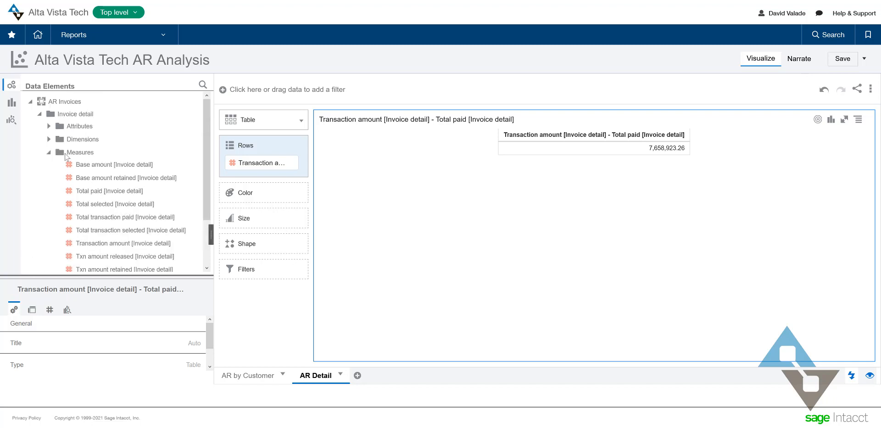
pyautogui.click(49, 126)
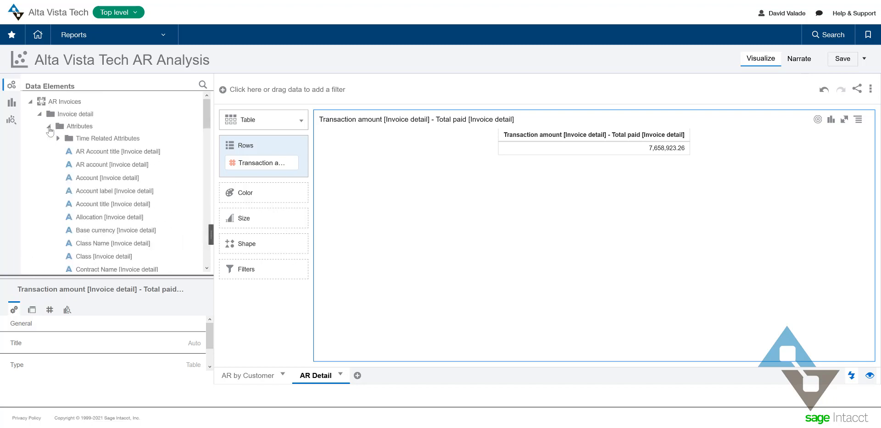
pyautogui.click(48, 126)
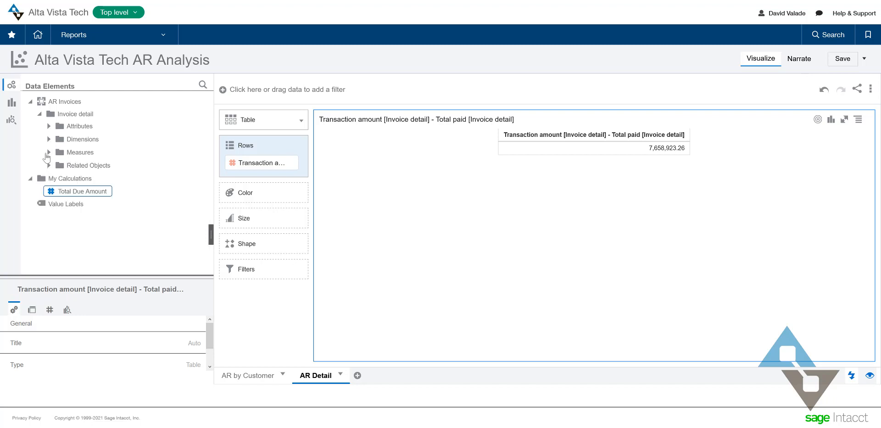
pyautogui.moveTo(52, 169)
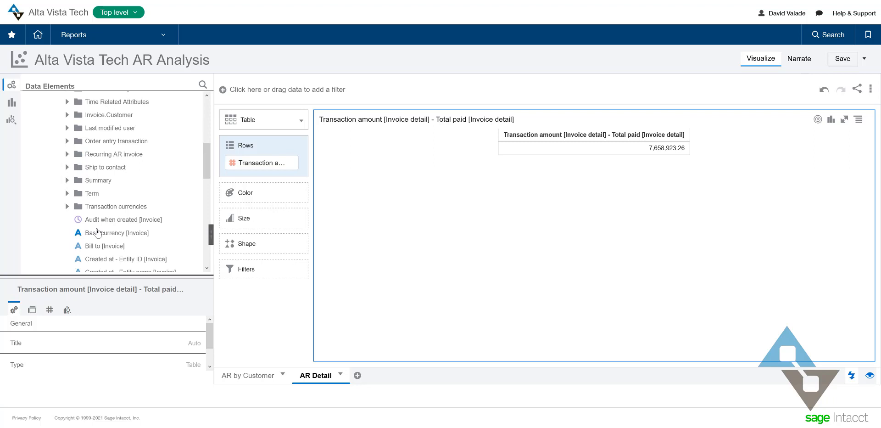
pyautogui.scroll(-3)
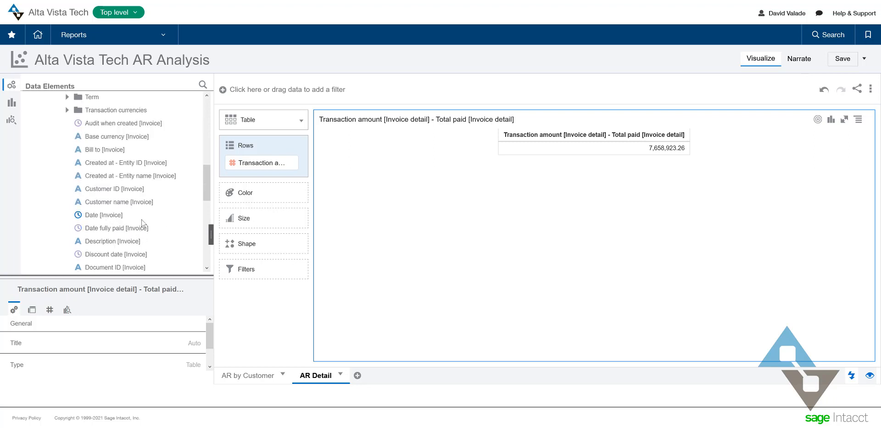
pyautogui.moveTo(103, 215); pyautogui.dragTo(262, 169)
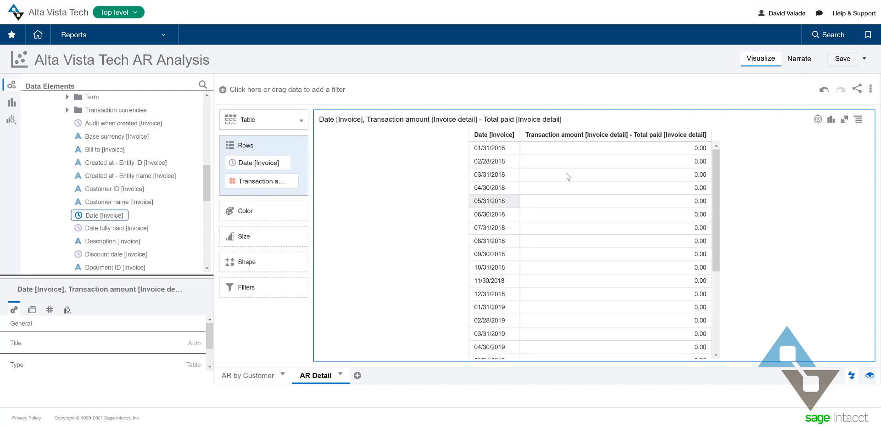
pyautogui.moveTo(527, 177)
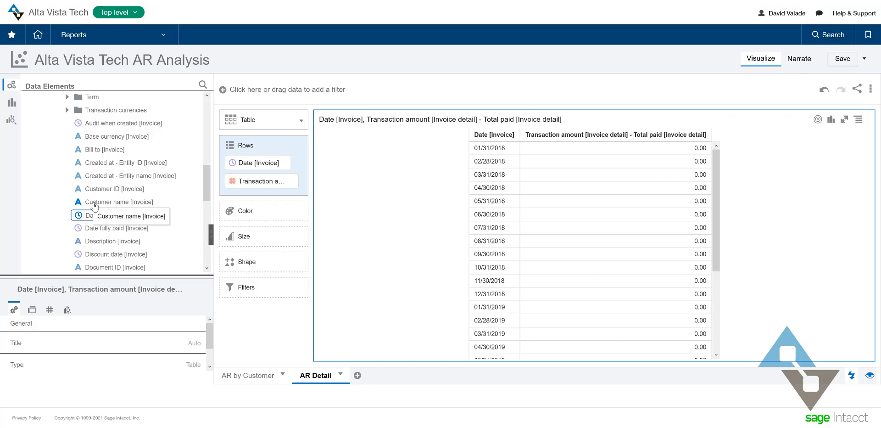
# Place Customer name [Invoice] above Date in the AR Detail table's Rows.
pyautogui.moveTo(118, 202); pyautogui.dragTo(300, 166)
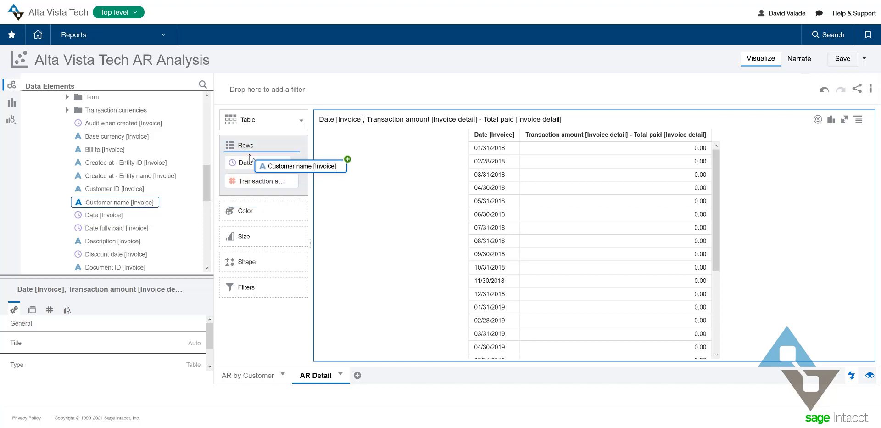
pyautogui.moveTo(116, 202); pyautogui.dragTo(262, 162)
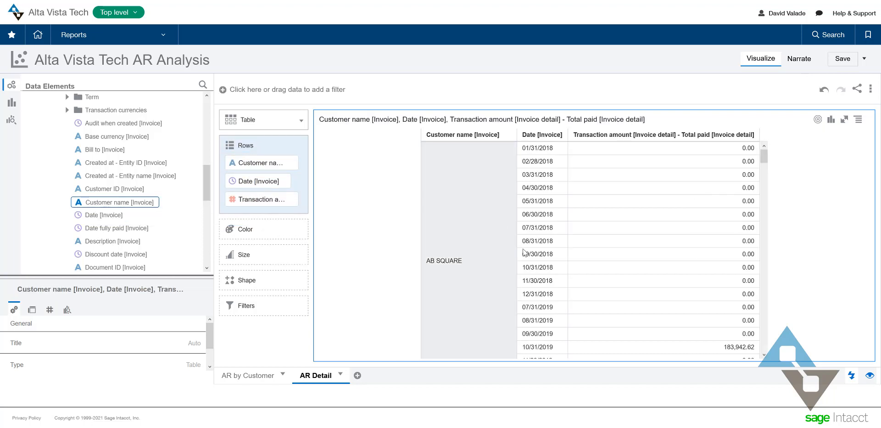
pyautogui.scroll(-3)
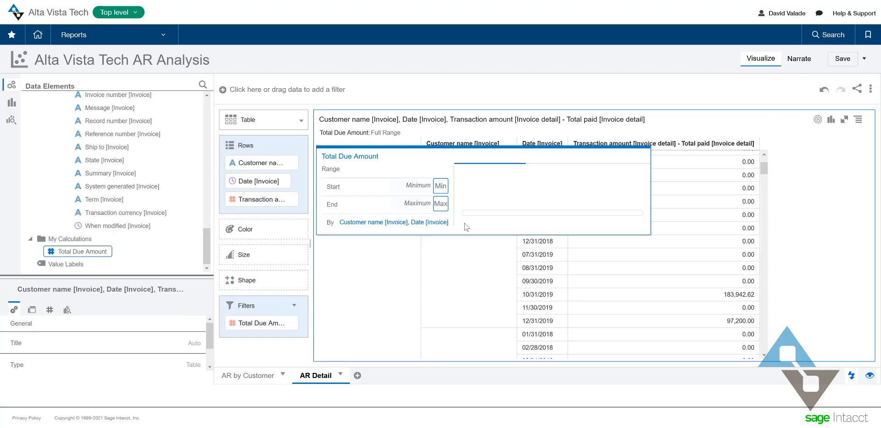
# Enter 1 as the Total Due Amount filter start and begin the 99,999,999 end value.
pyautogui.click(441, 186)
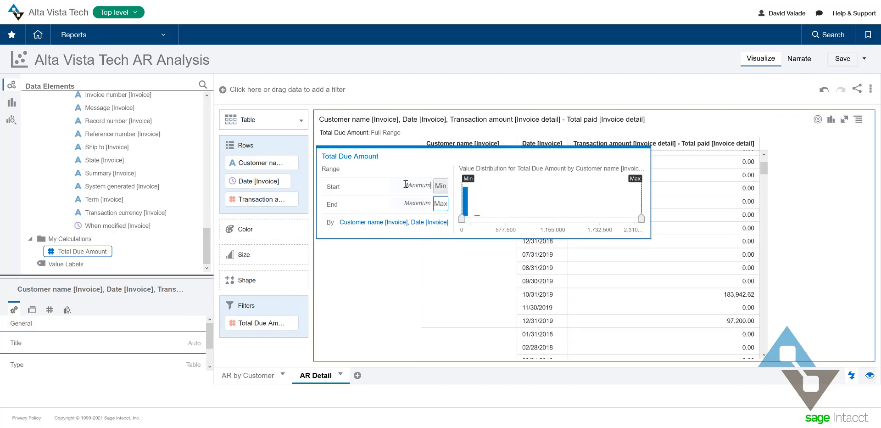
pyautogui.write('1')
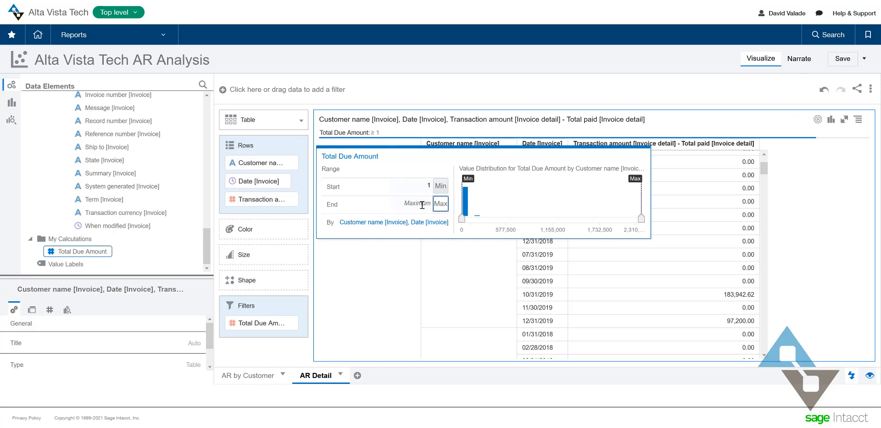
pyautogui.write('9')
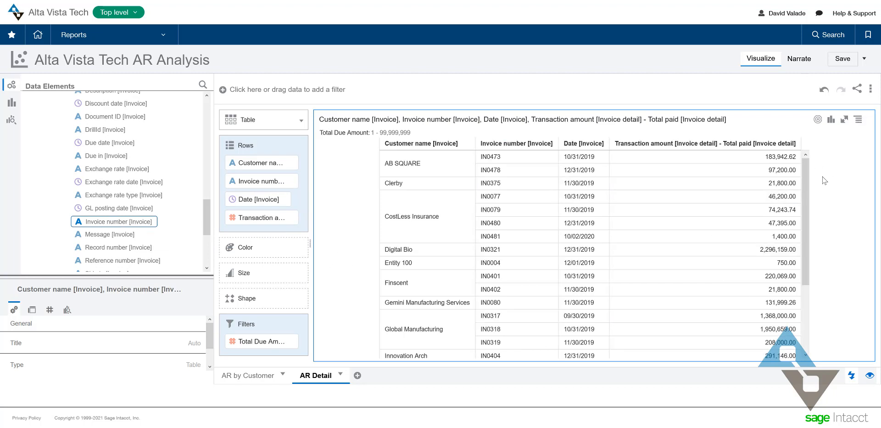
# Show the 7,658,923.26 Total row on AR Detail, then reopen AR by Customer.
pyautogui.scroll(-3)
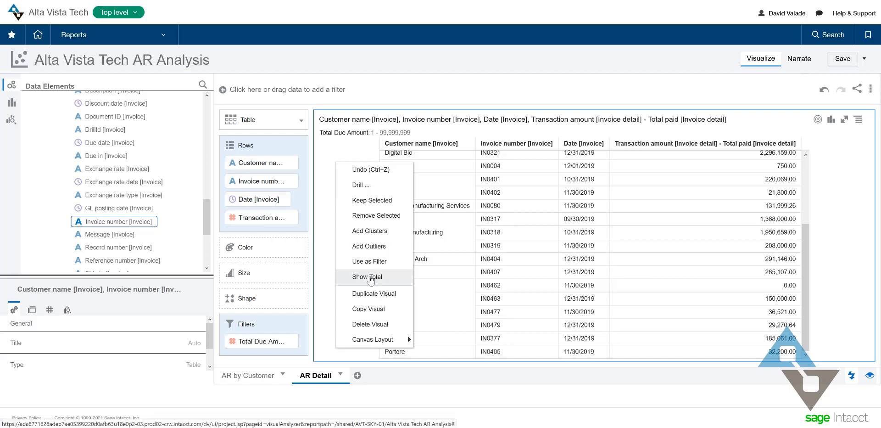
pyautogui.click(366, 276)
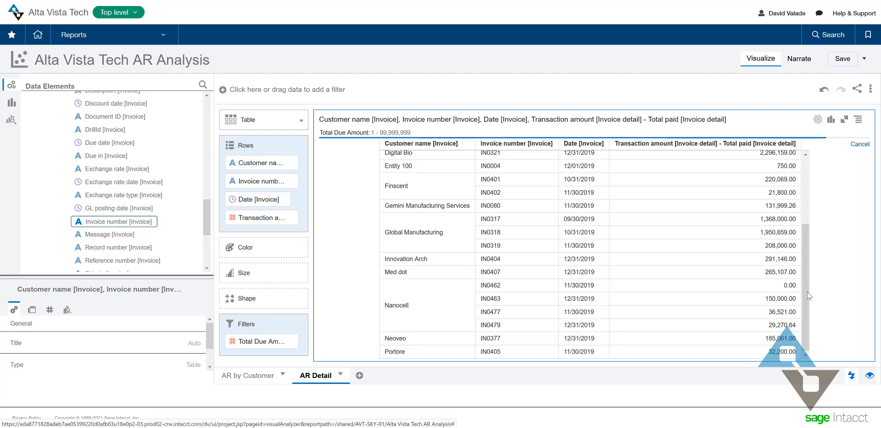
pyautogui.scroll(-3)
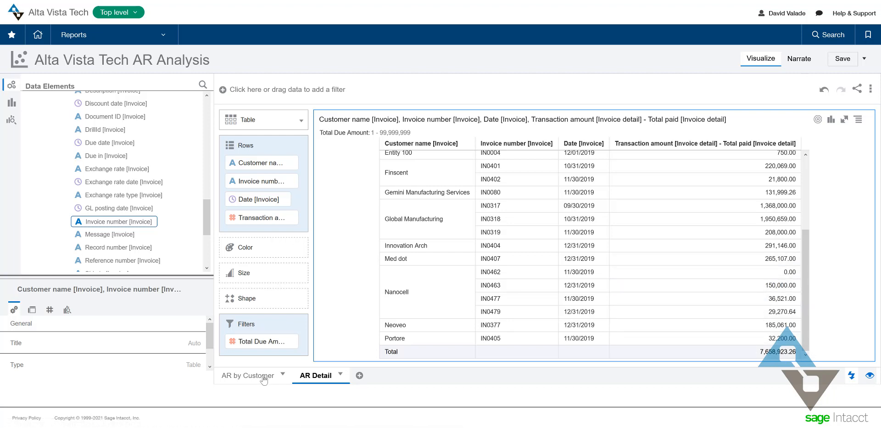
pyautogui.click(247, 375)
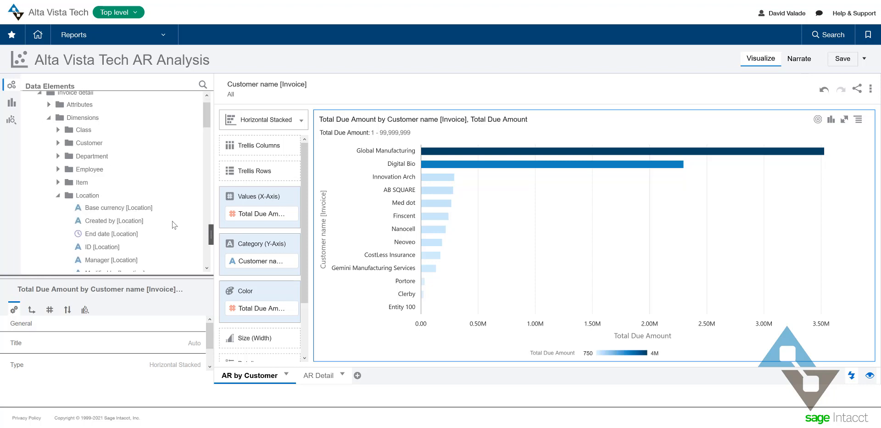
# Scroll the Data Elements list down to the Location dimension's fields.
pyautogui.scroll(-3)
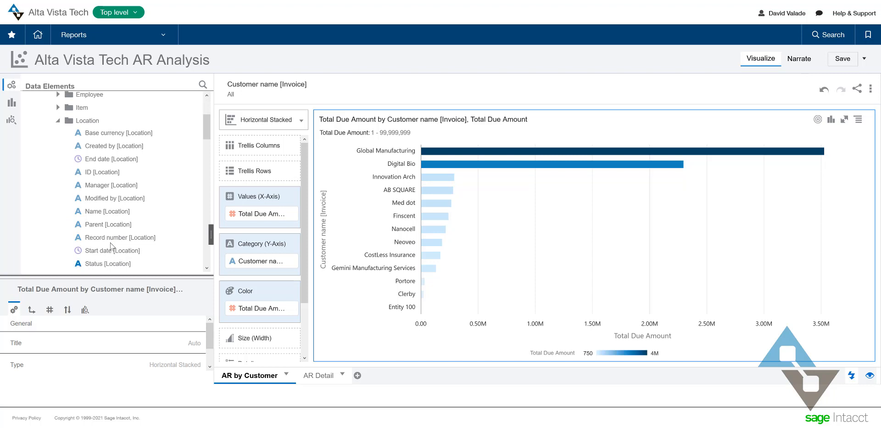
pyautogui.moveTo(150, 208)
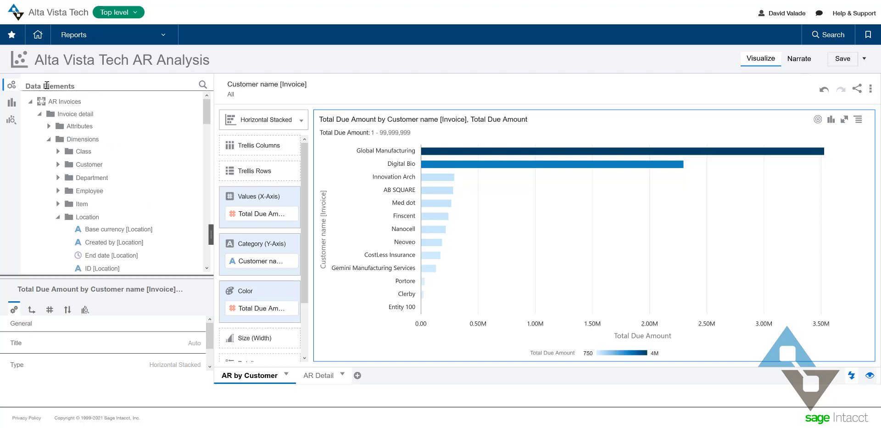
pyautogui.moveTo(202, 85)
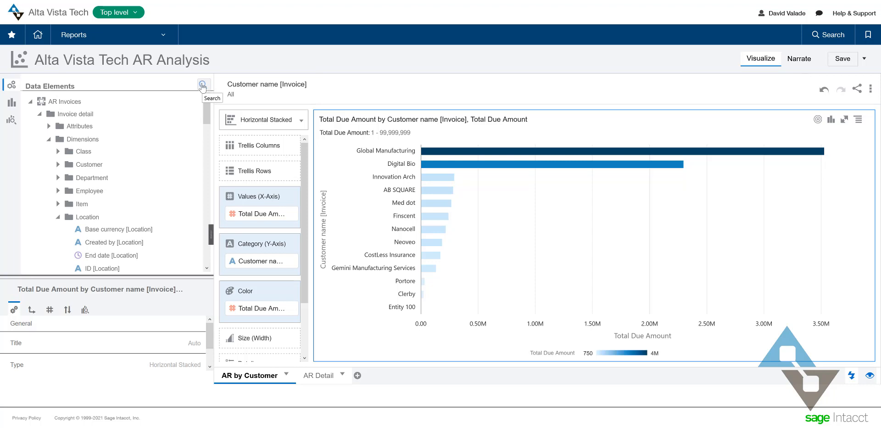
pyautogui.moveTo(71, 93)
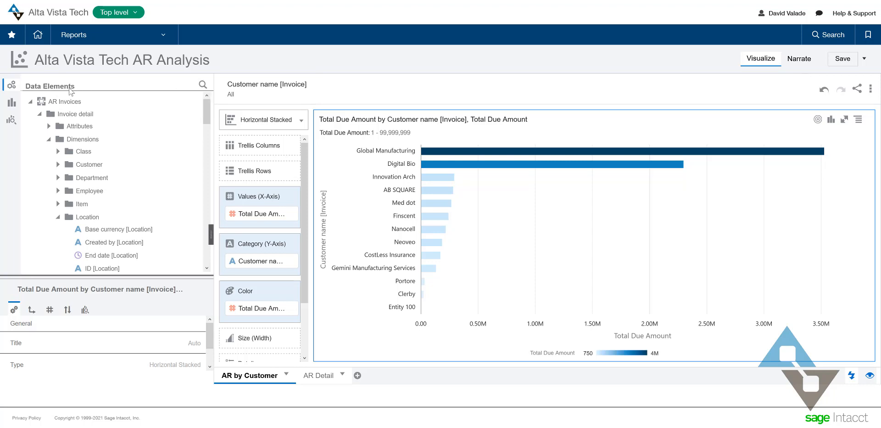
# Search data fields for 'location' and add Name [Location] as a filter beside Customer name.
pyautogui.click(202, 84)
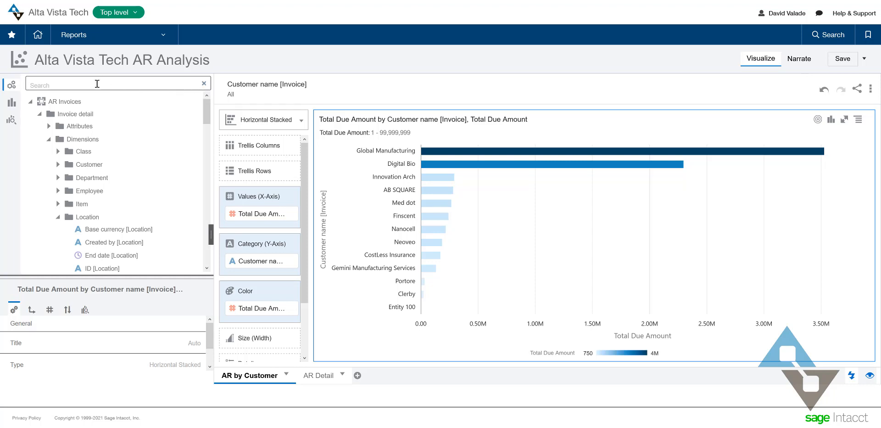
pyautogui.write('location')
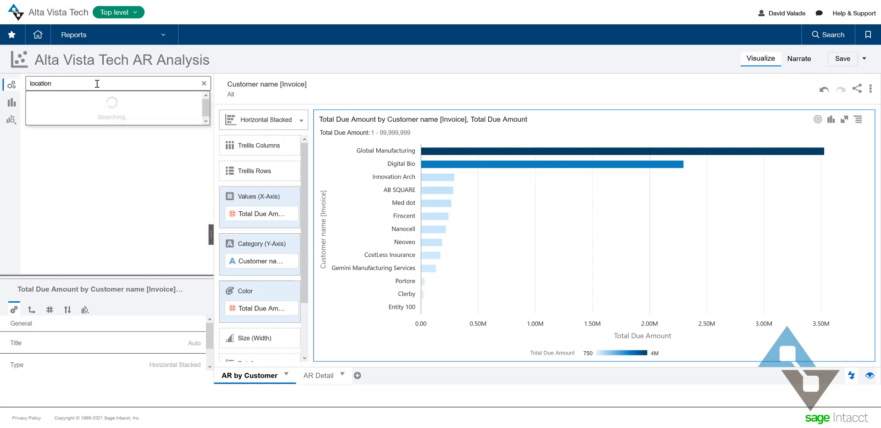
pyautogui.click(203, 83)
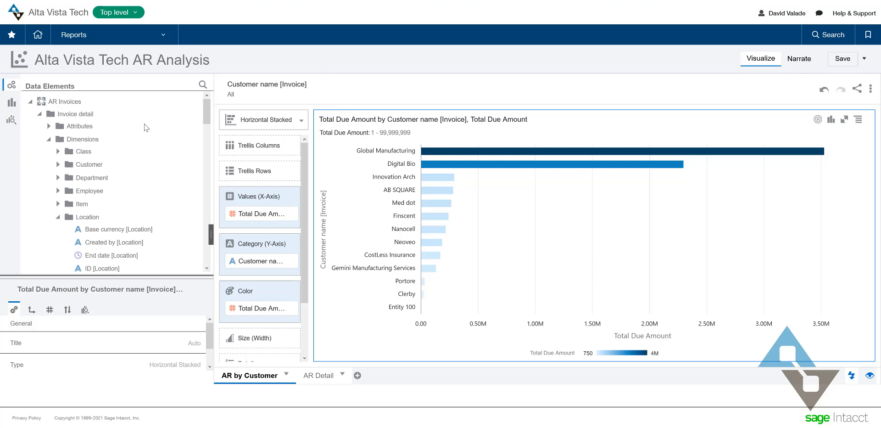
pyautogui.click(202, 84)
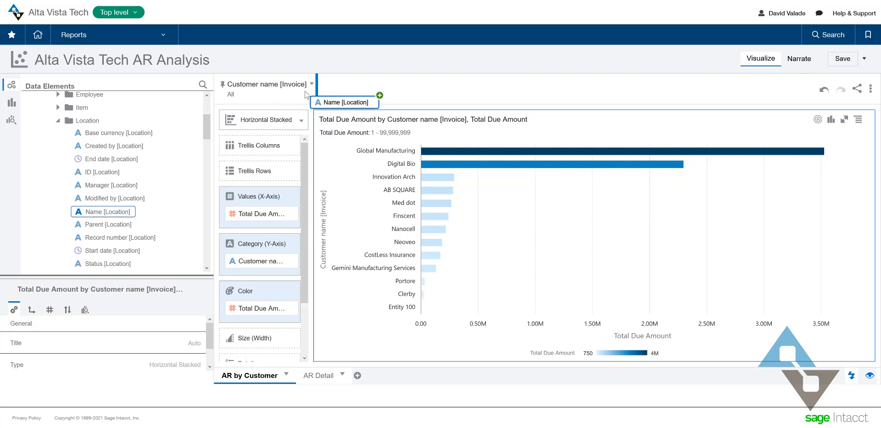
pyautogui.click(354, 89)
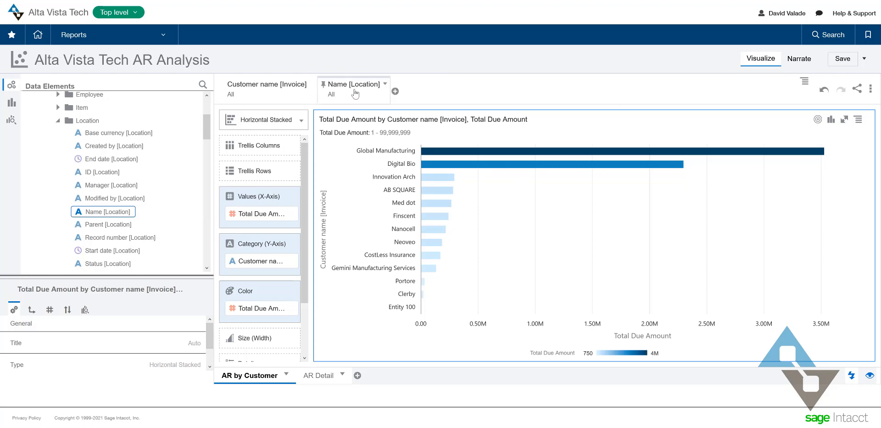
# Pin the Location name filter and switch to the AR Detail invoice table.
pyautogui.click(354, 87)
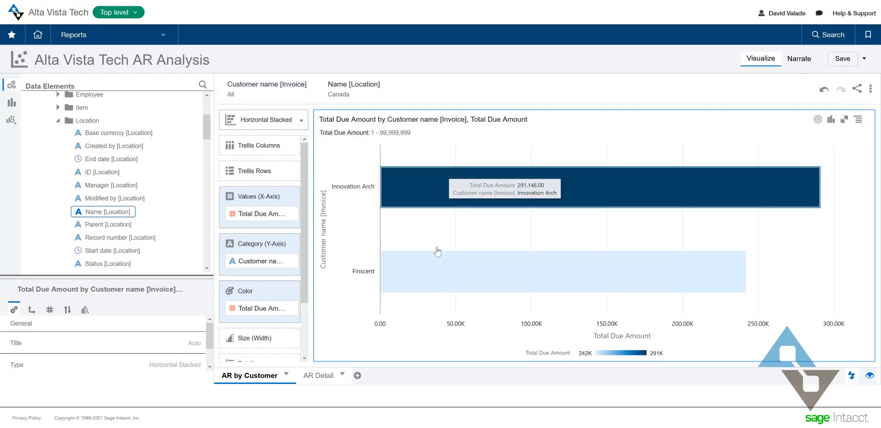
pyautogui.moveTo(453, 190)
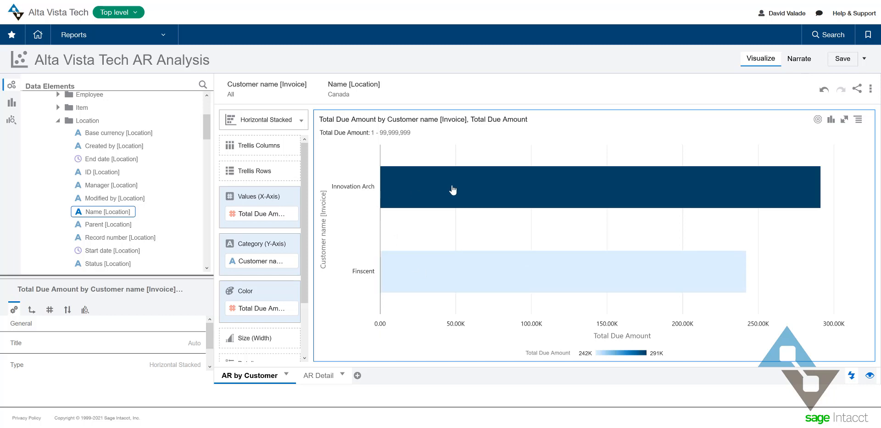
pyautogui.moveTo(457, 185)
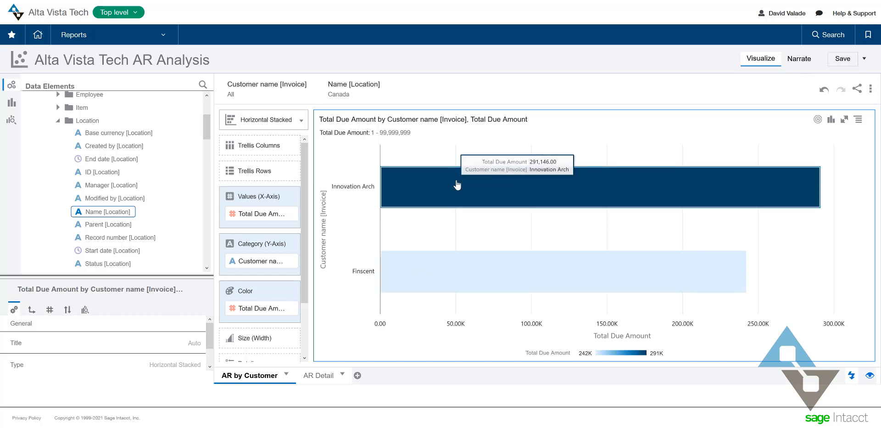
pyautogui.moveTo(320, 375)
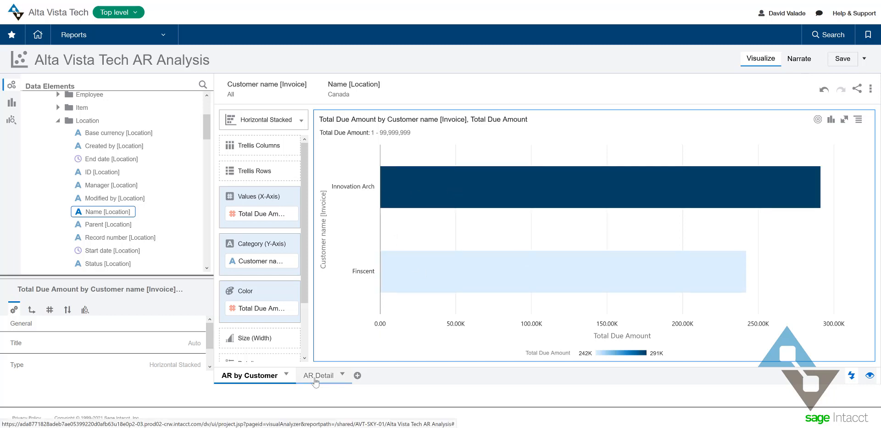
pyautogui.click(319, 375)
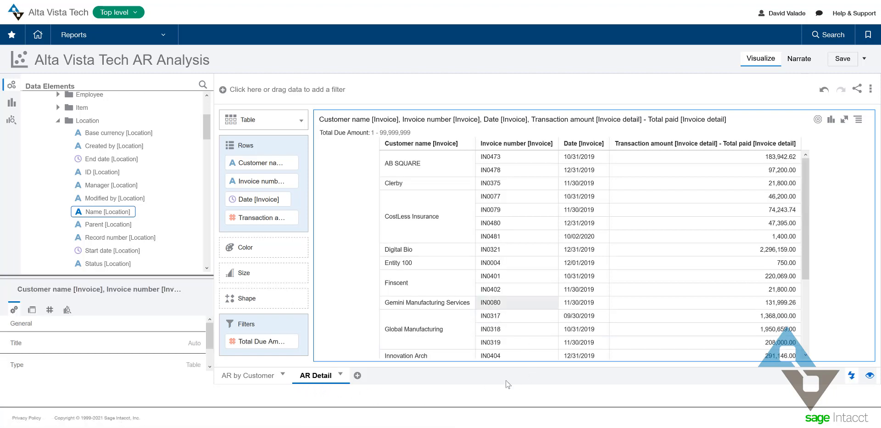
pyautogui.moveTo(448, 392)
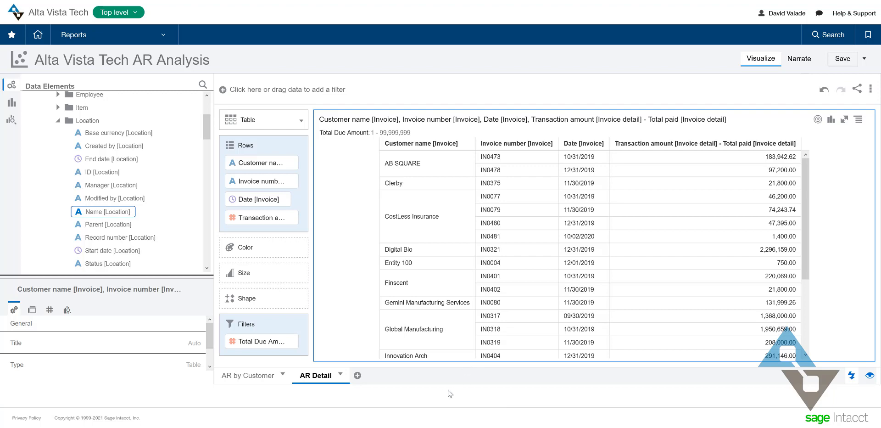
pyautogui.moveTo(244, 382)
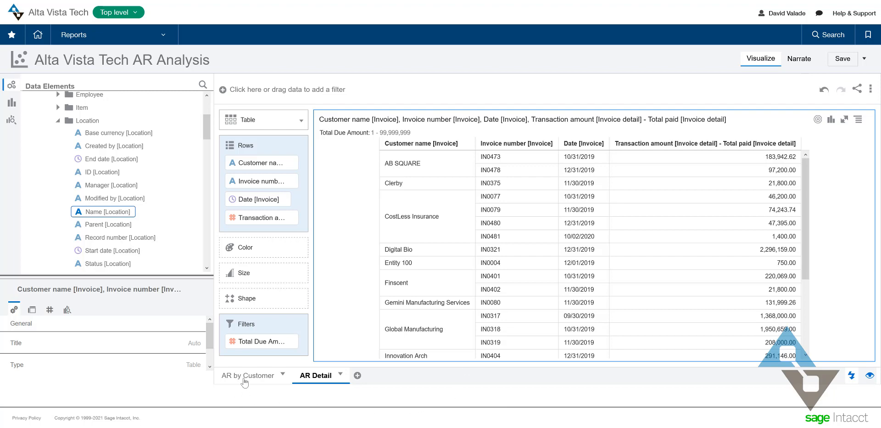
# Switch between AR by Customer and AR Detail to confirm three Canada invoices totaling 533,015.00.
pyautogui.click(248, 375)
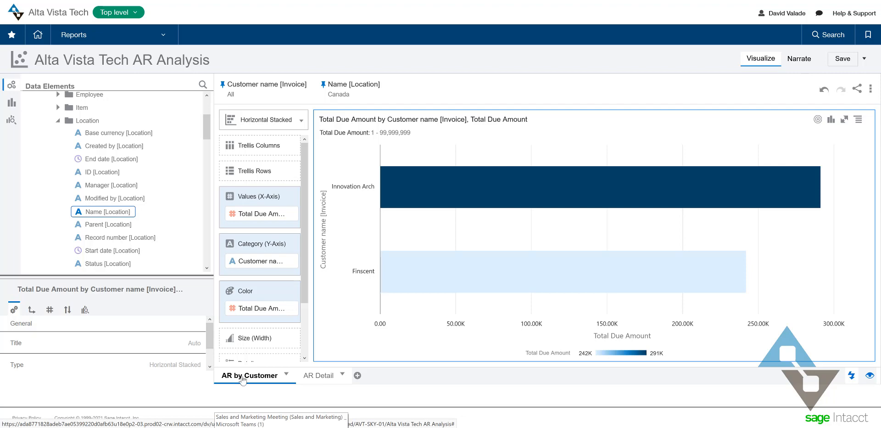
pyautogui.moveTo(345, 398)
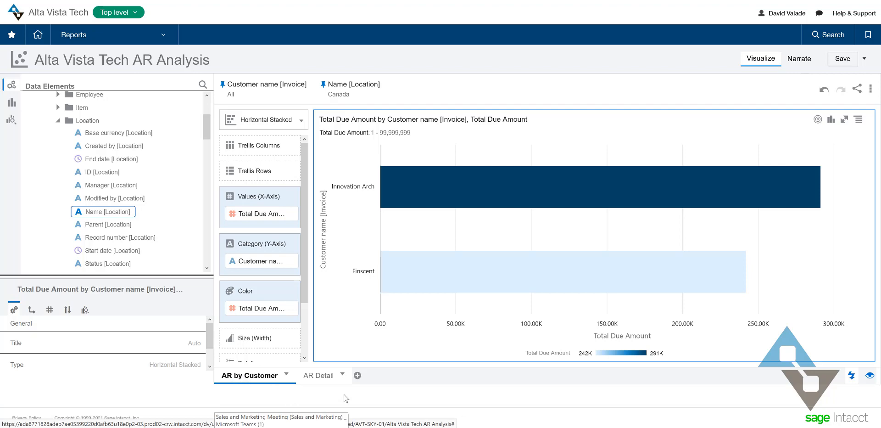
pyautogui.moveTo(320, 375)
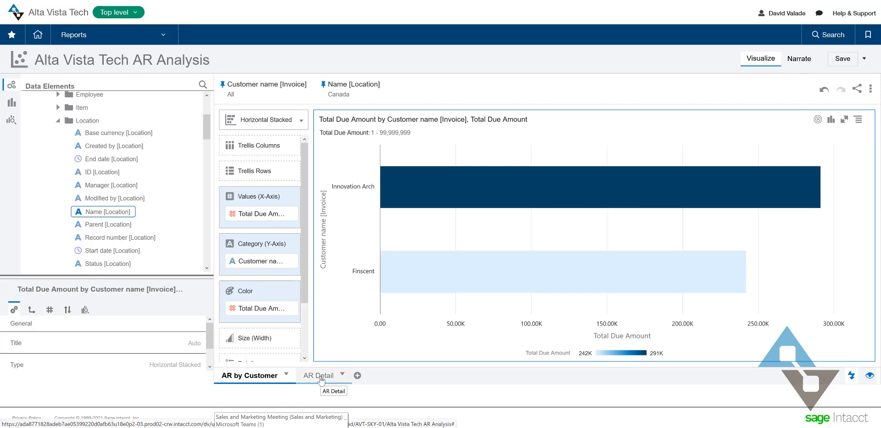
pyautogui.click(318, 375)
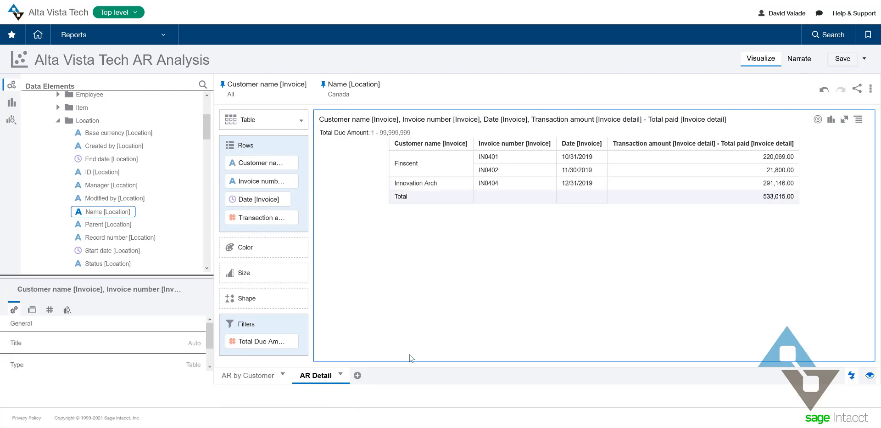
pyautogui.moveTo(523, 373)
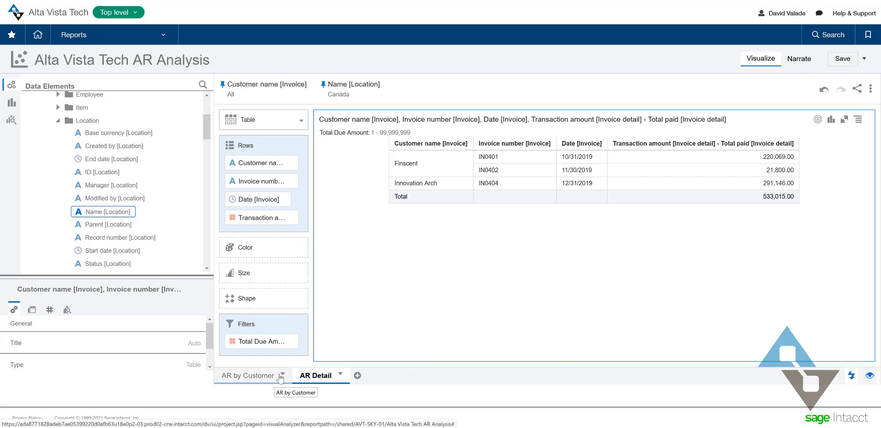
pyautogui.click(316, 375)
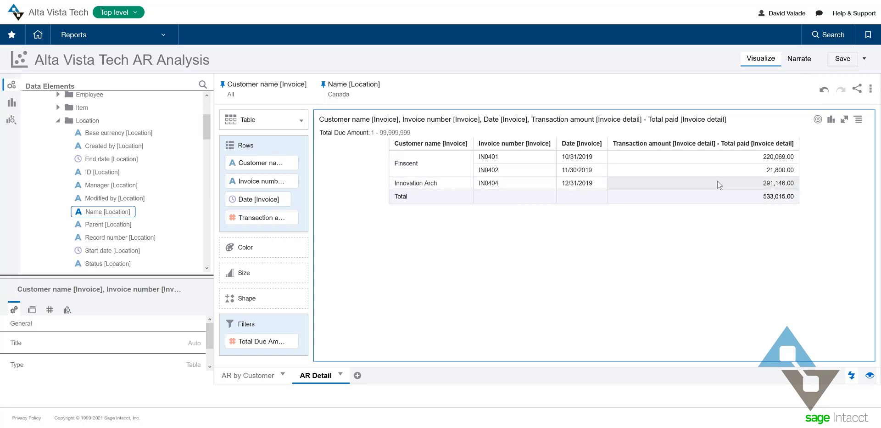
pyautogui.moveTo(781, 186)
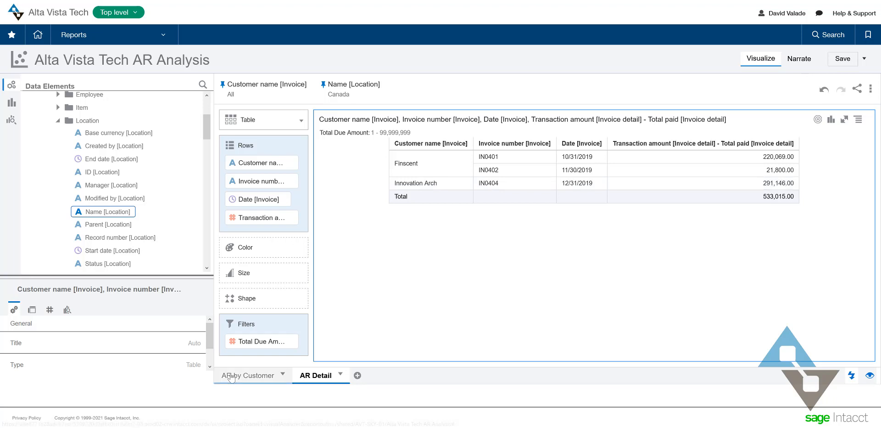
pyautogui.click(248, 375)
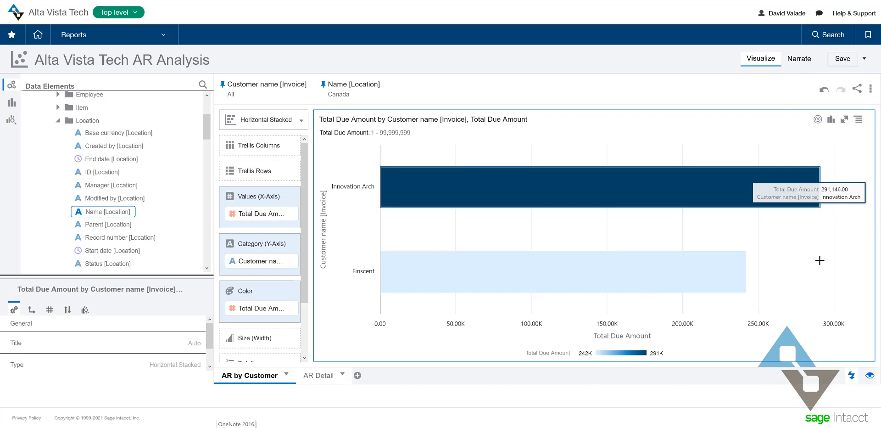
pyautogui.moveTo(758, 365)
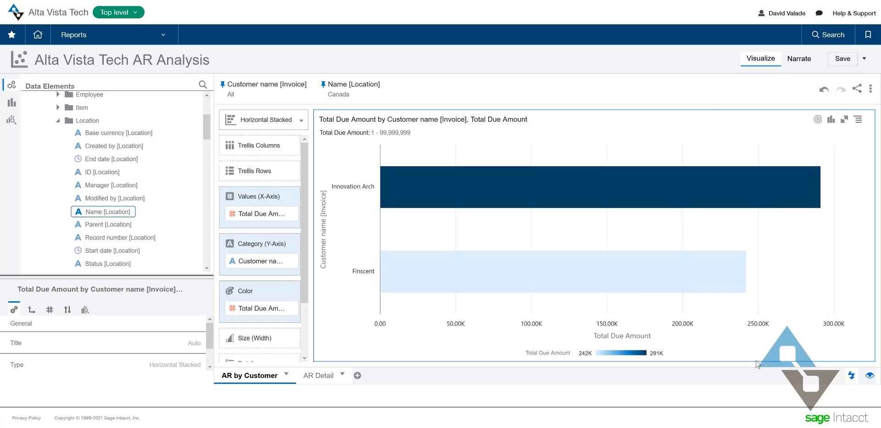
pyautogui.moveTo(743, 353)
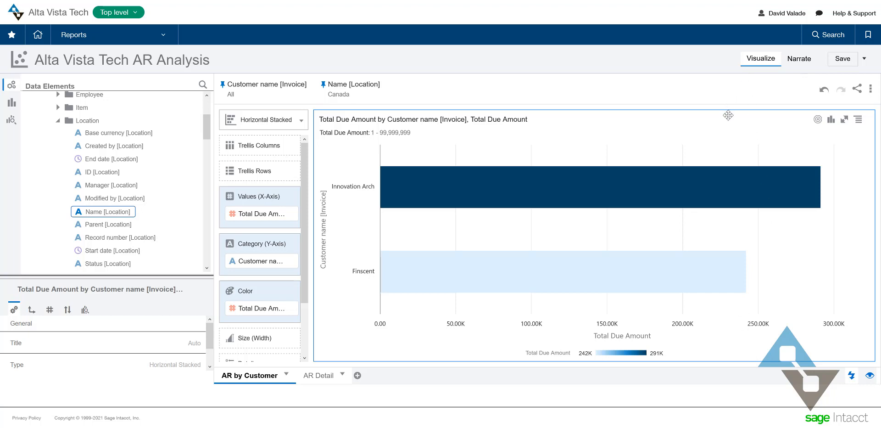
# Save the Alta Vista Tech AR Analysis and go to the Interactive Visual Explorer report list.
pyautogui.click(843, 58)
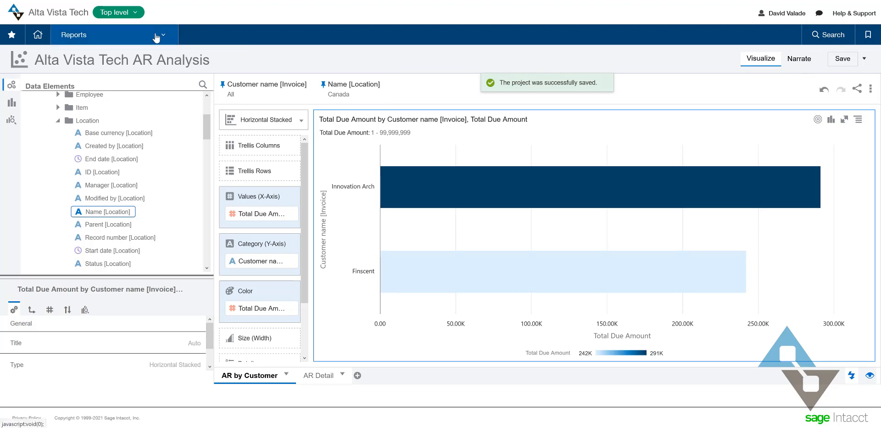
pyautogui.click(74, 34)
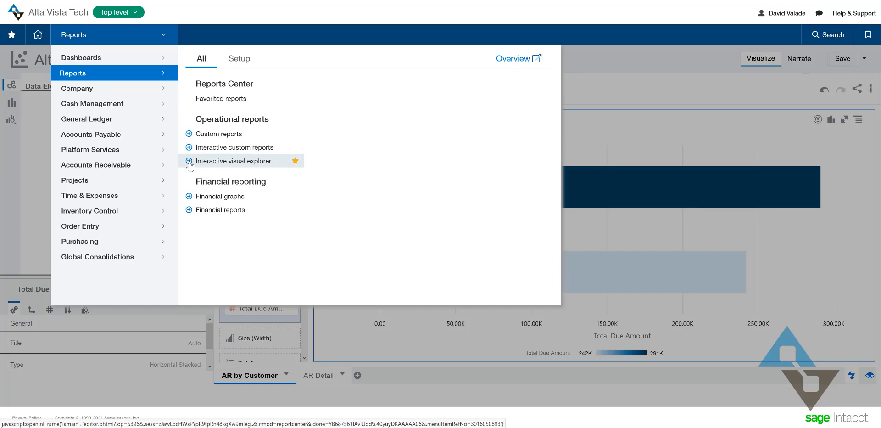
pyautogui.click(235, 161)
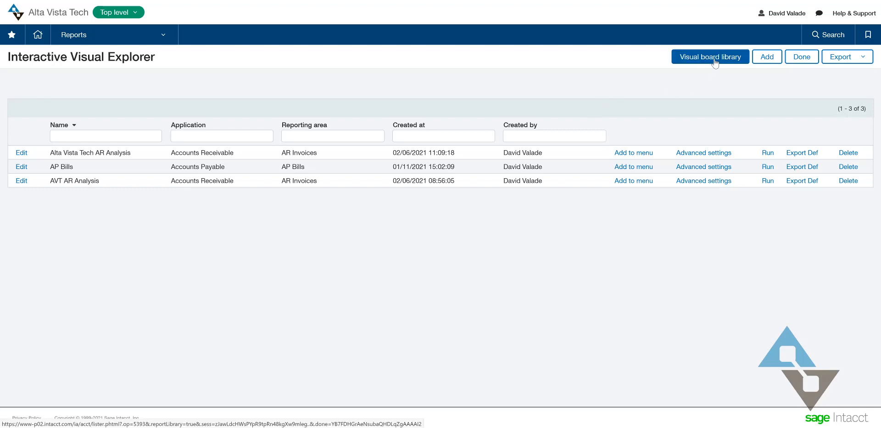
# Open the Visual board library of 22 prebuilt boards.
pyautogui.click(710, 56)
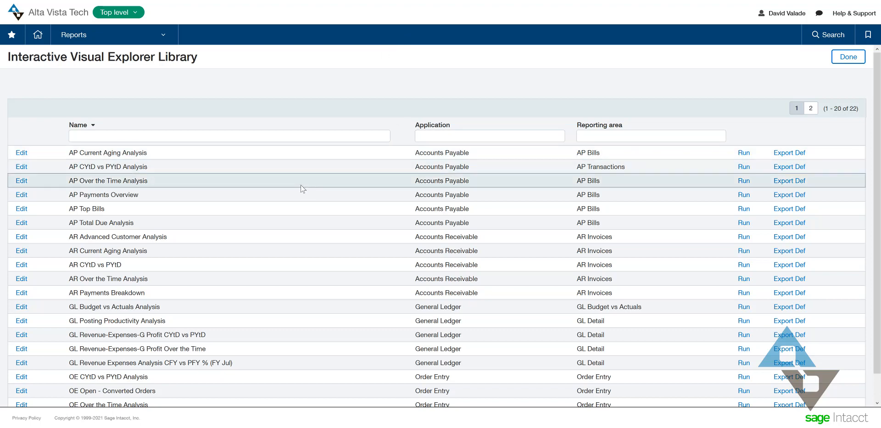
pyautogui.moveTo(253, 210)
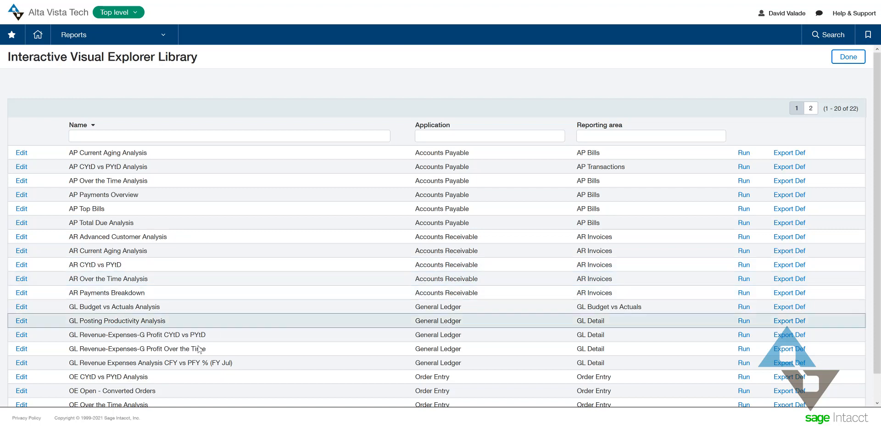
pyautogui.moveTo(211, 240)
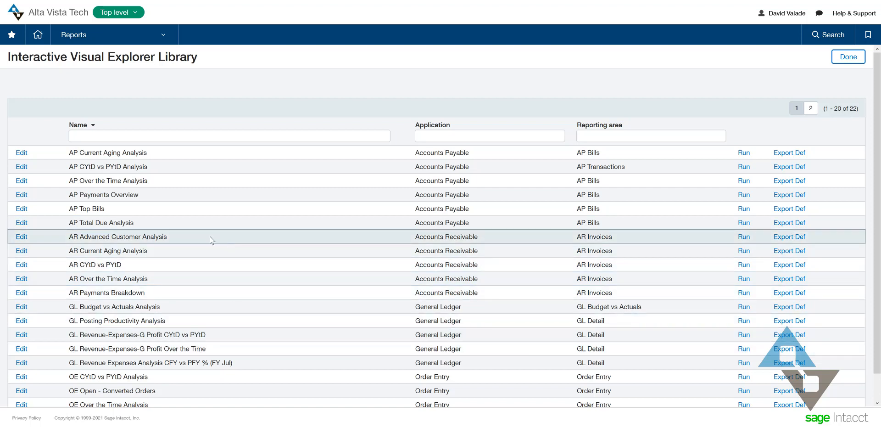
pyautogui.moveTo(345, 198)
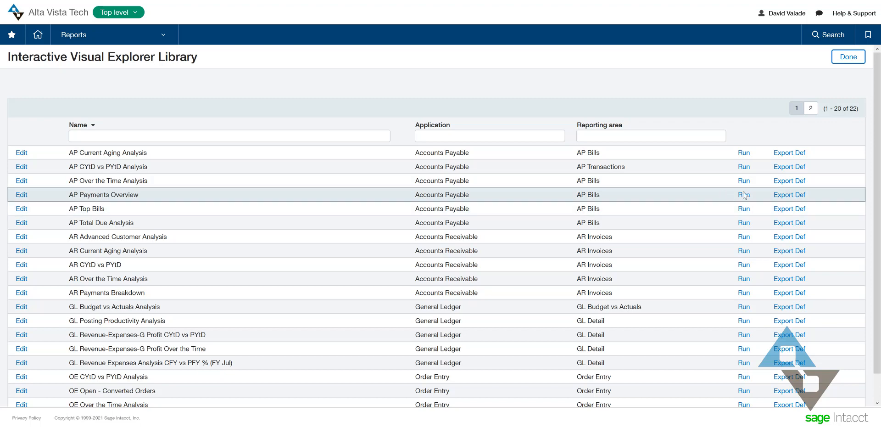
# Run the AP Payments Overview board and filter it to Outstanding Due Payments.
pyautogui.click(743, 195)
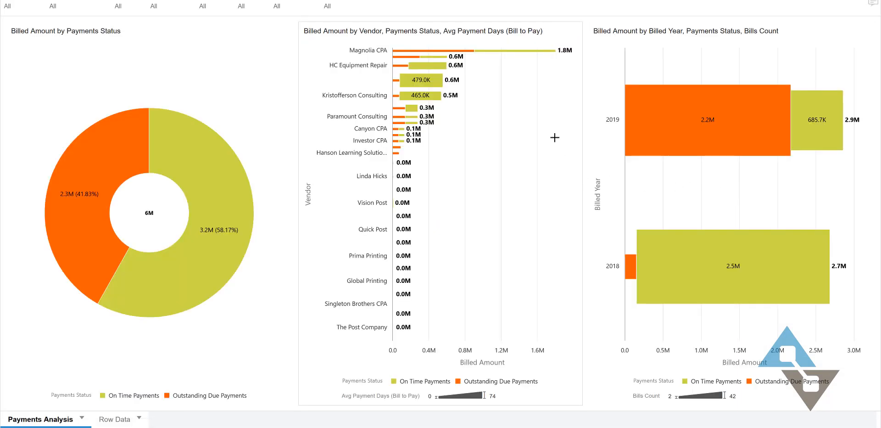
pyautogui.moveTo(422, 41)
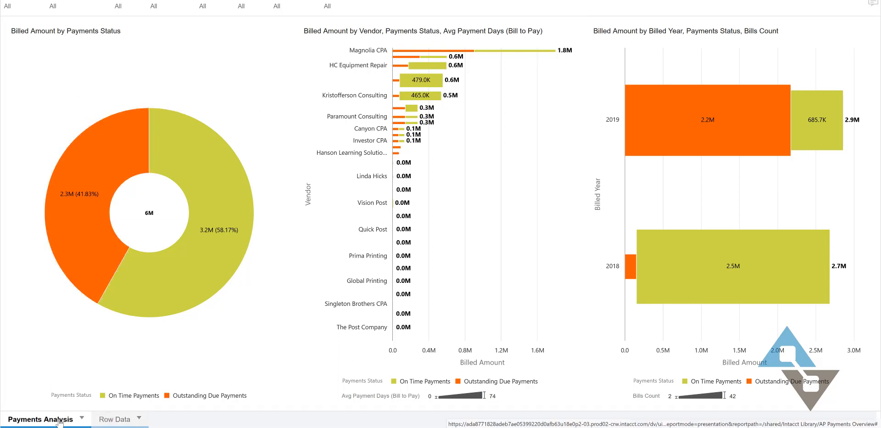
pyautogui.moveTo(187, 230)
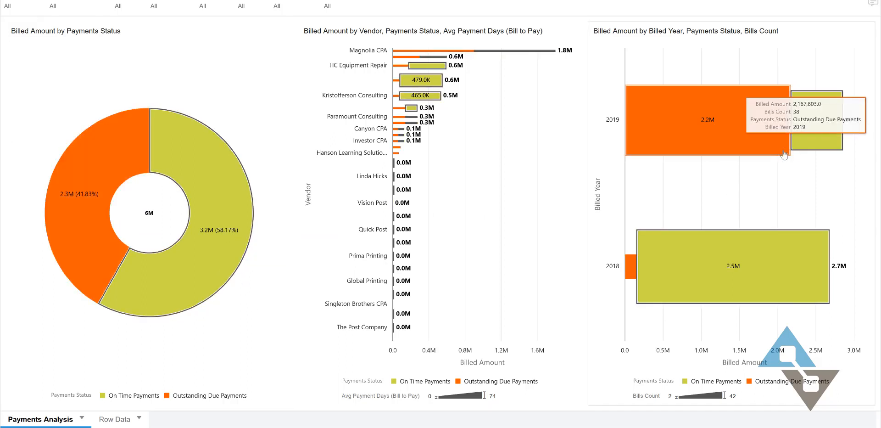
pyautogui.moveTo(123, 350)
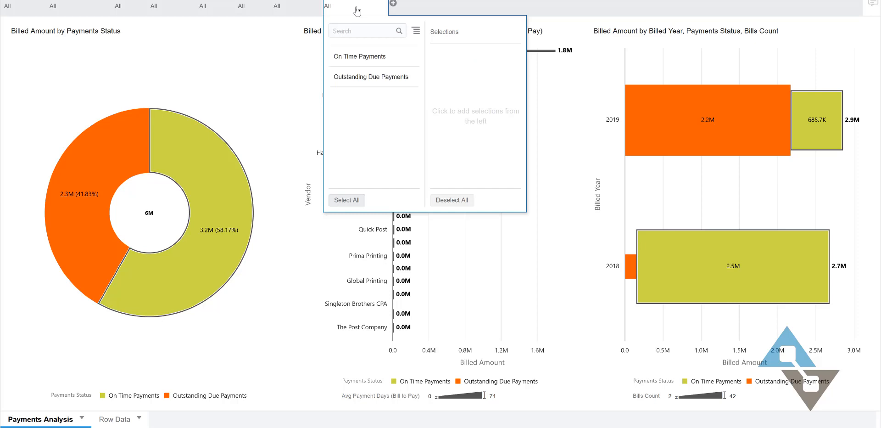
pyautogui.click(373, 77)
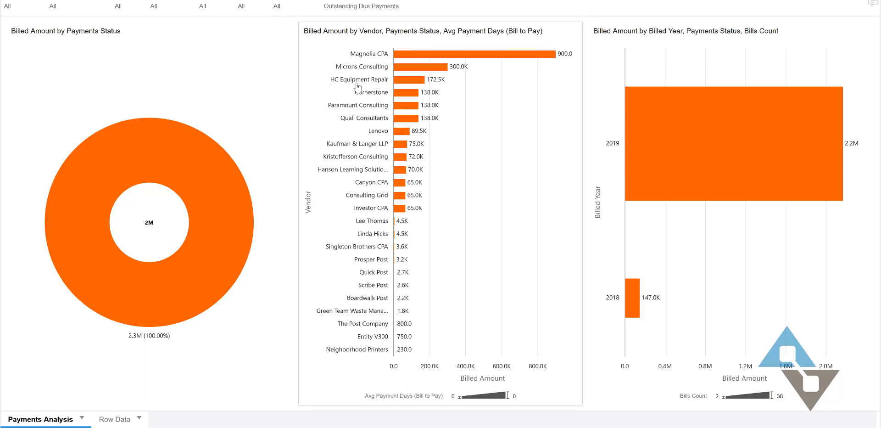
pyautogui.moveTo(398, 139)
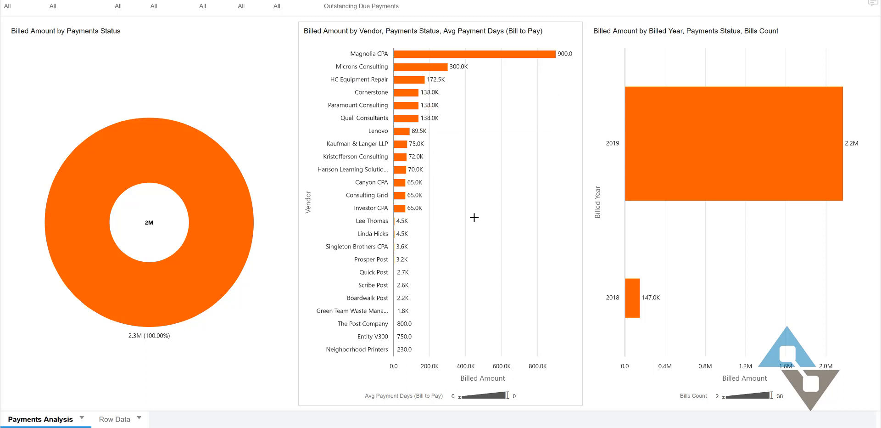
pyautogui.moveTo(523, 194)
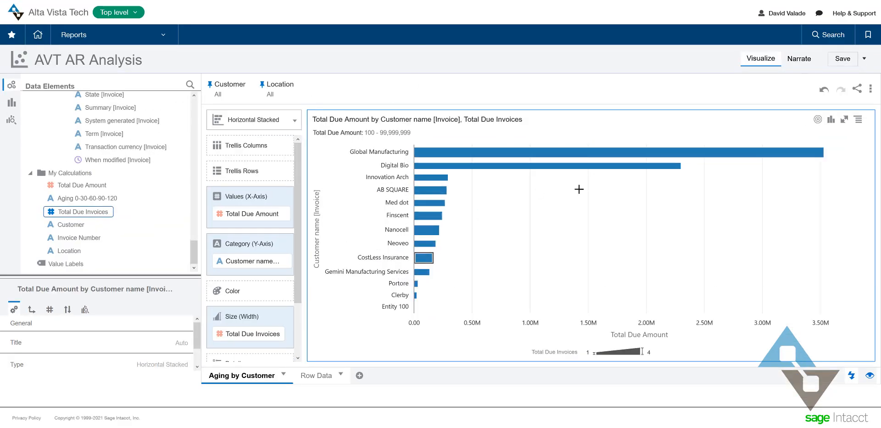
pyautogui.moveTo(603, 238)
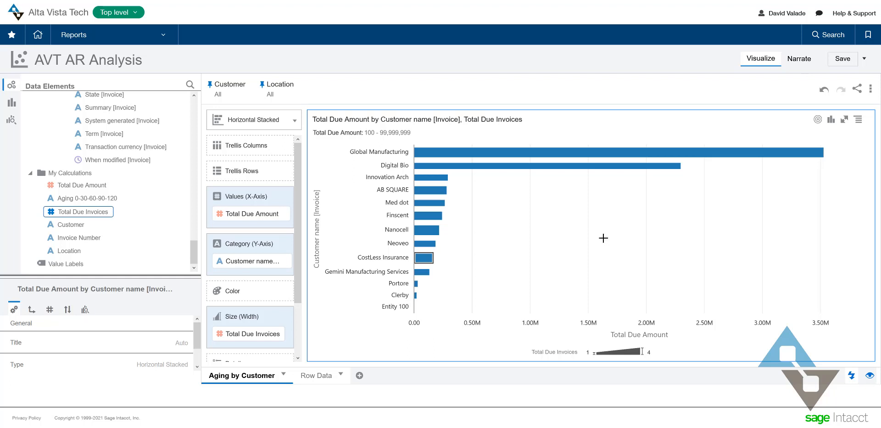
pyautogui.moveTo(566, 220)
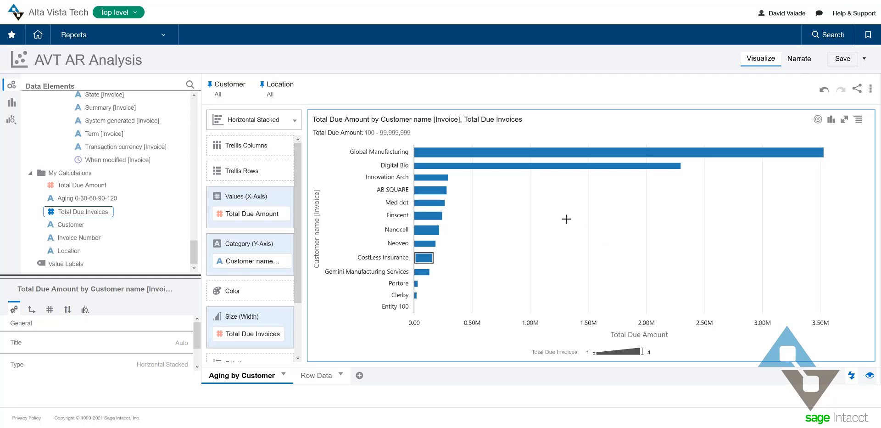
pyautogui.moveTo(577, 200)
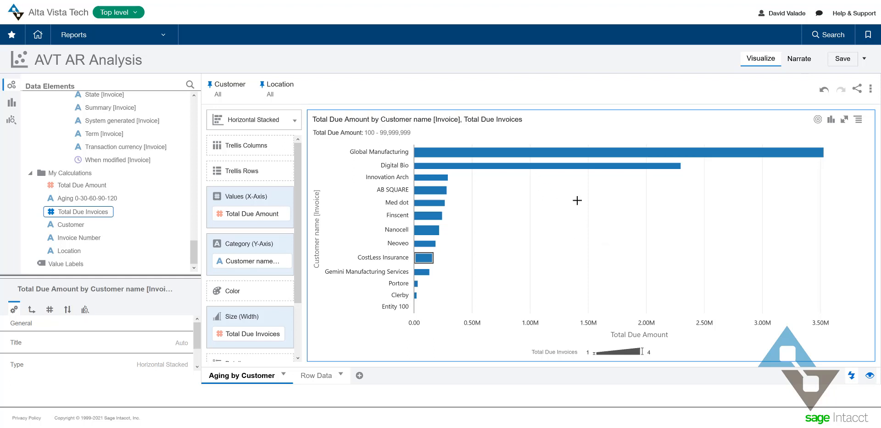
# Open and dismiss the context menu on the Global Manufacturing bar in Aging by Customer.
pyautogui.rightClick(493, 152)
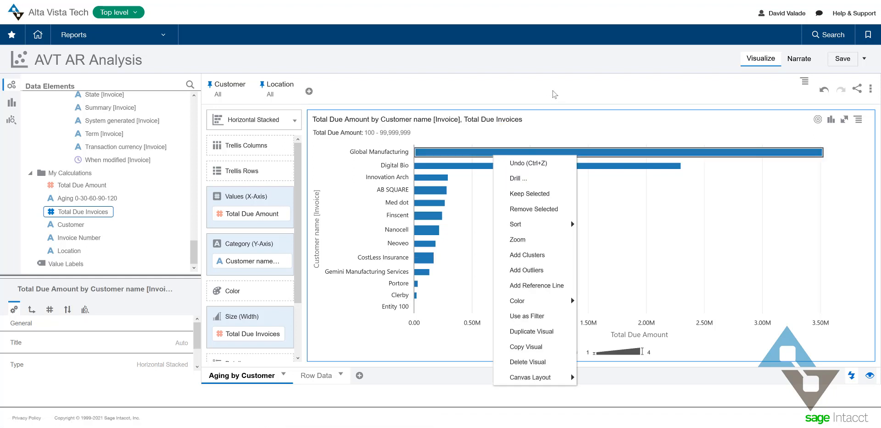
pyautogui.click(543, 92)
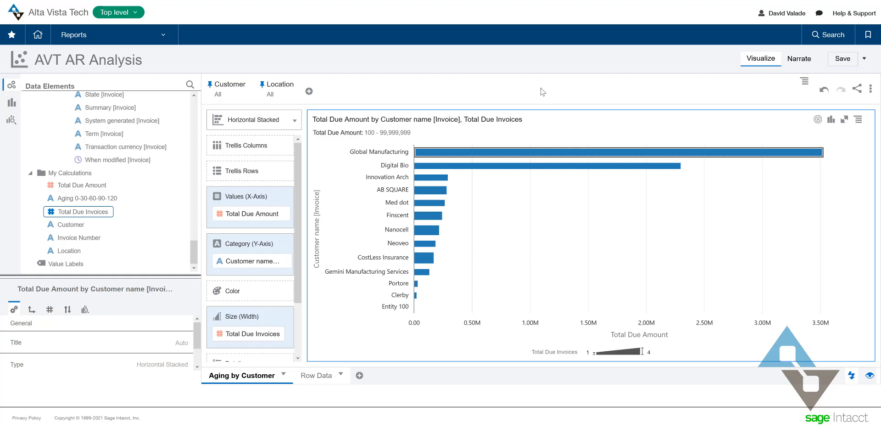